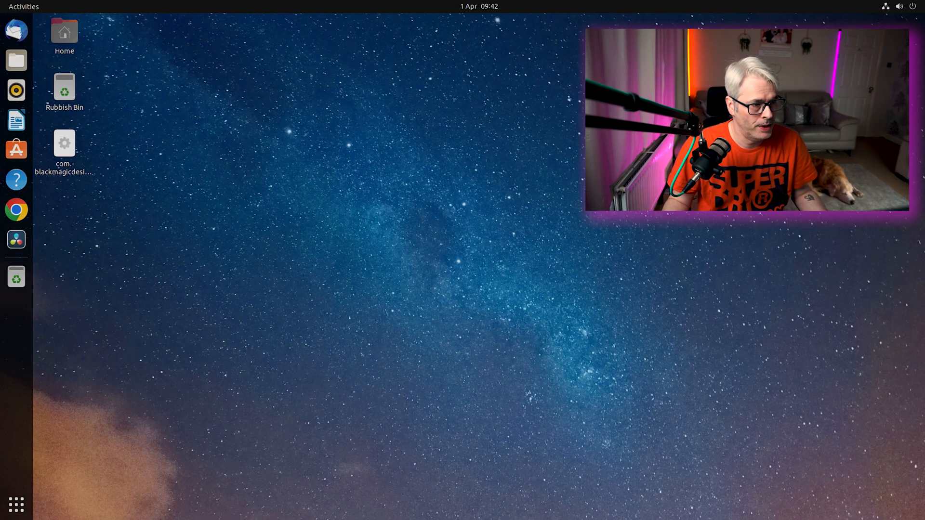
- Open the app grid of installed applications from the dock's Show Applications button
{"action": "left_click", "coordinate": [16, 505]}
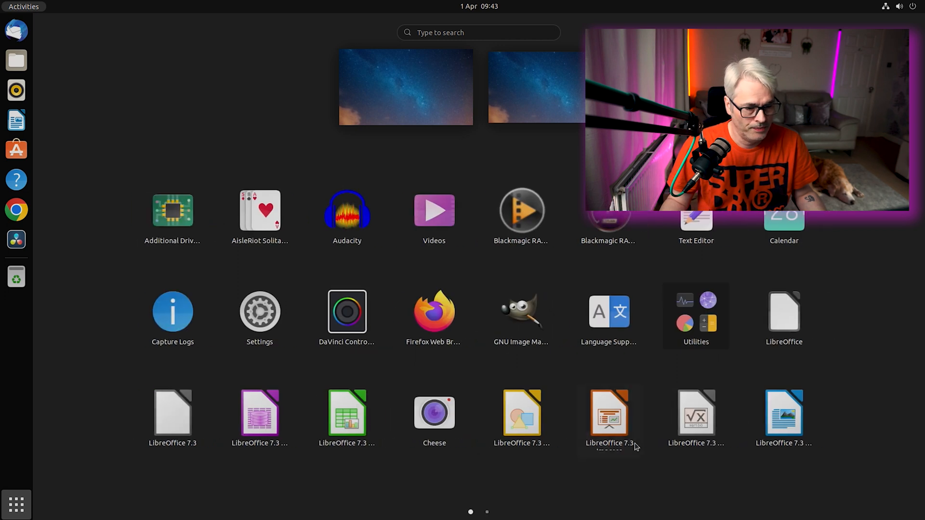
{"action": "mouse_move", "coordinate": [610, 418]}
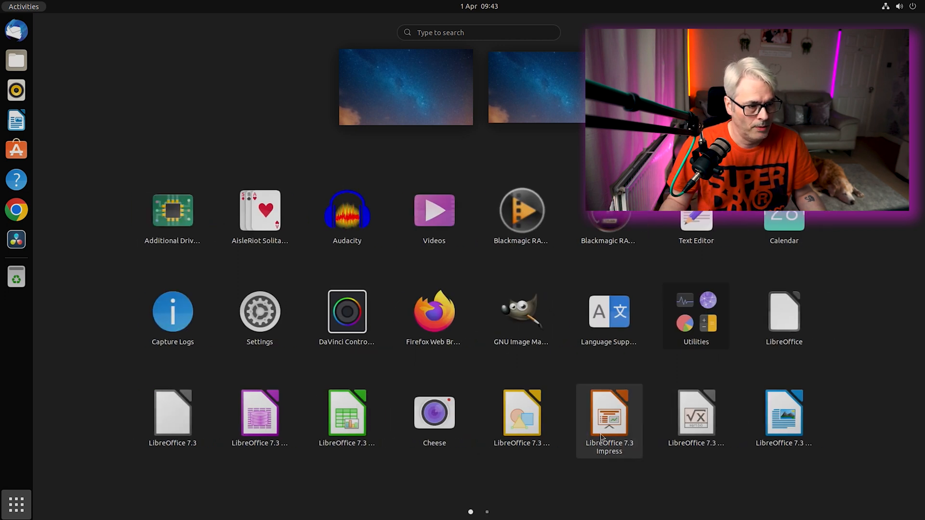
{"action": "mouse_move", "coordinate": [260, 311]}
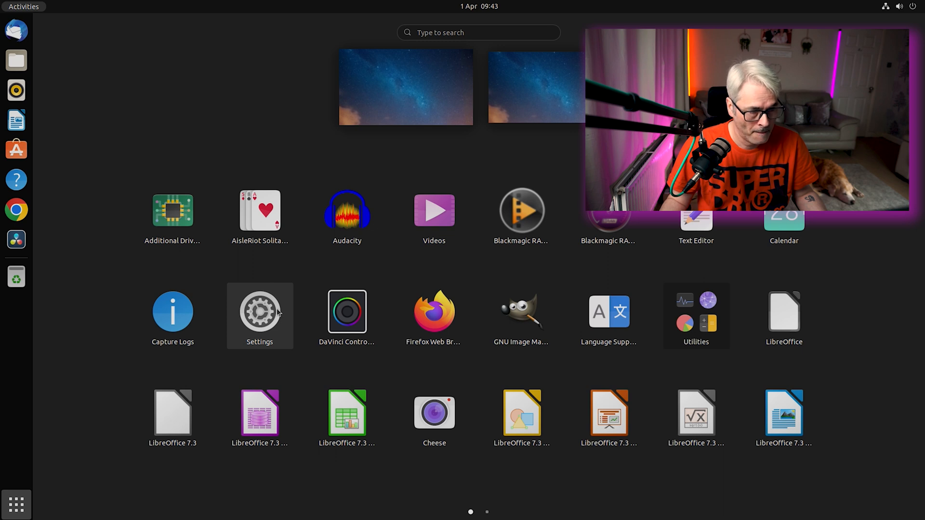
- Check Settings' About page (Ubuntu 21.10, GNOME 40.4.0, Wayland), then open Software & Updates
{"action": "left_click", "coordinate": [259, 310]}
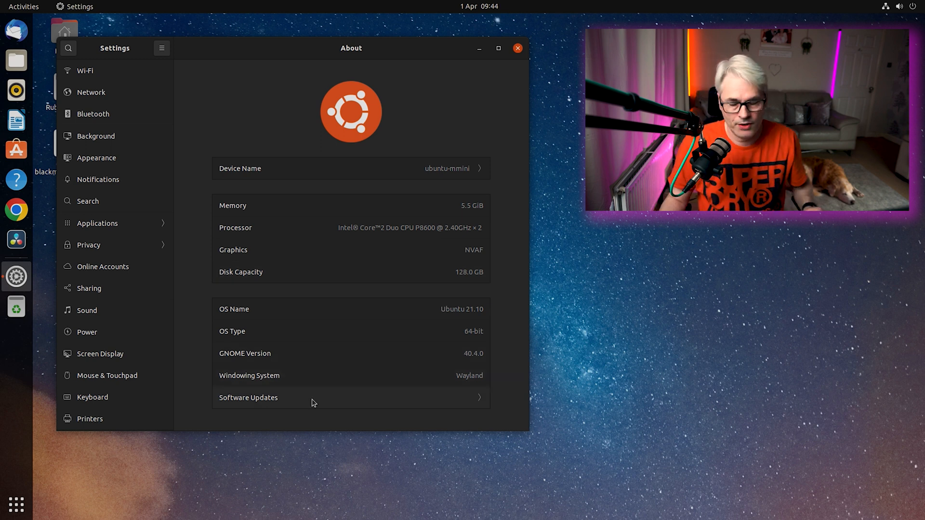
{"action": "mouse_move", "coordinate": [329, 358]}
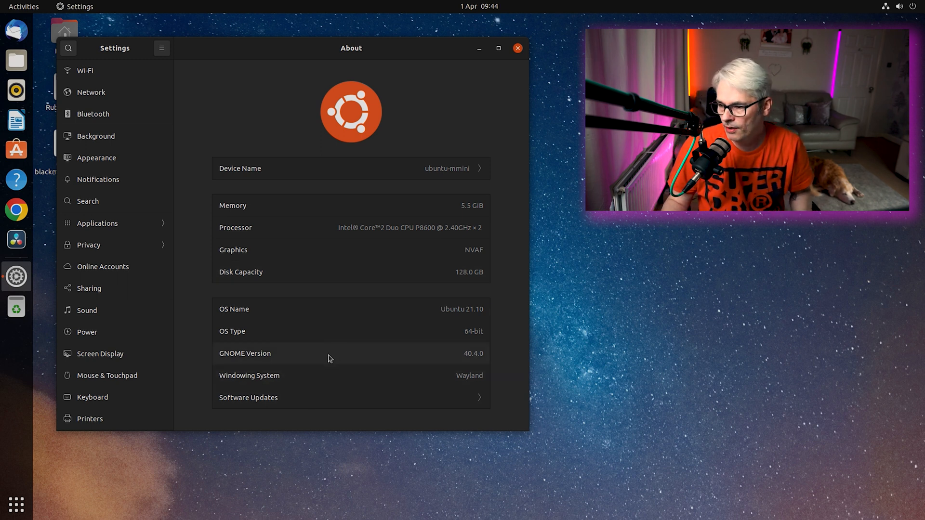
{"action": "mouse_move", "coordinate": [300, 370]}
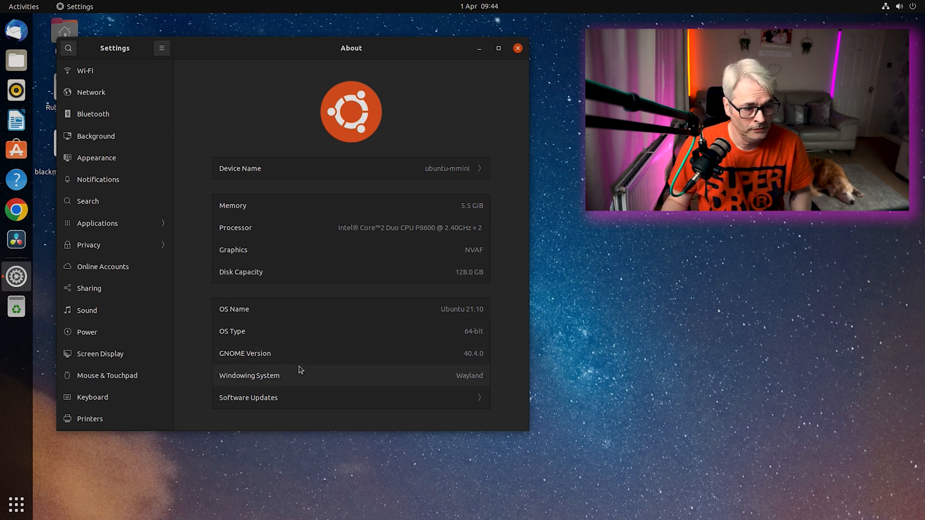
{"action": "mouse_move", "coordinate": [395, 364]}
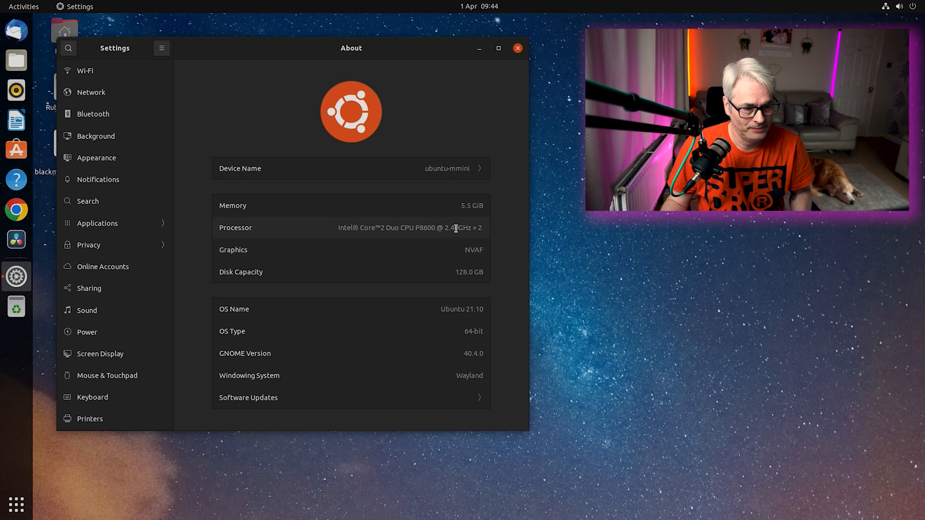
{"action": "mouse_move", "coordinate": [458, 252]}
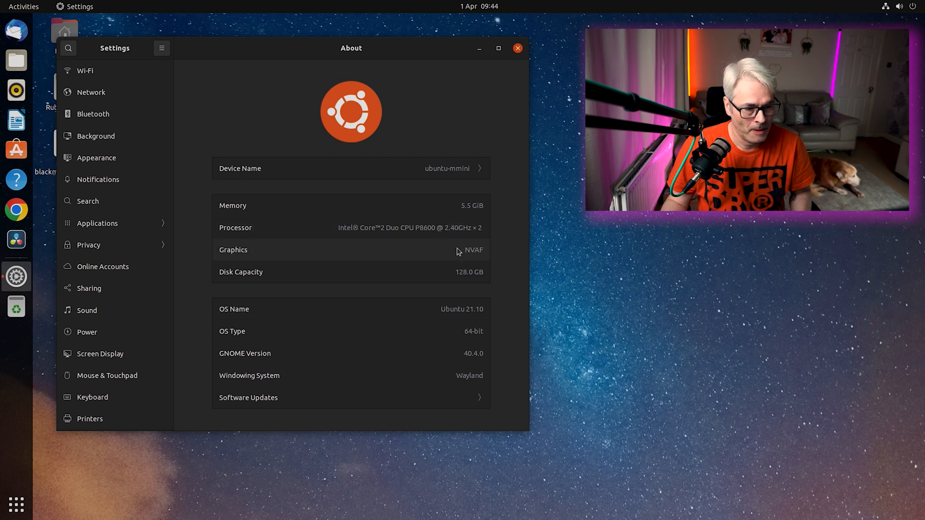
{"action": "mouse_move", "coordinate": [452, 283]}
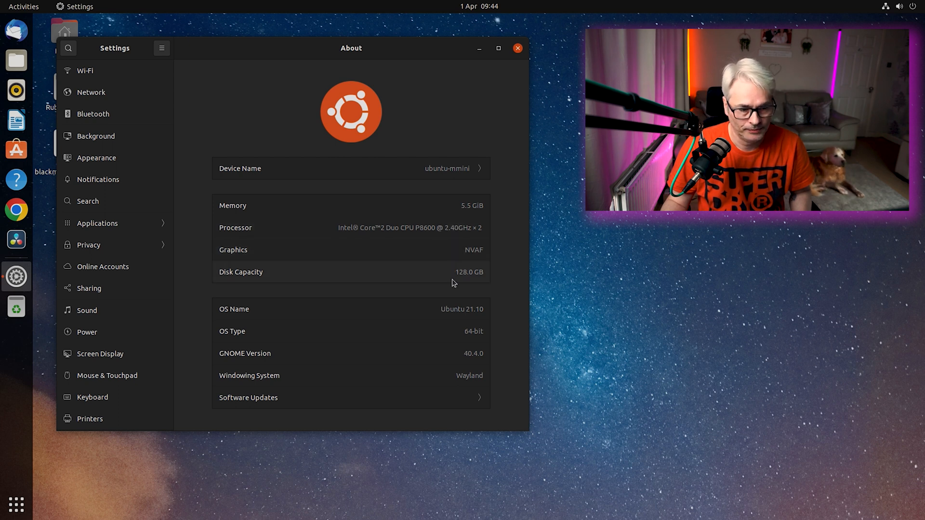
{"action": "mouse_move", "coordinate": [472, 297]}
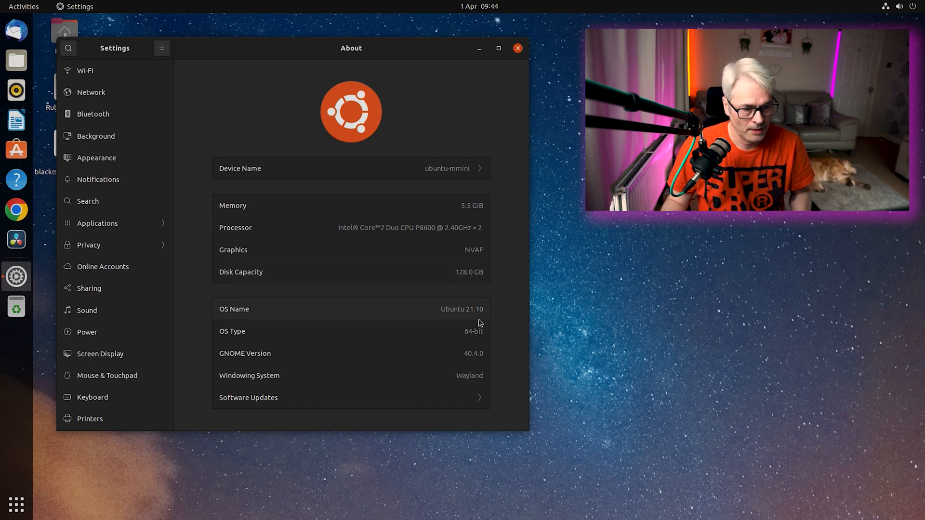
{"action": "mouse_move", "coordinate": [427, 380]}
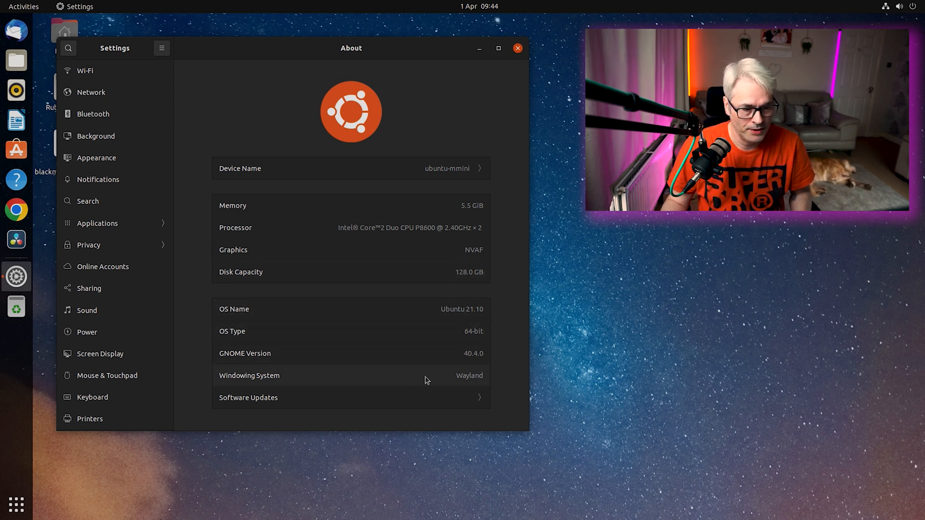
{"action": "double_click", "coordinate": [469, 375]}
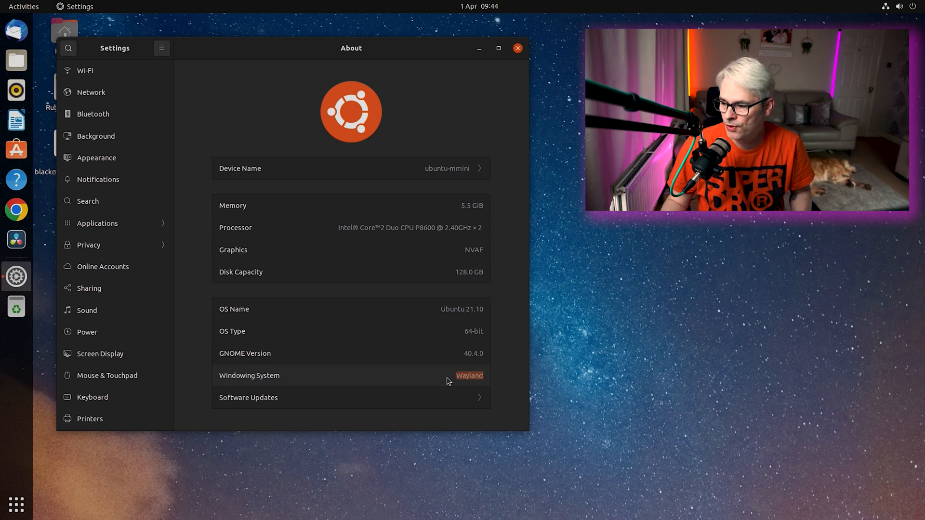
{"action": "mouse_move", "coordinate": [476, 402]}
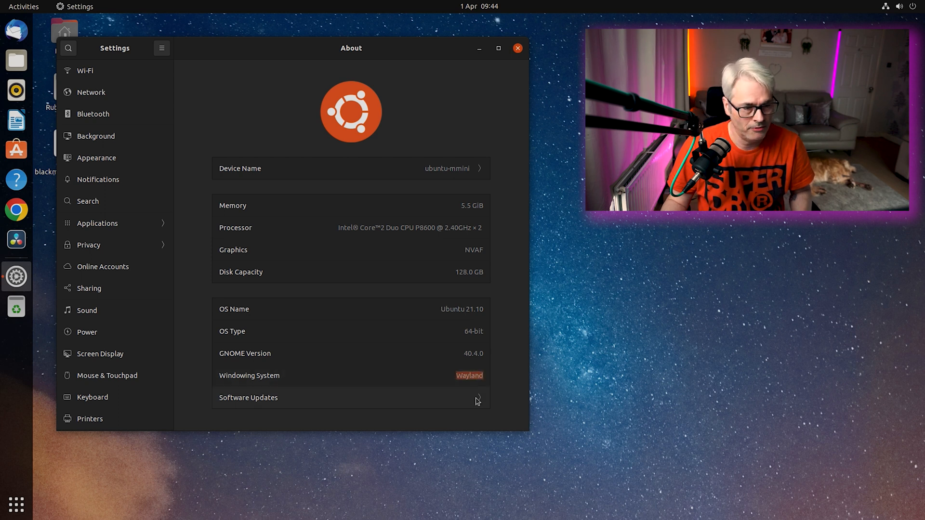
{"action": "left_click", "coordinate": [350, 397]}
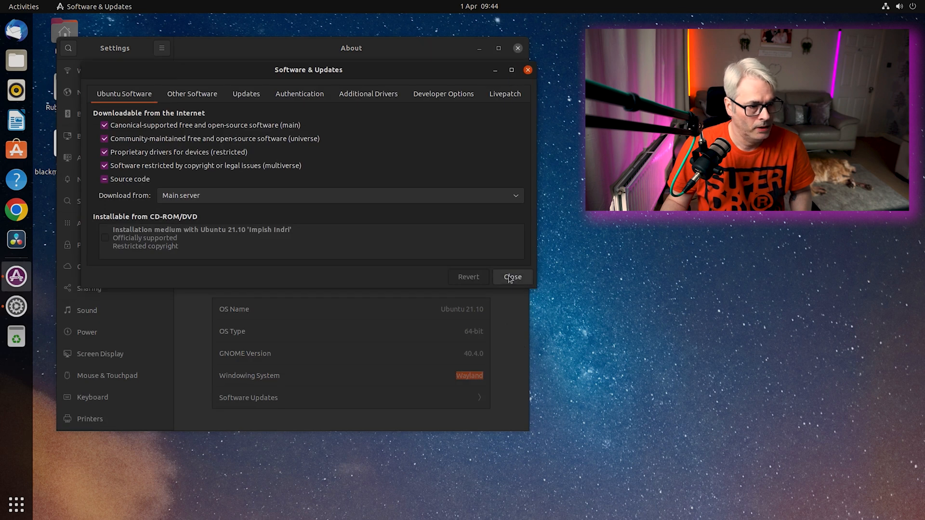
- Close Software & Updates and set the Appearance dock position to Bottom
{"action": "left_click", "coordinate": [512, 277]}
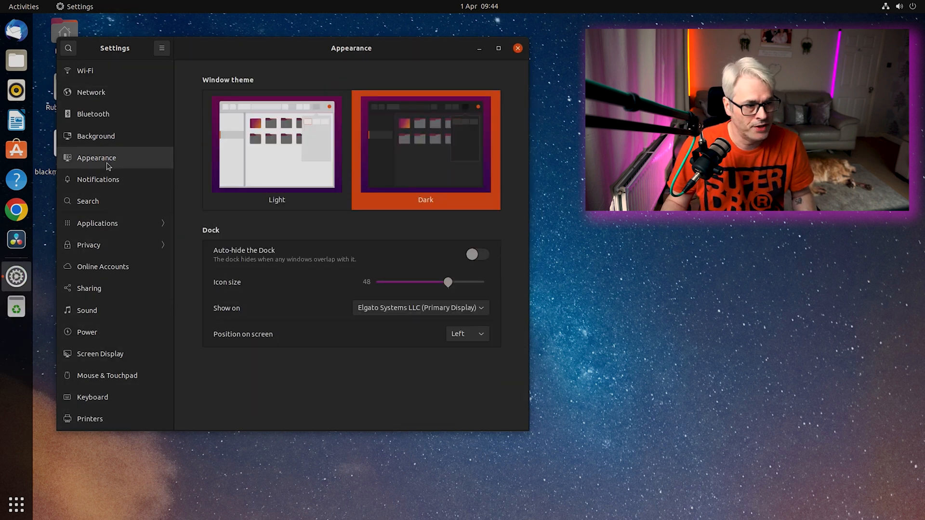
{"action": "mouse_move", "coordinate": [422, 174]}
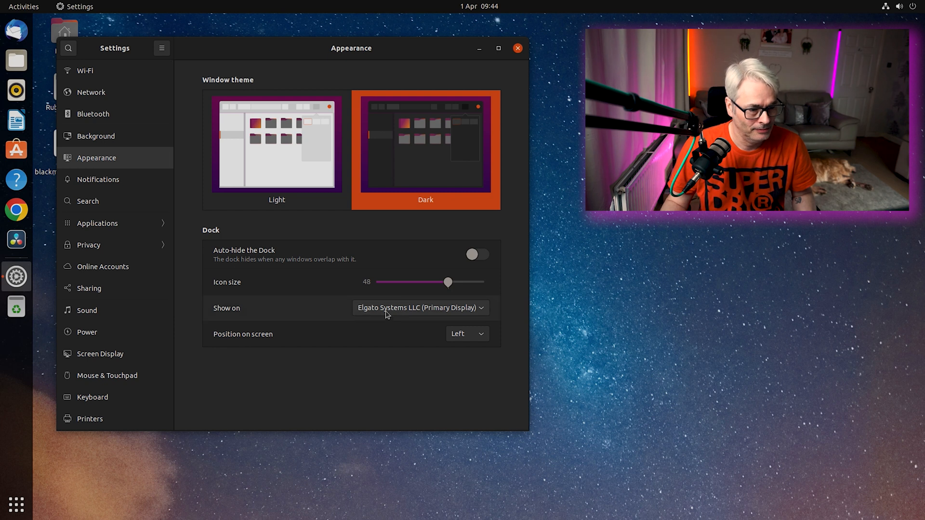
{"action": "left_click", "coordinate": [466, 334]}
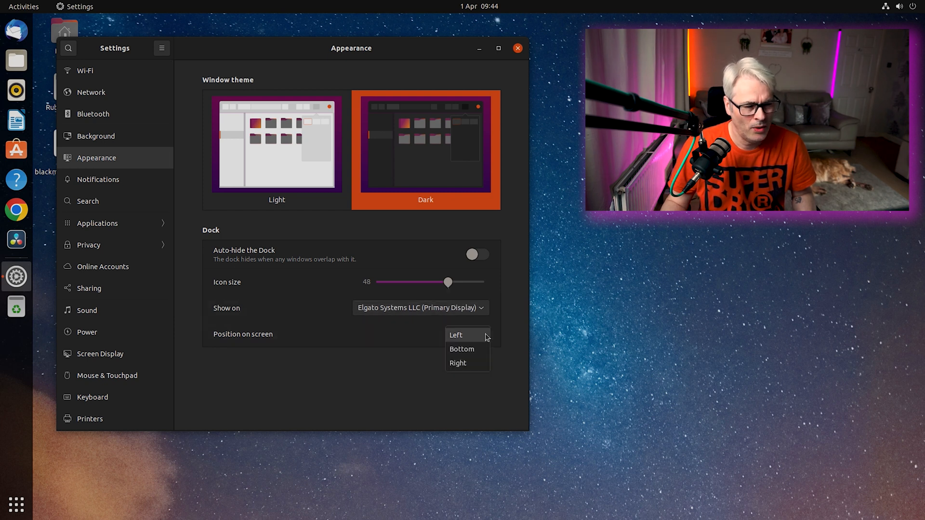
{"action": "left_click", "coordinate": [462, 349]}
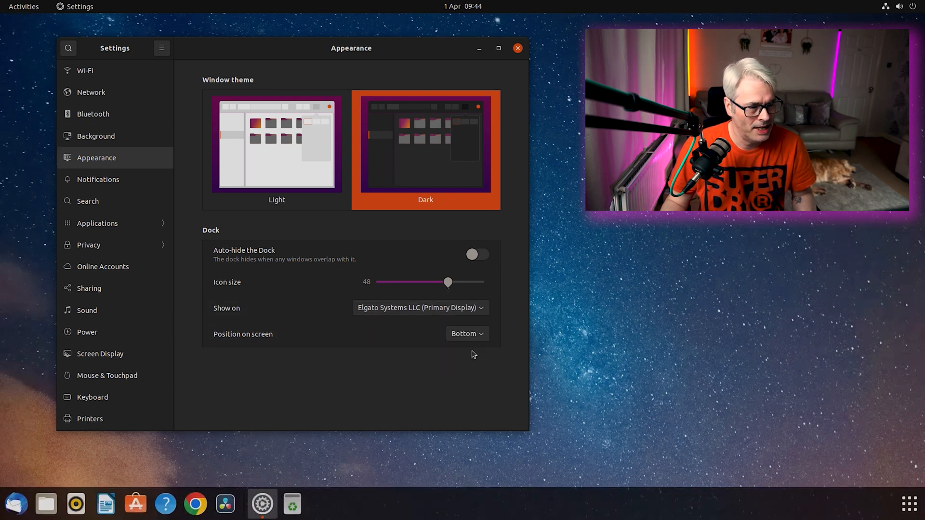
- Apply the autumn forest road wallpaper in Background, then close Settings
{"action": "left_click", "coordinate": [95, 136]}
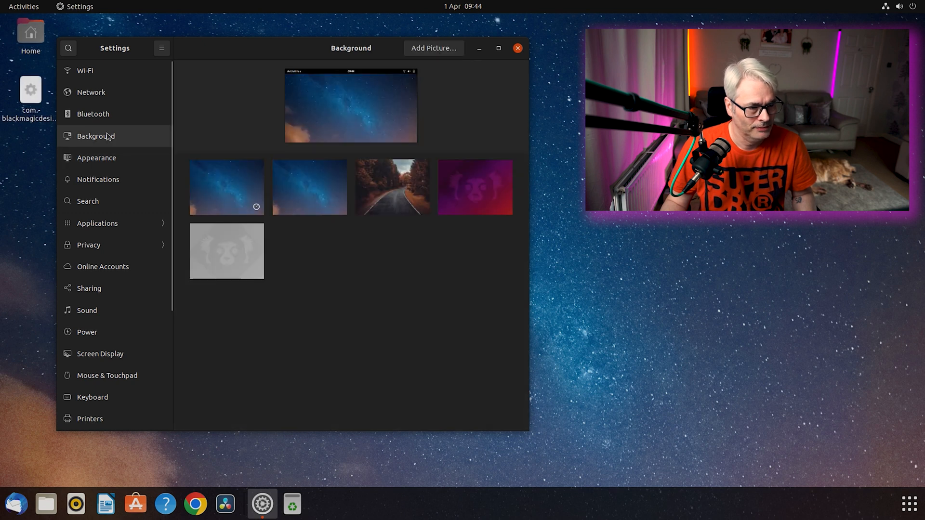
{"action": "left_click", "coordinate": [391, 187]}
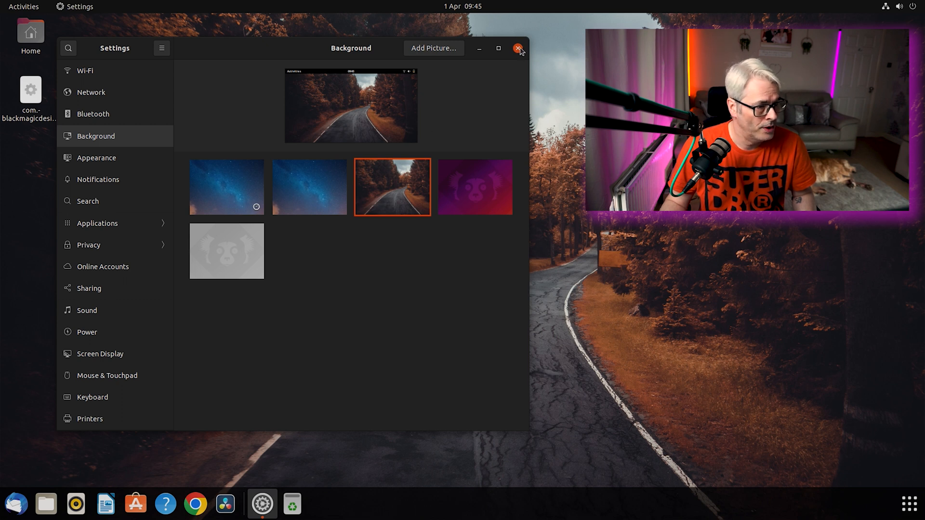
{"action": "left_click", "coordinate": [517, 48]}
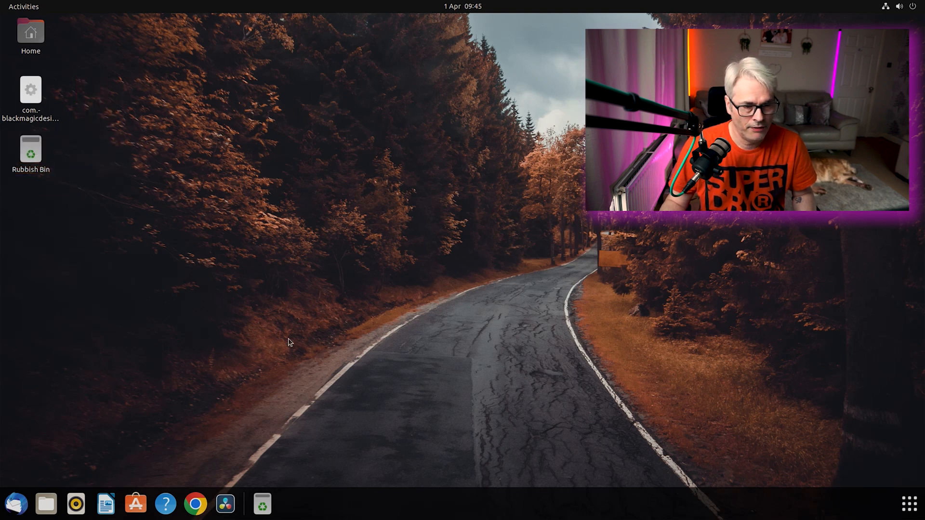
{"action": "mouse_move", "coordinate": [45, 504]}
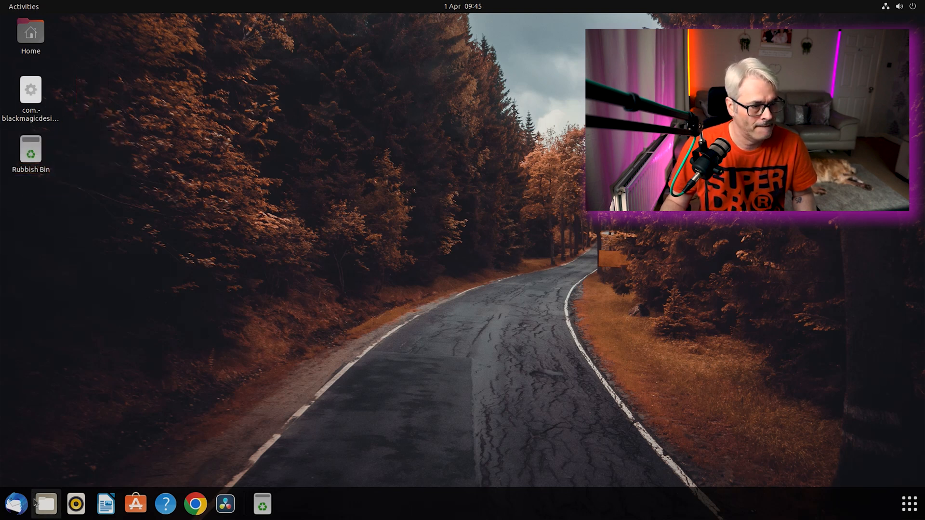
- Open Files, view the five items in Downloads, and return to Home
{"action": "left_click", "coordinate": [45, 504]}
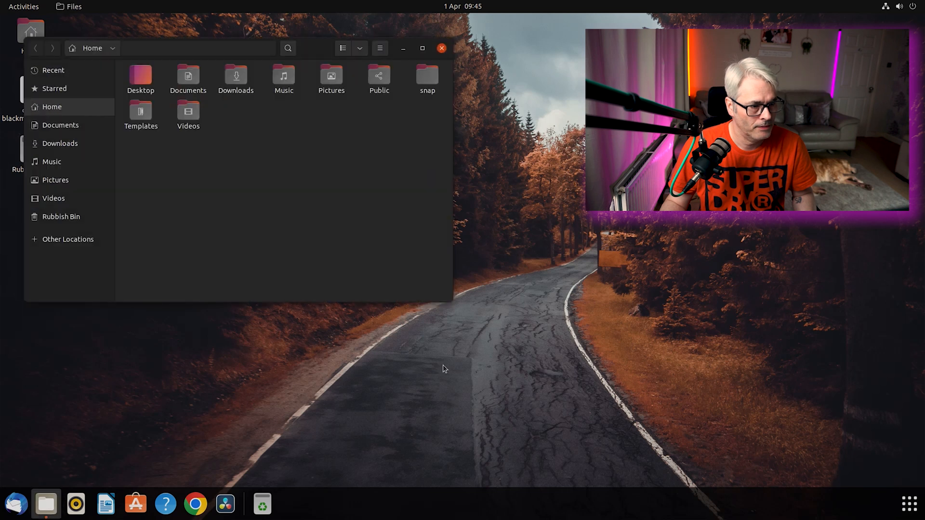
{"action": "mouse_move", "coordinate": [188, 77]}
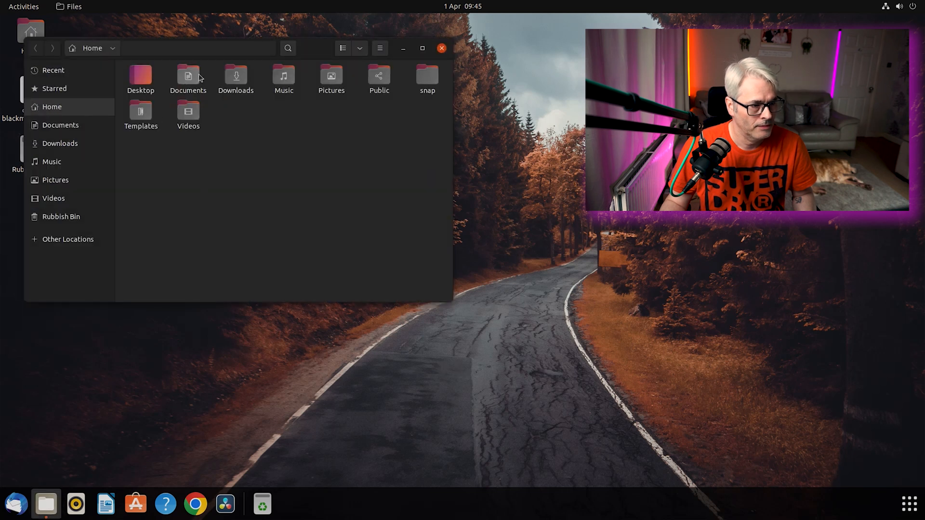
{"action": "double_click", "coordinate": [187, 76]}
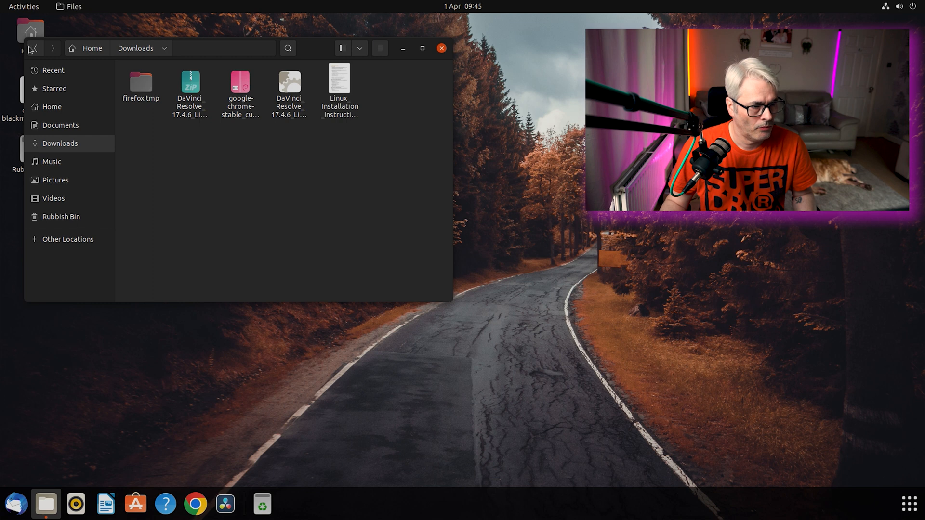
{"action": "left_click", "coordinate": [34, 48]}
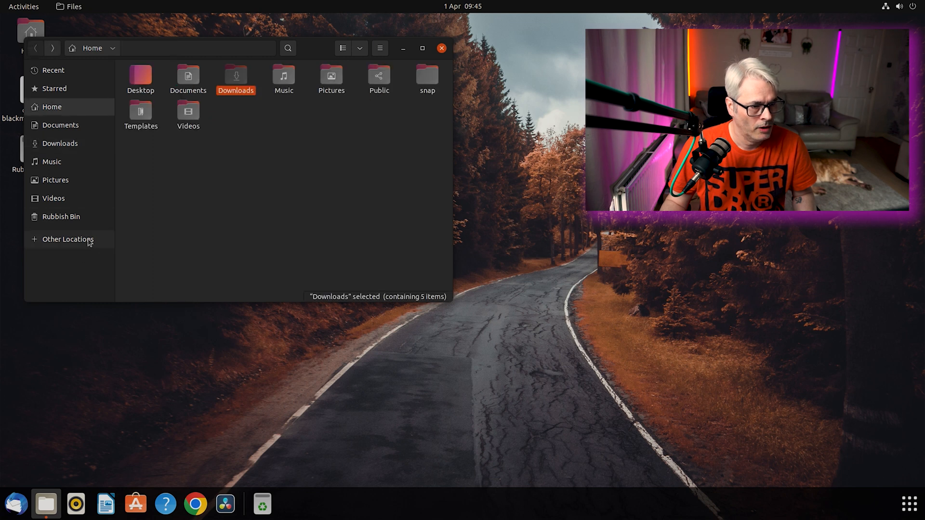
- Open the computer's root file system from Other Locations and scroll through it
{"action": "left_click", "coordinate": [67, 239]}
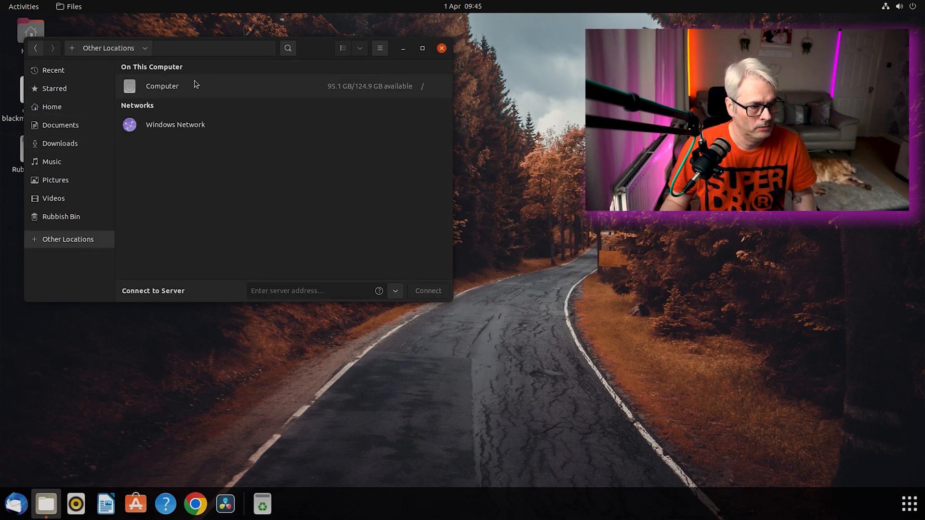
{"action": "double_click", "coordinate": [162, 86]}
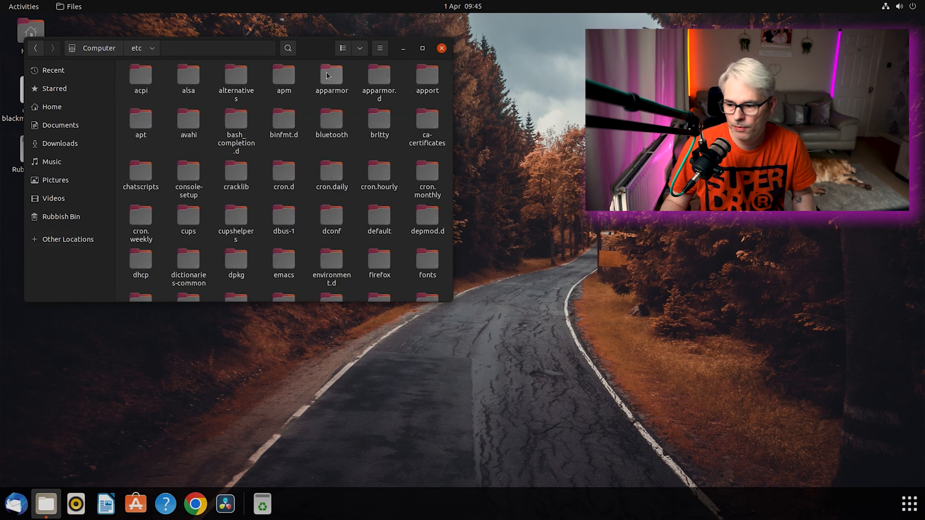
{"action": "scroll", "scroll_direction": "down", "scroll_amount": 3}
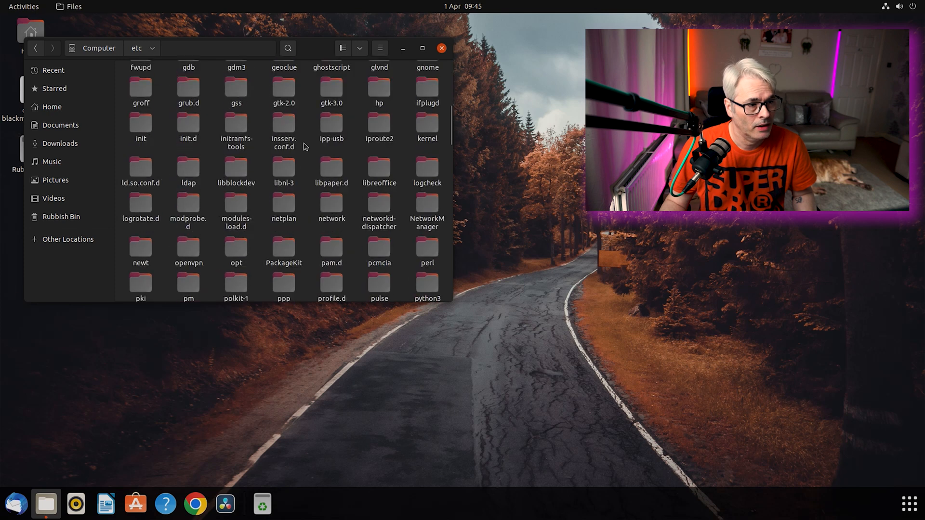
{"action": "scroll", "scroll_direction": "down", "scroll_amount": 3}
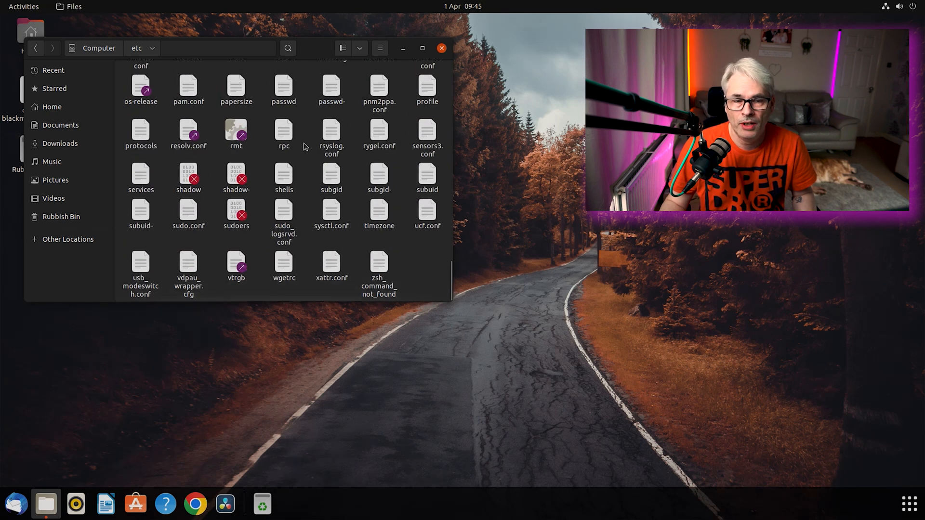
{"action": "mouse_move", "coordinate": [213, 30]}
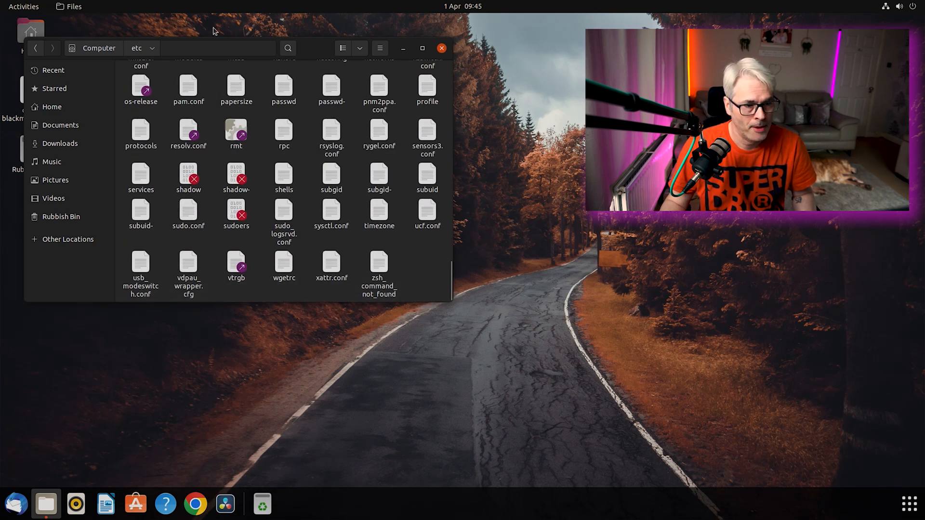
{"action": "left_click", "coordinate": [35, 48]}
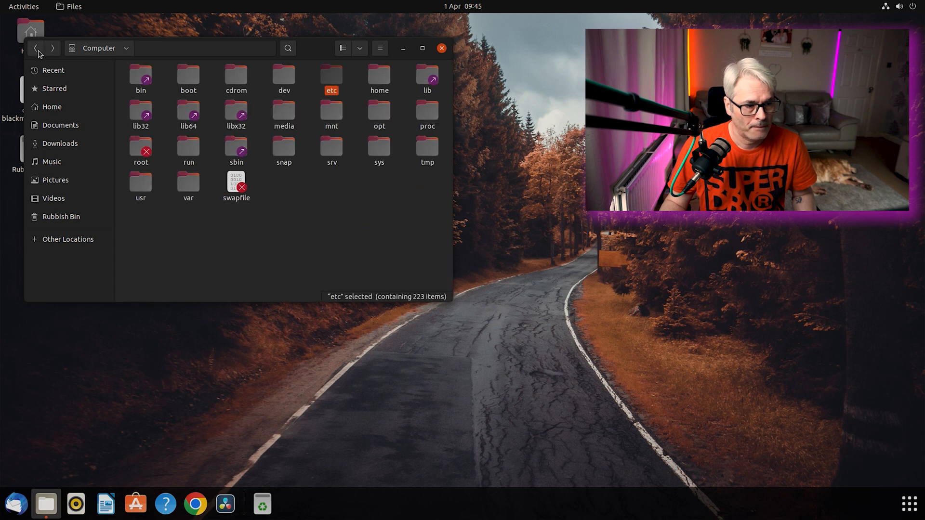
{"action": "mouse_move", "coordinate": [280, 216]}
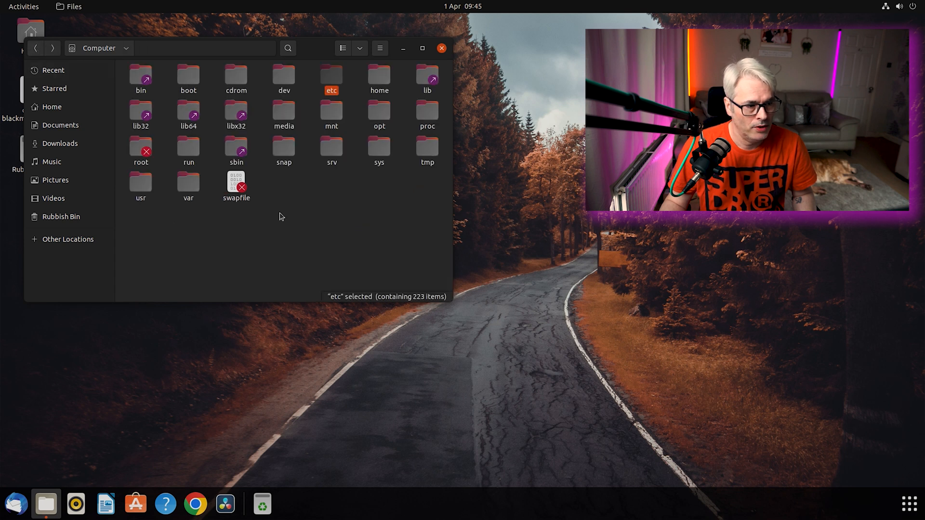
{"action": "mouse_move", "coordinate": [395, 189]}
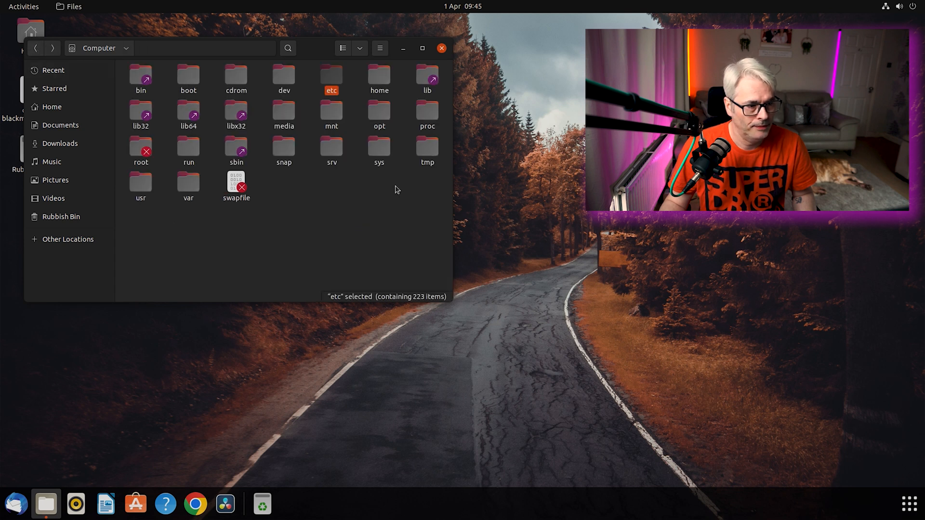
- Browse into the usr/local/etc folder
{"action": "double_click", "coordinate": [140, 185]}
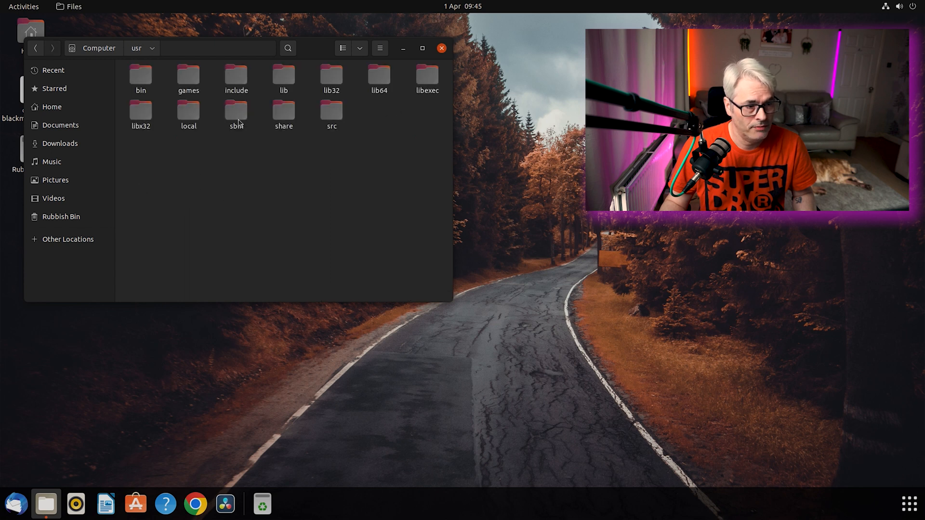
{"action": "double_click", "coordinate": [188, 112]}
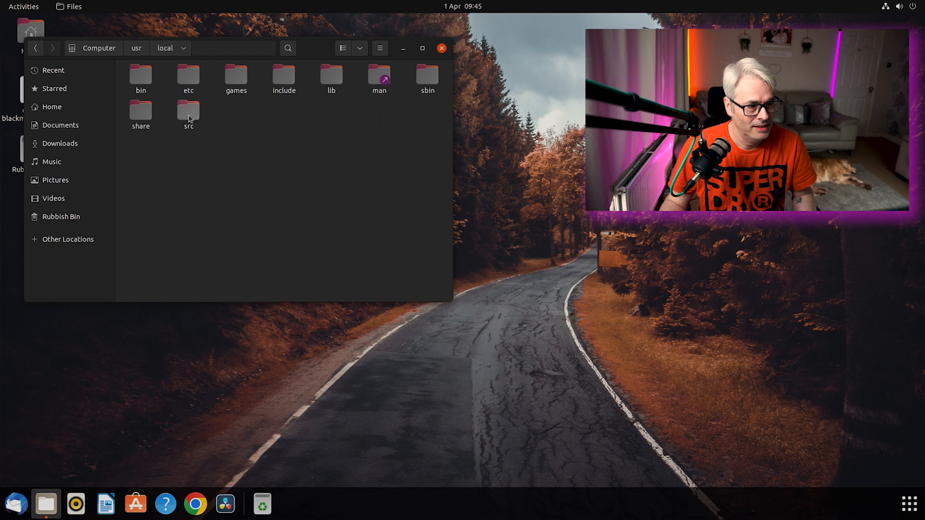
{"action": "double_click", "coordinate": [188, 78]}
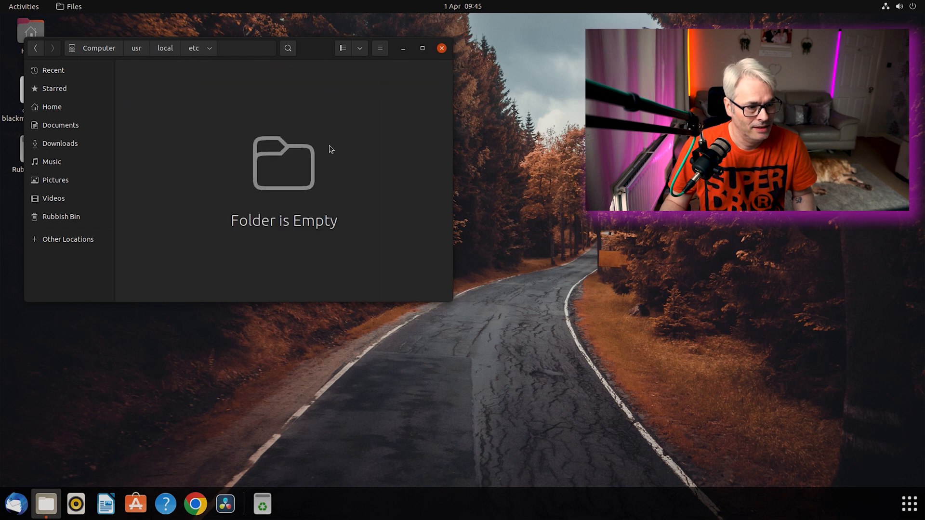
{"action": "mouse_move", "coordinate": [62, 33]}
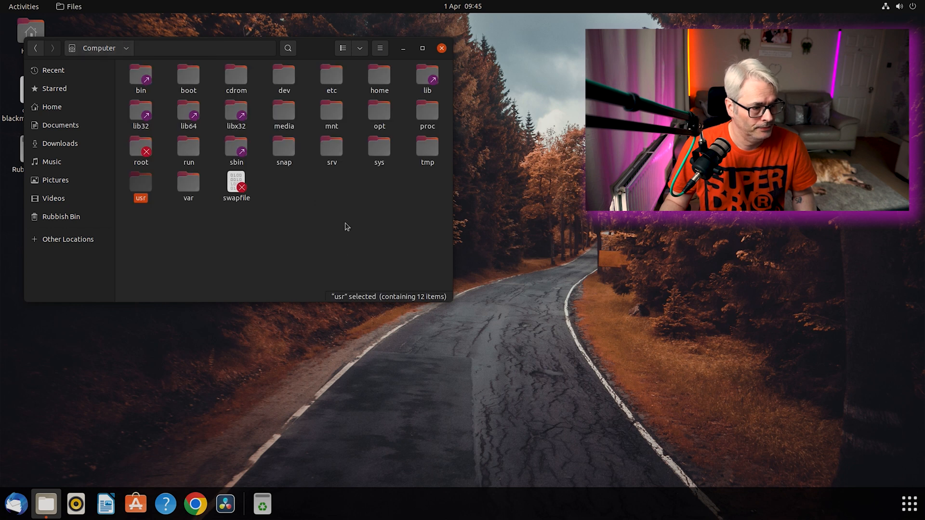
{"action": "left_click", "coordinate": [235, 183]}
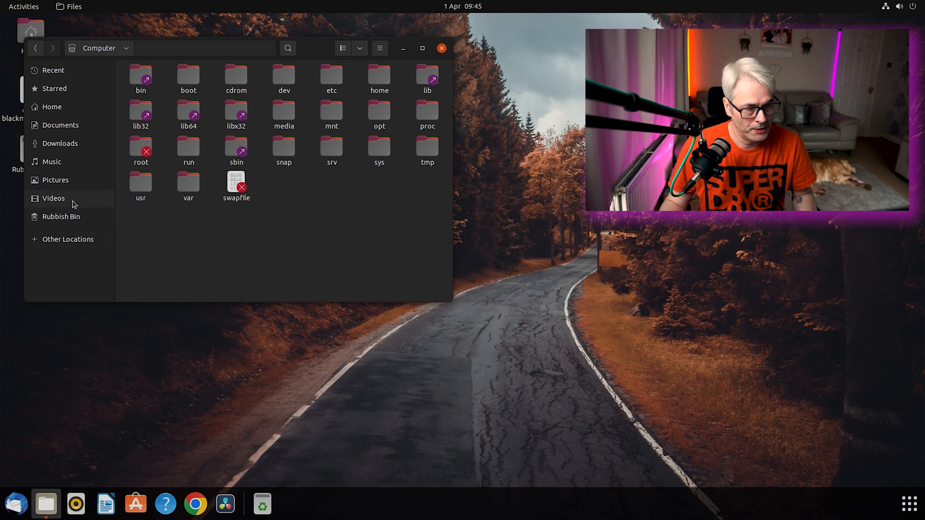
{"action": "mouse_move", "coordinate": [417, 151]}
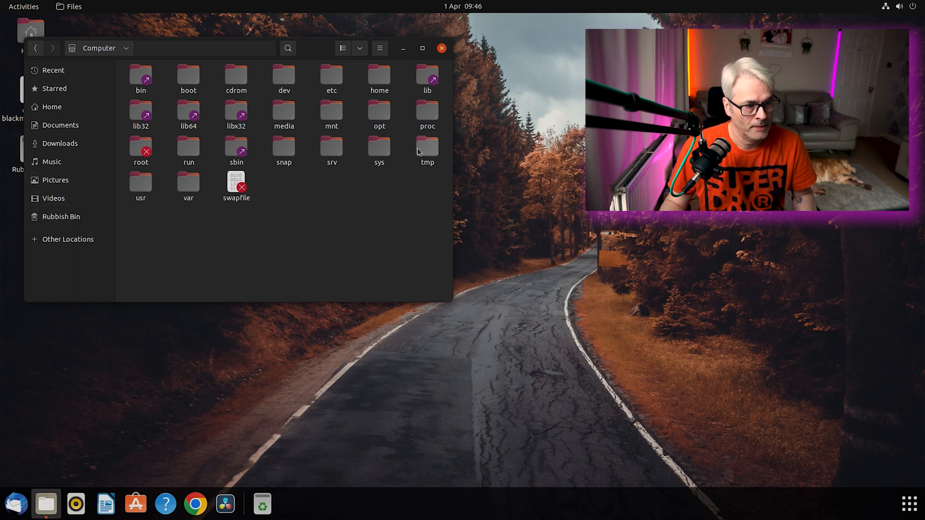
- Open /opt/resolve/bin, listing DaVinci Resolve's executables like resolve and VstScanner
{"action": "double_click", "coordinate": [379, 112]}
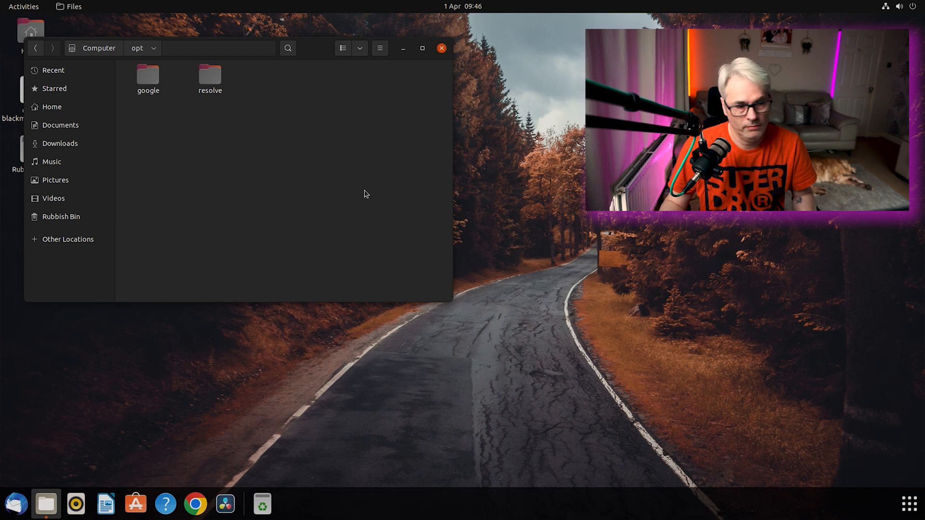
{"action": "left_click", "coordinate": [147, 77]}
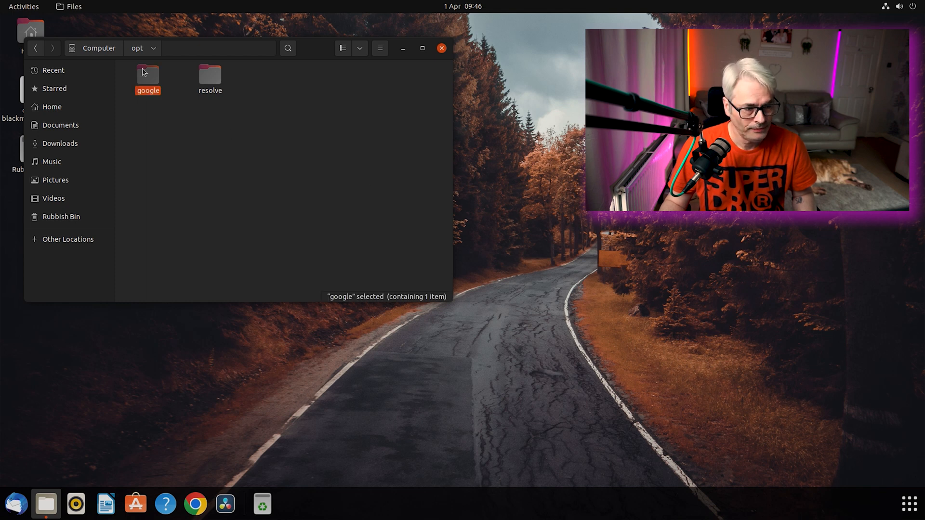
{"action": "left_click", "coordinate": [272, 86]}
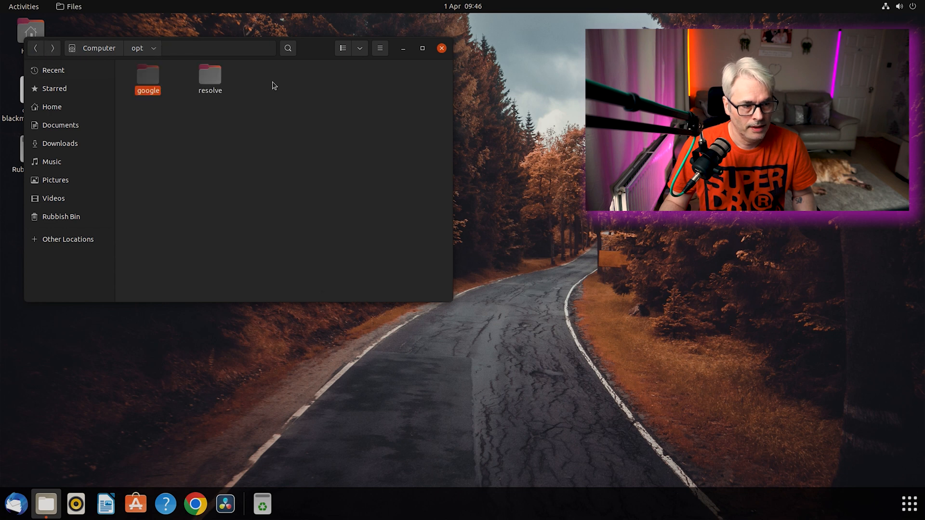
{"action": "double_click", "coordinate": [209, 79]}
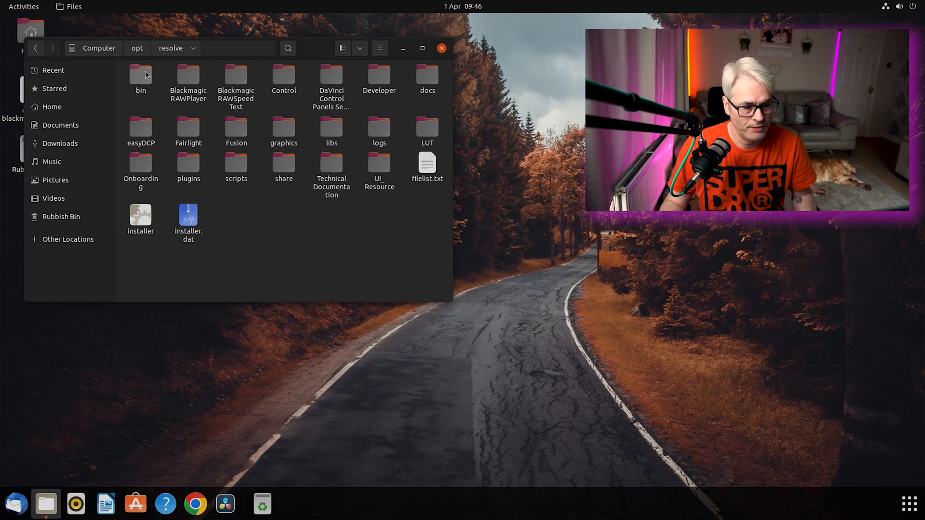
{"action": "double_click", "coordinate": [140, 76]}
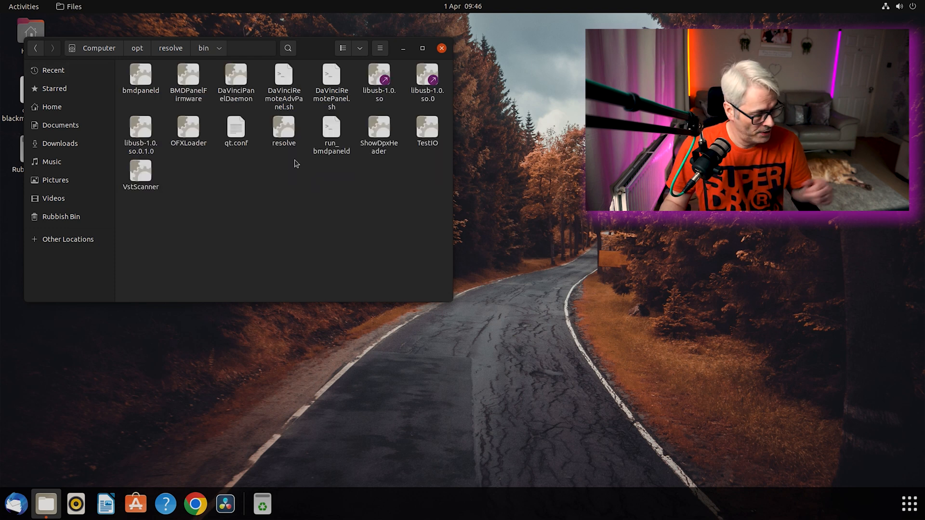
{"action": "mouse_move", "coordinate": [441, 48]}
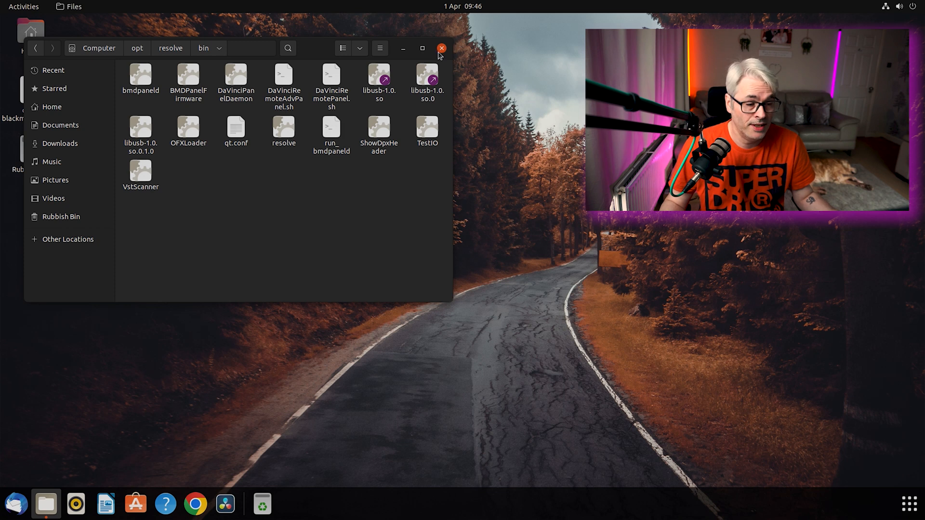
- Close Files, launch DaVinci Resolve, and trash the Blackmagic Design desktop launcher
{"action": "left_click", "coordinate": [441, 47]}
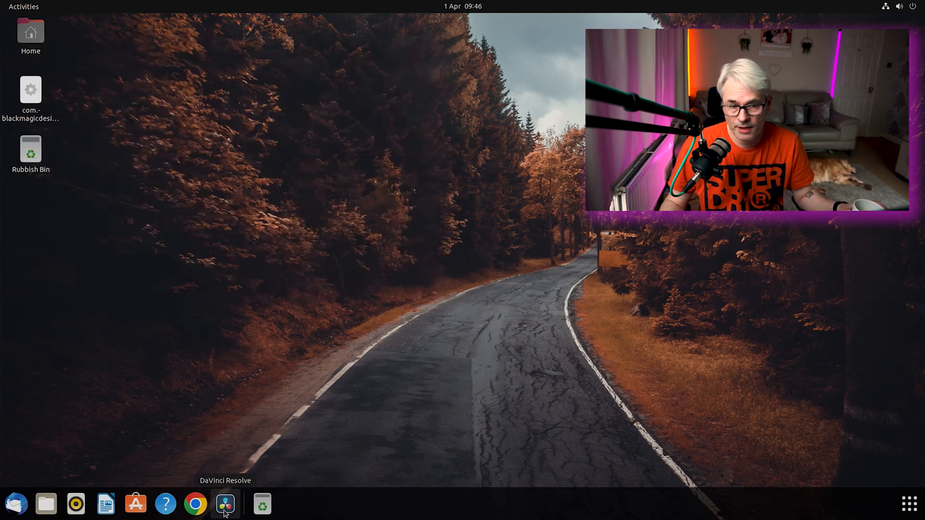
{"action": "left_click", "coordinate": [225, 504]}
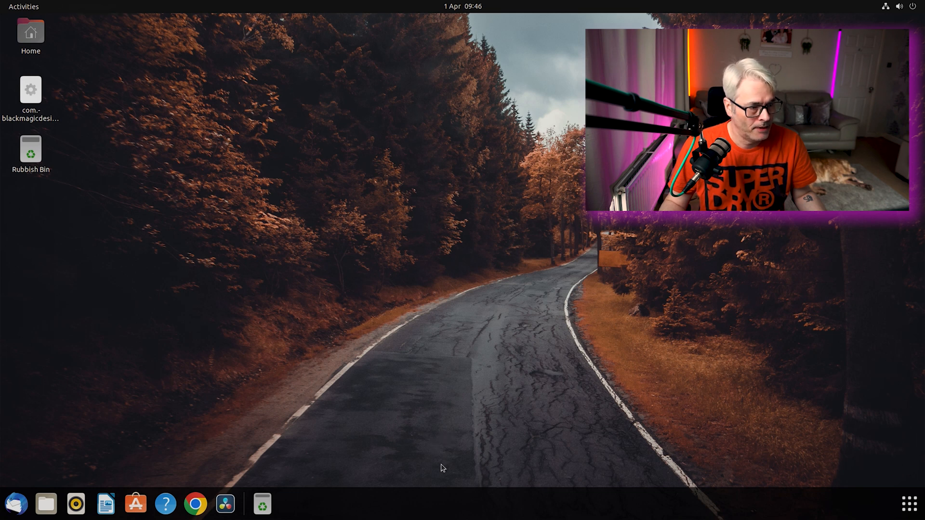
{"action": "mouse_move", "coordinate": [446, 452]}
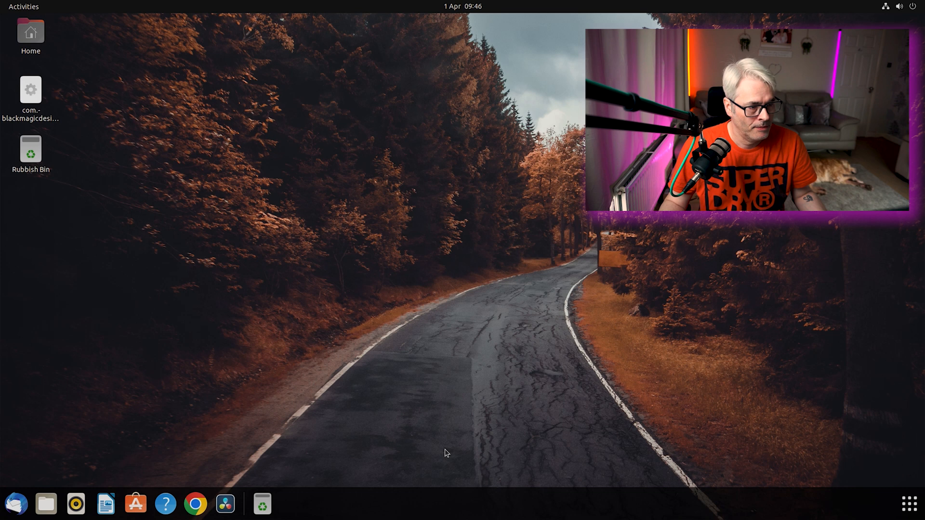
{"action": "mouse_move", "coordinate": [79, 320]}
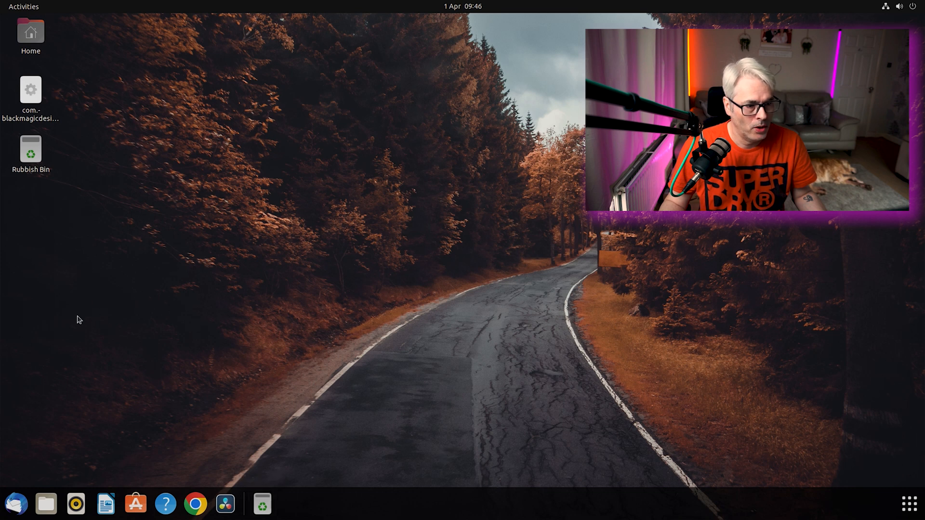
{"action": "right_click", "coordinate": [31, 92]}
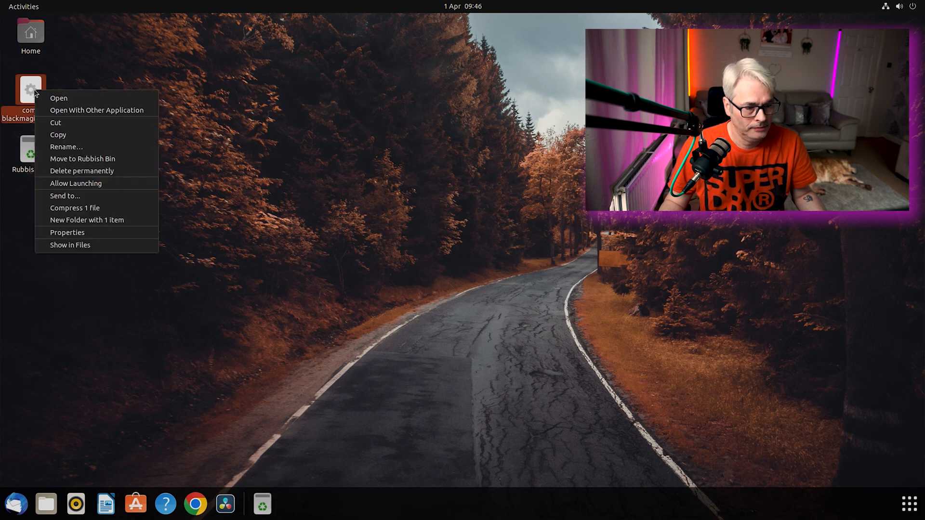
{"action": "left_click", "coordinate": [85, 167]}
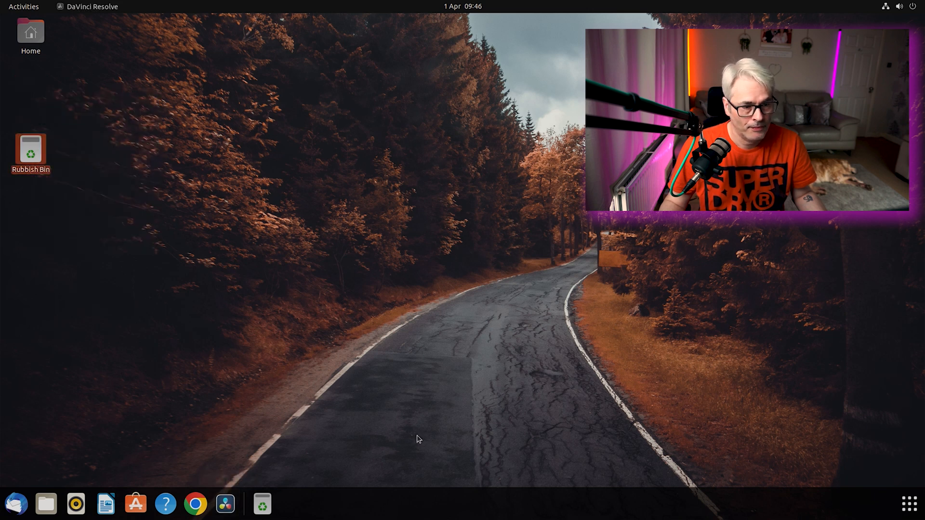
{"action": "left_click", "coordinate": [224, 503]}
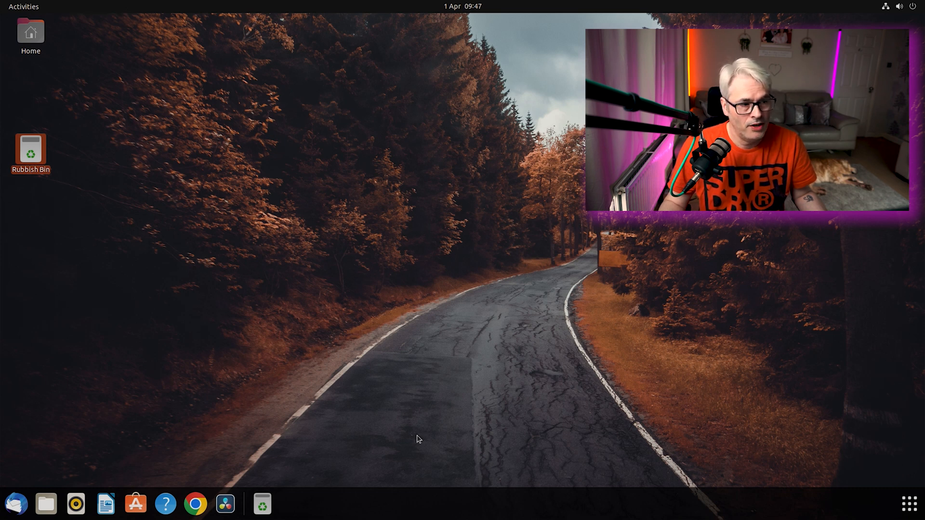
{"action": "mouse_move", "coordinate": [31, 146]}
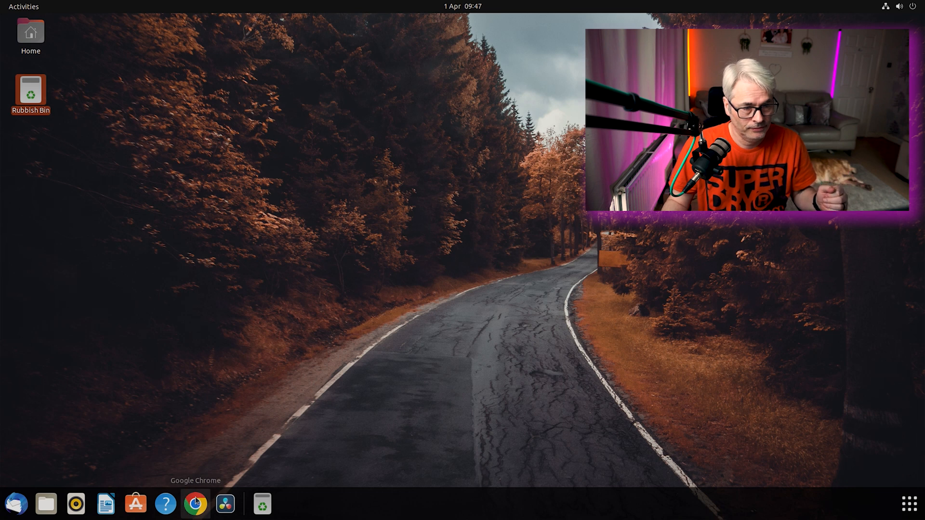
- Launch Google Chrome and unlock the default keyring with the password
{"action": "left_click", "coordinate": [195, 504]}
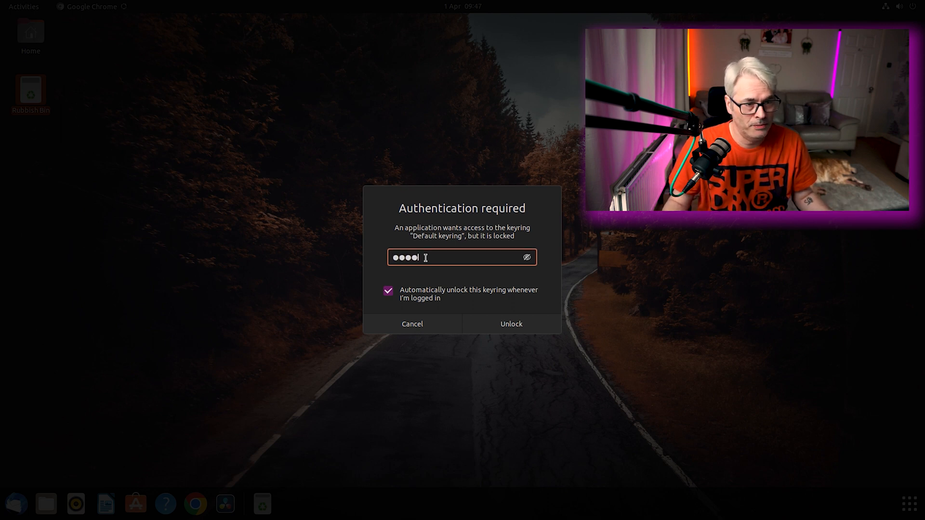
{"action": "left_click", "coordinate": [510, 323]}
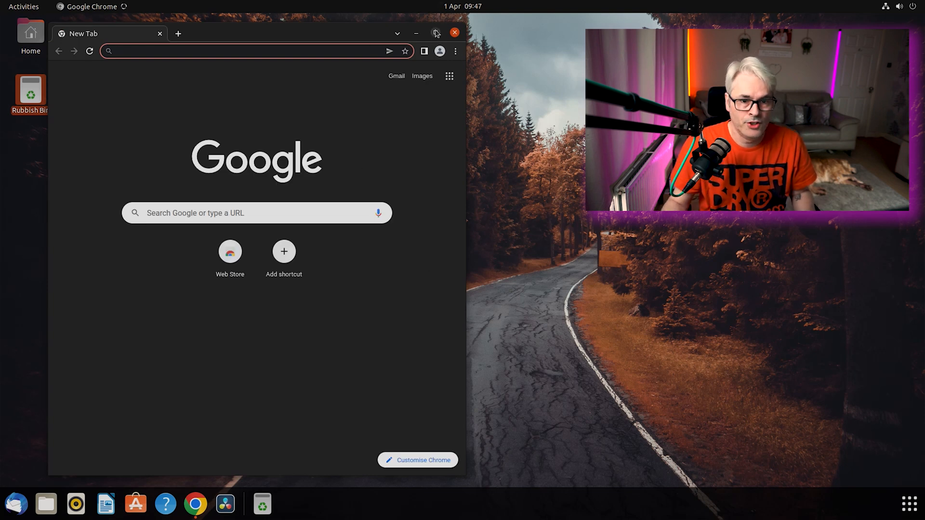
- Maximize Chrome, search Google for 'youtube', and open the YouTube result
{"action": "left_click", "coordinate": [436, 33]}
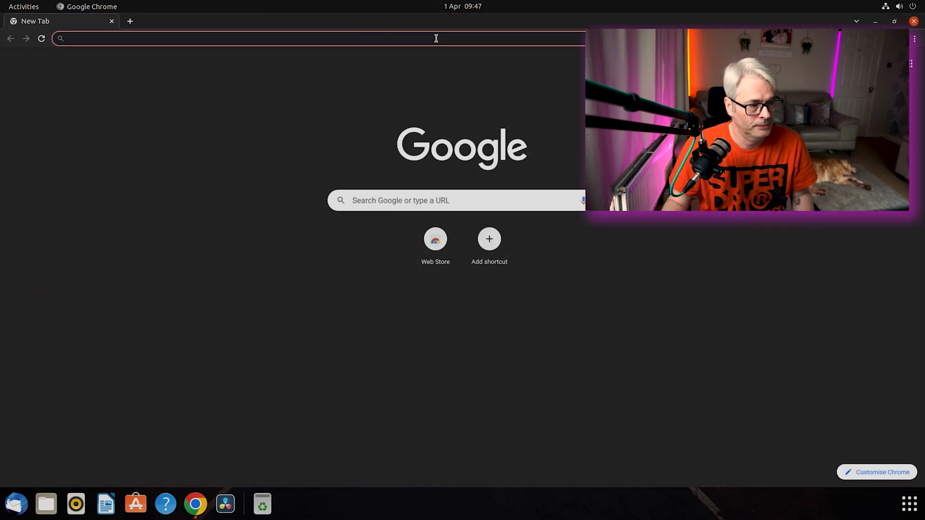
{"action": "type", "text": "youtube"}
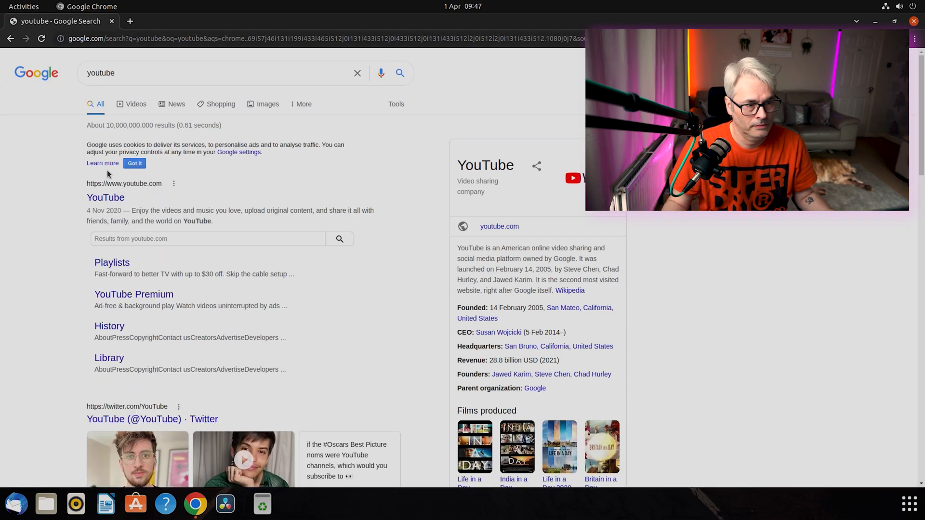
{"action": "left_click", "coordinate": [105, 197]}
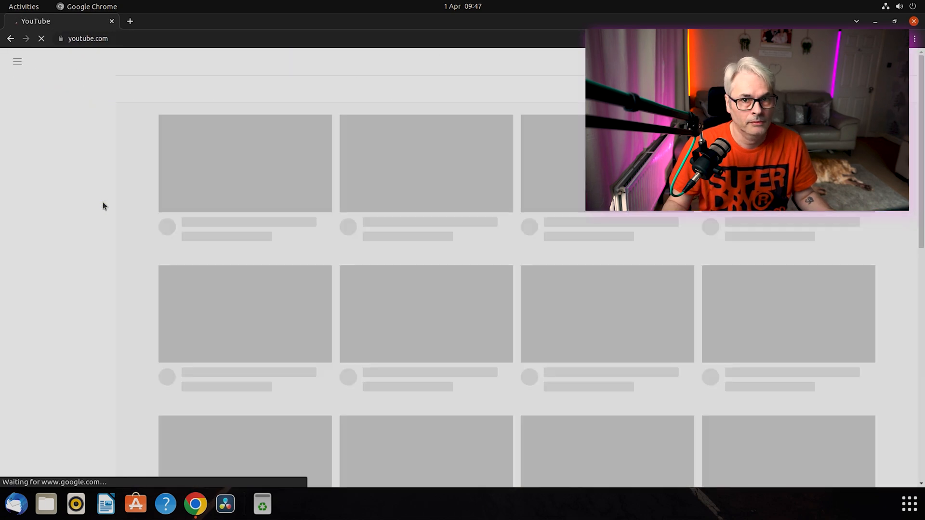
{"action": "mouse_move", "coordinate": [253, 63]}
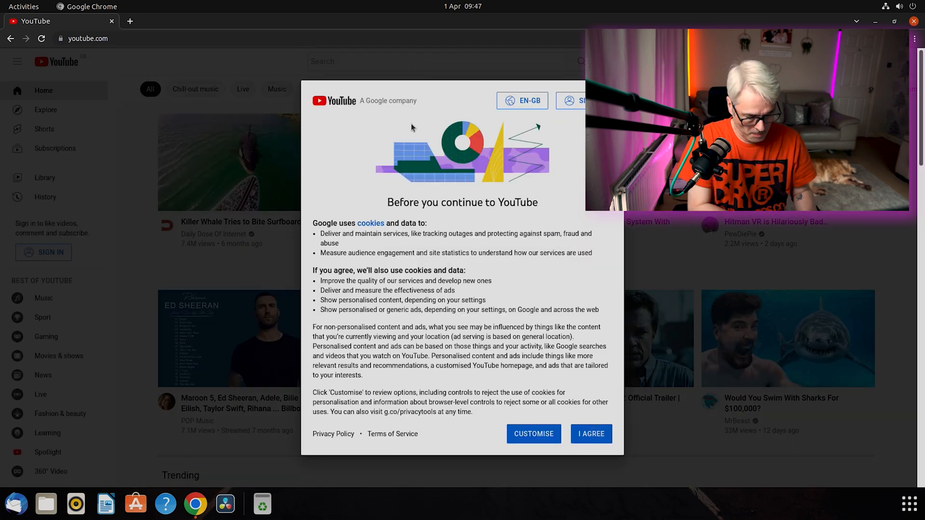
- Accept YouTube cookies, skip the ad on the Fedora 36 video, then close Chrome
{"action": "left_click", "coordinate": [591, 433]}
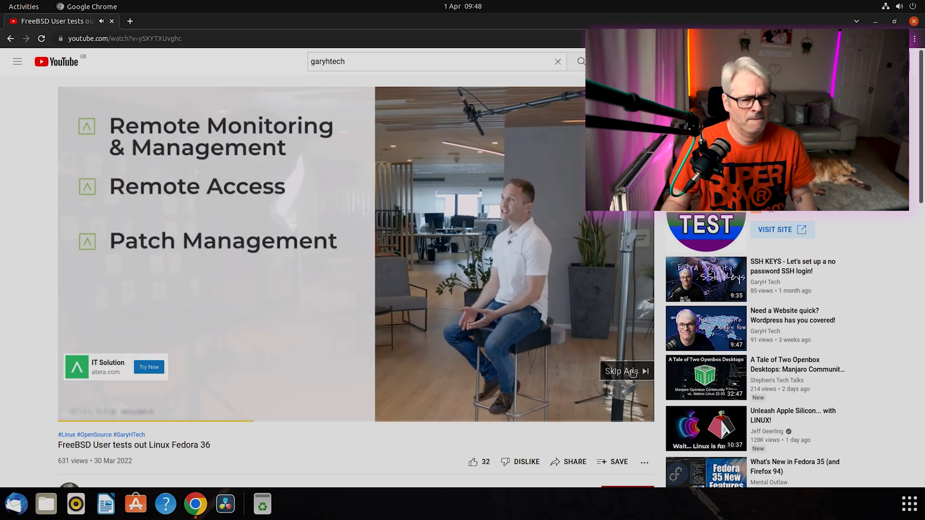
{"action": "left_click", "coordinate": [617, 371]}
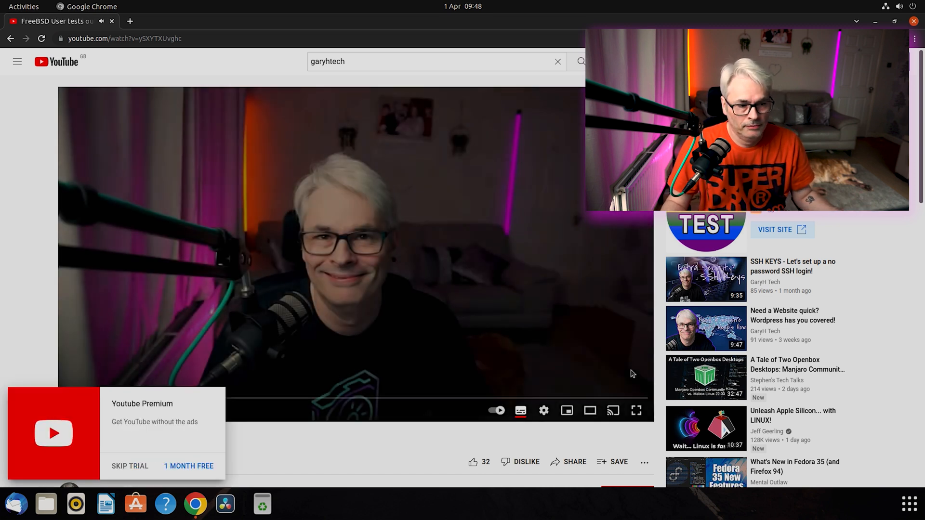
{"action": "mouse_move", "coordinate": [120, 466]}
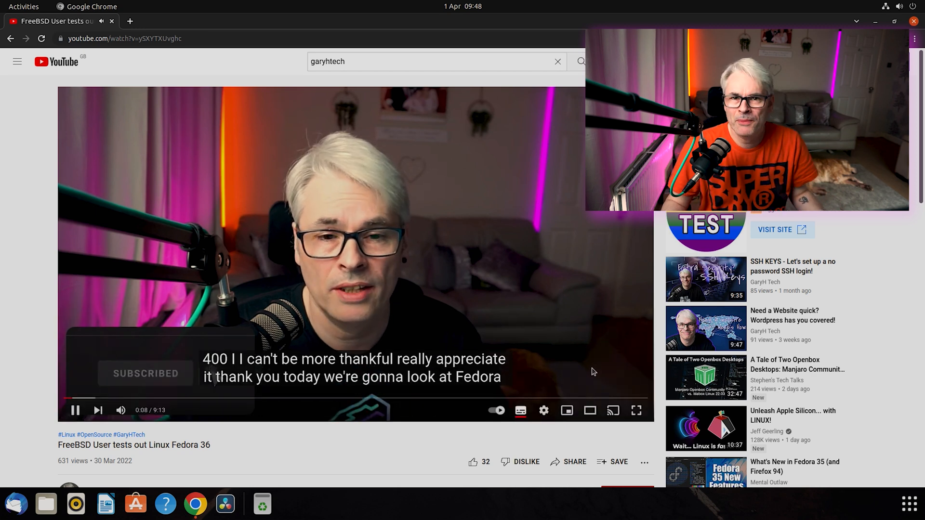
{"action": "mouse_move", "coordinate": [542, 410]}
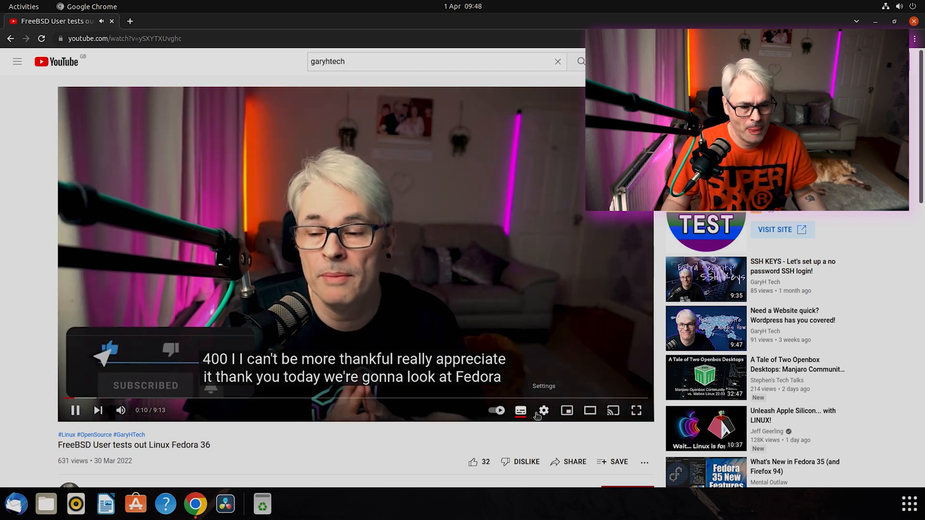
{"action": "left_click", "coordinate": [541, 410]}
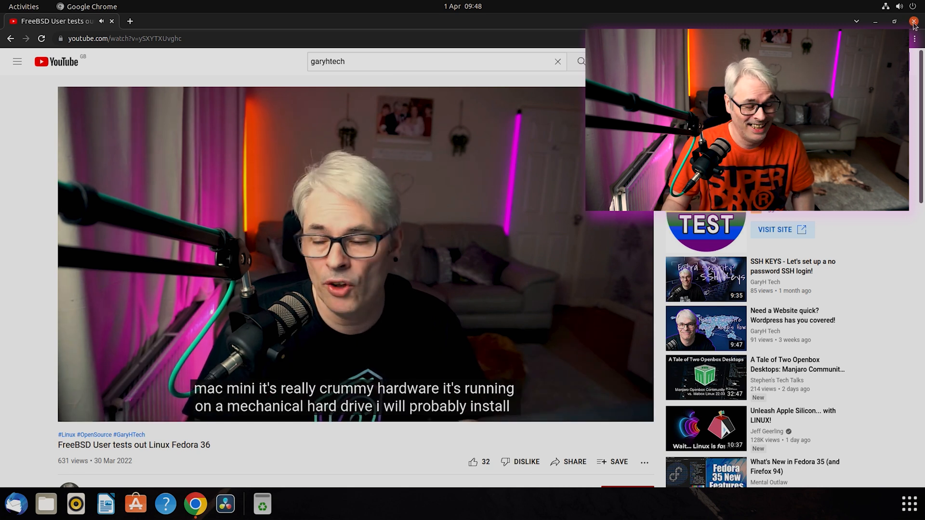
{"action": "left_click", "coordinate": [914, 22]}
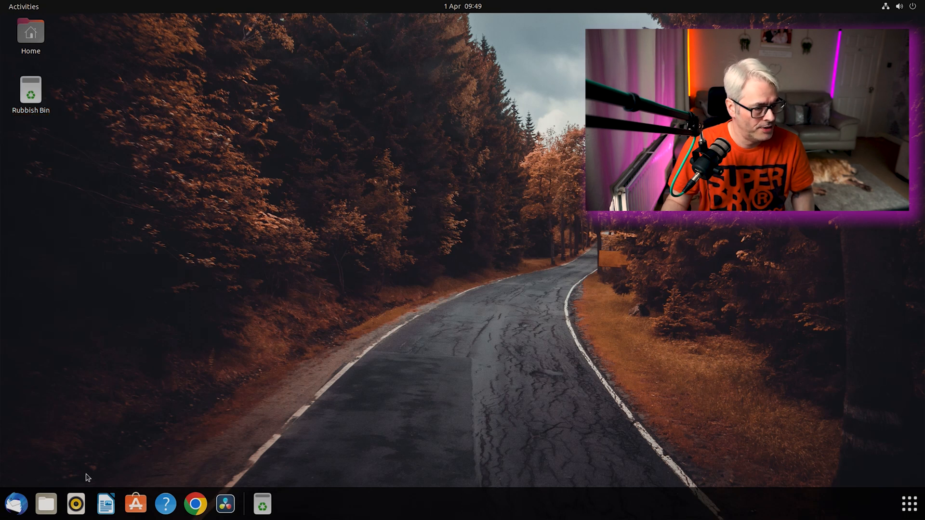
{"action": "mouse_move", "coordinate": [358, 484]}
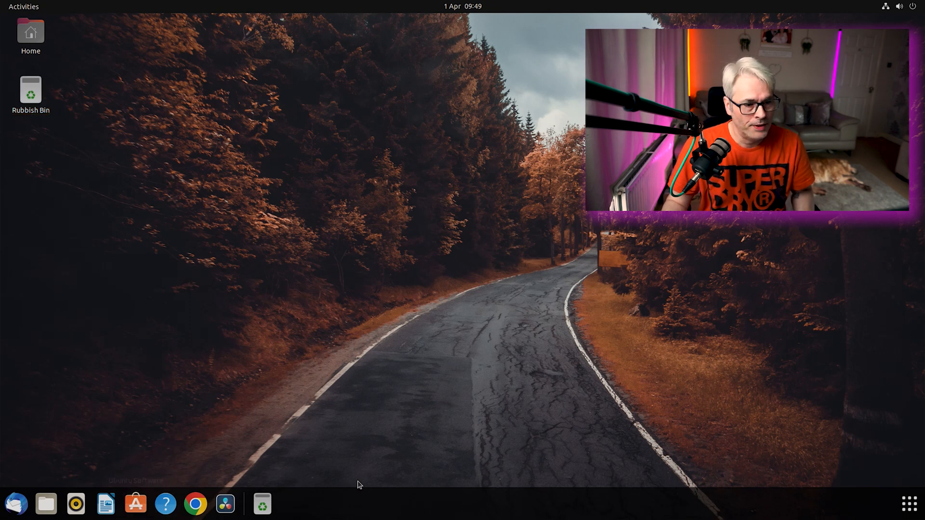
- Show the application grid of installed apps, including GIMP
{"action": "left_click", "coordinate": [907, 504]}
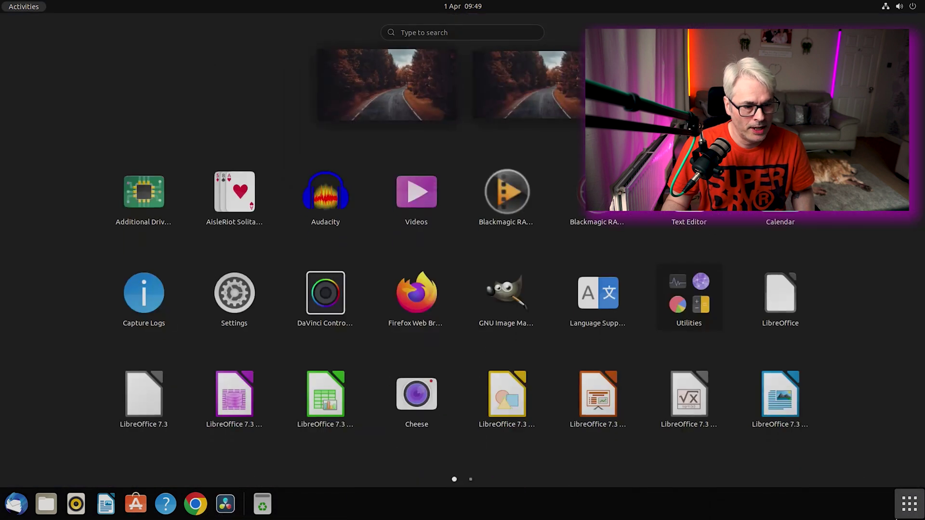
{"action": "mouse_move", "coordinate": [505, 293]}
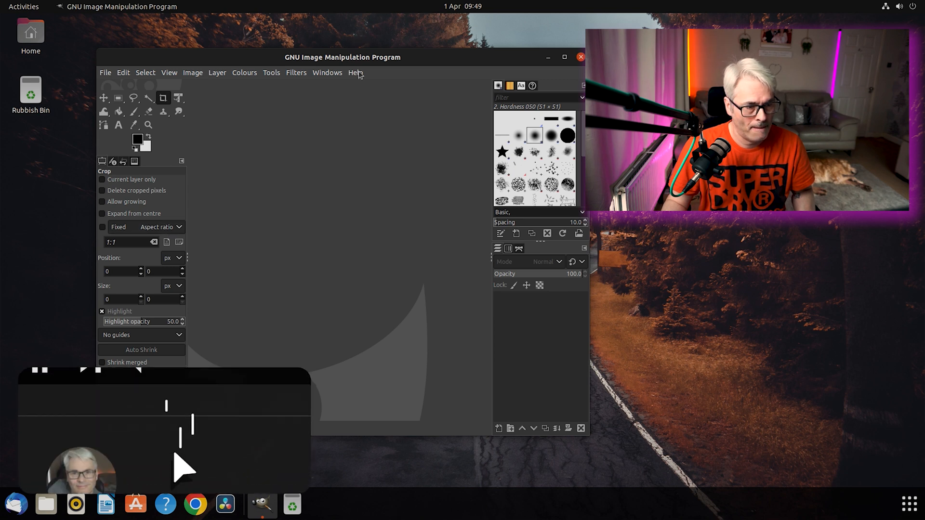
- Check GIMP's version (2.10.28) under Help > About and close the dialog
{"action": "left_click", "coordinate": [355, 72]}
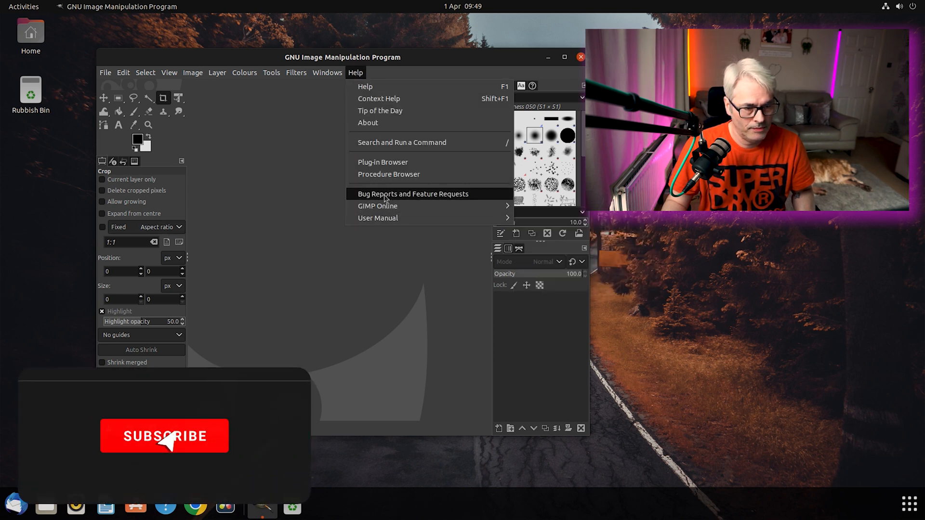
{"action": "left_click", "coordinate": [368, 123]}
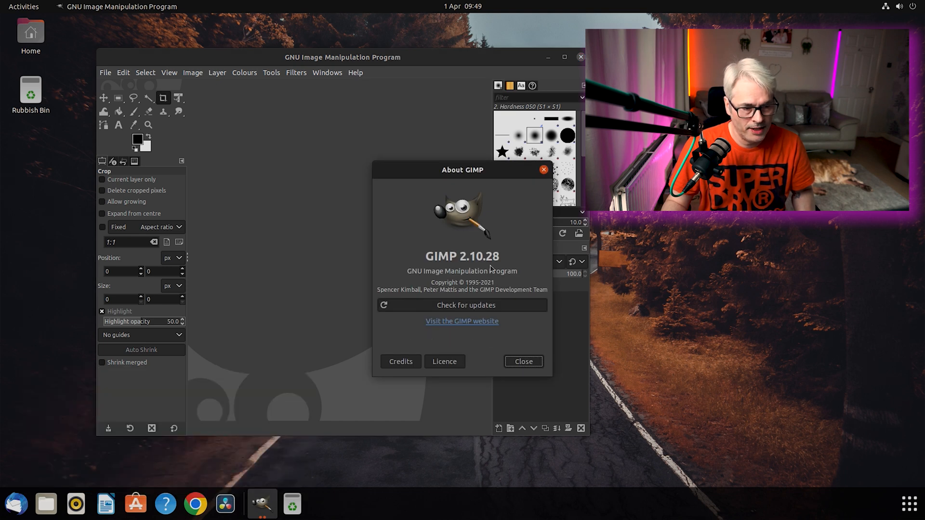
{"action": "left_click", "coordinate": [462, 321]}
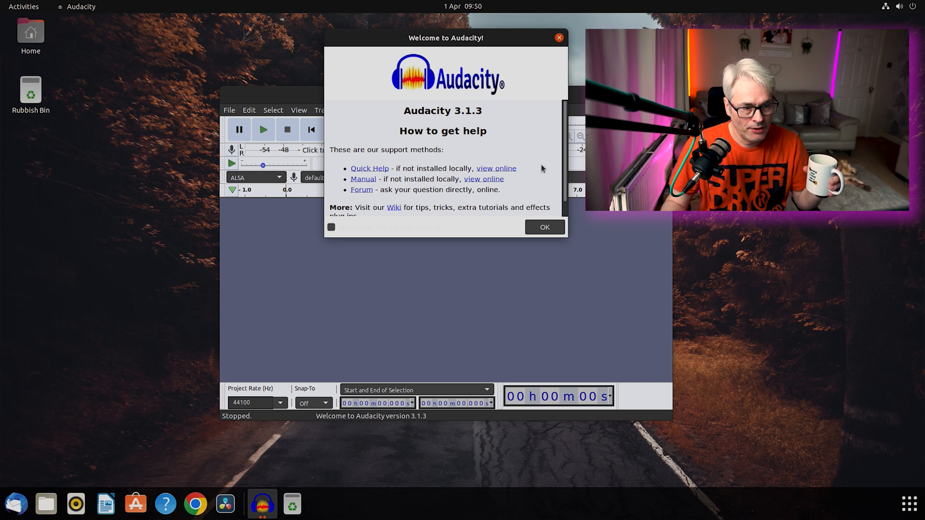
{"action": "mouse_move", "coordinate": [468, 199]}
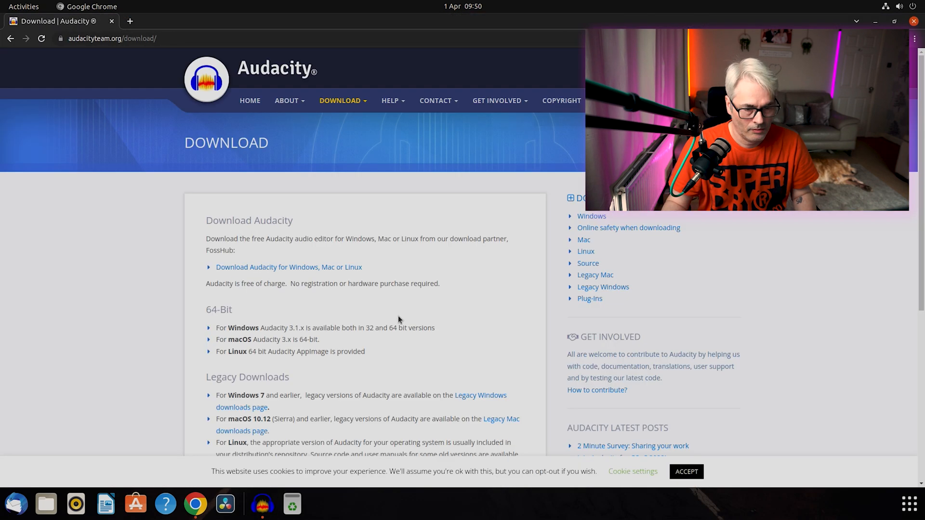
- Download the Audacity 3.1.3 Linux AppImage via the FossHub download page
{"action": "left_click", "coordinate": [289, 267]}
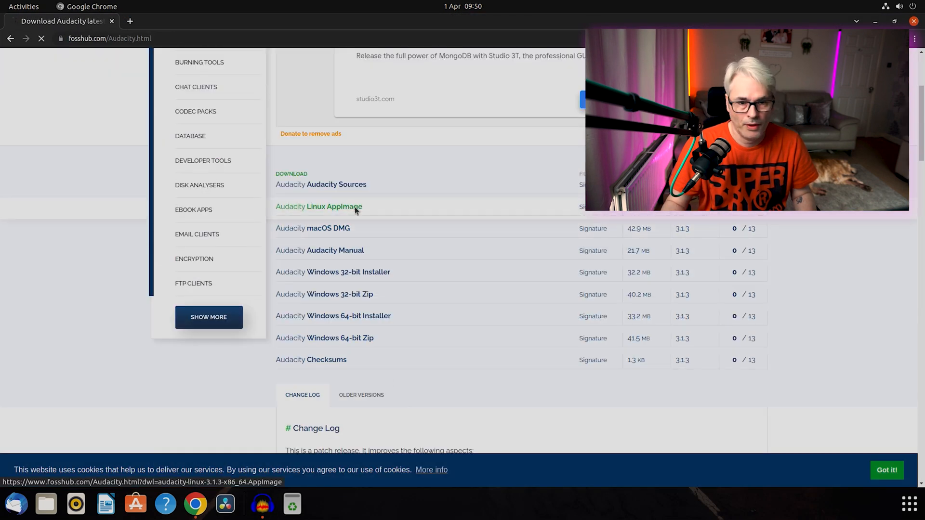
{"action": "left_click", "coordinate": [336, 206]}
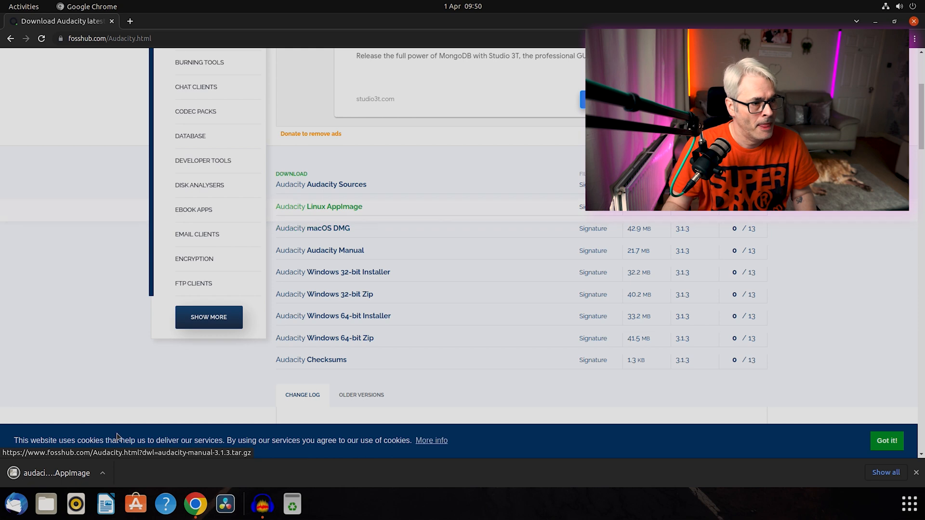
{"action": "mouse_move", "coordinate": [56, 472]}
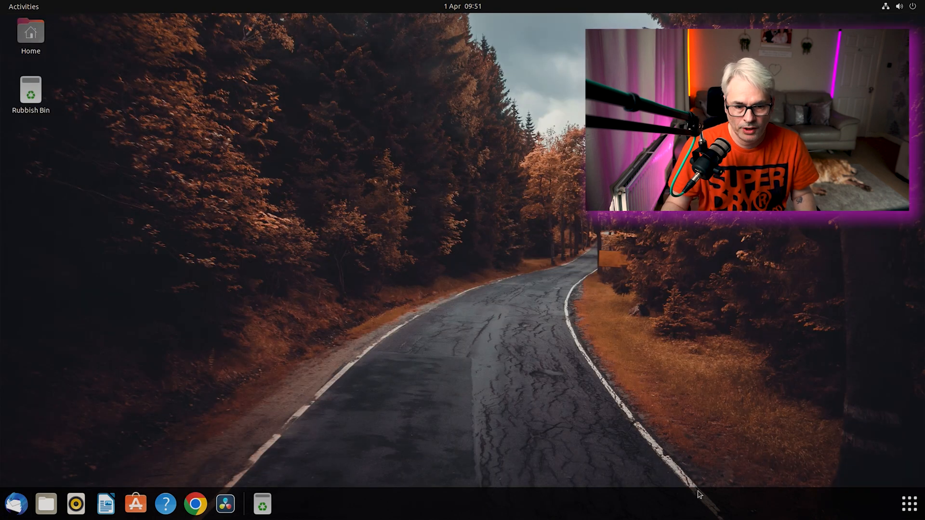
- Open the application grid again to find LibreOffice
{"action": "left_click", "coordinate": [910, 504]}
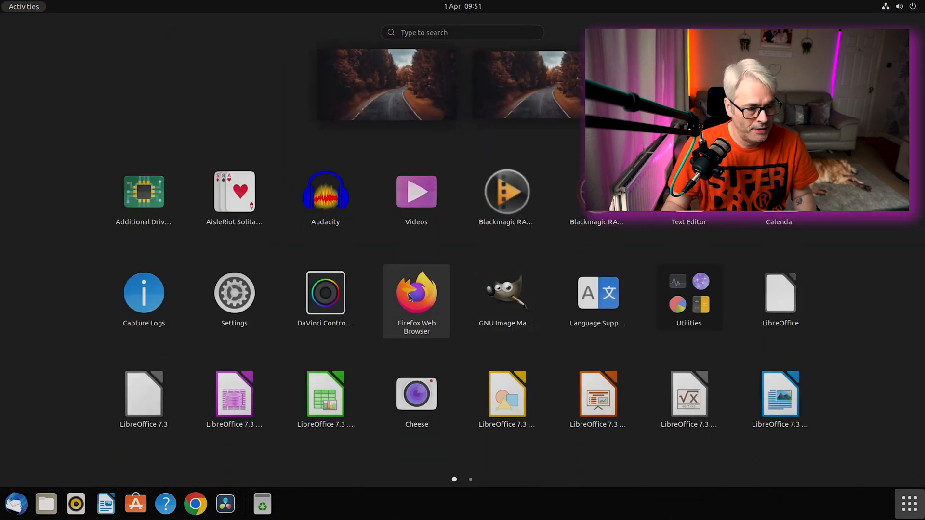
{"action": "mouse_move", "coordinate": [436, 294]}
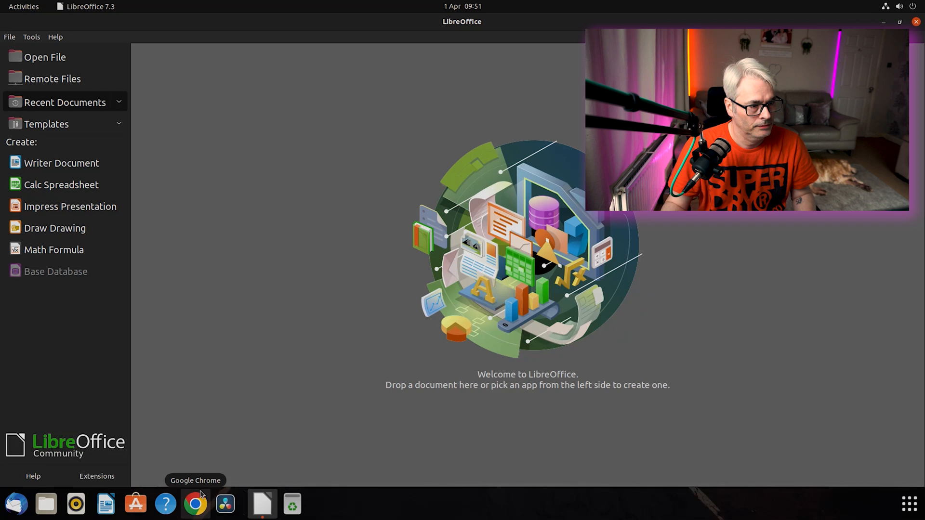
{"action": "mouse_move", "coordinate": [74, 163]}
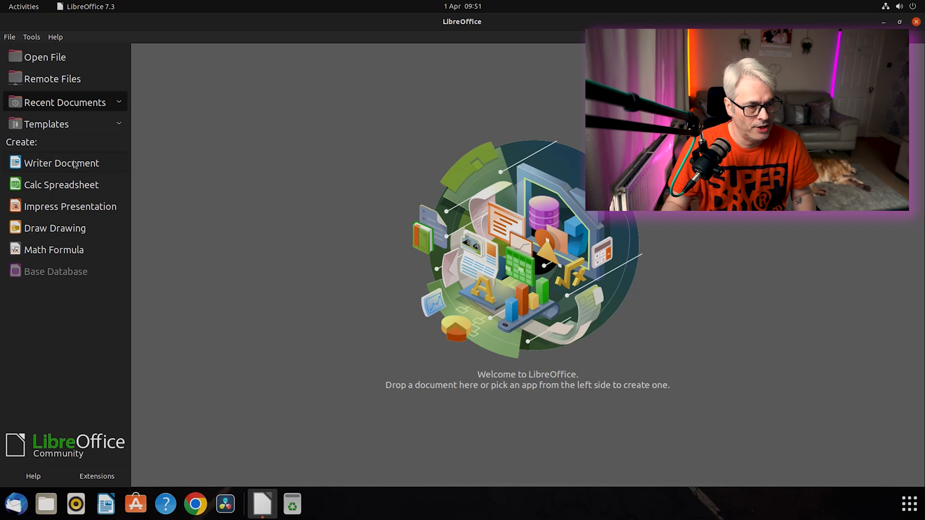
- Create a new Writer document containing 'Hello World!' and cancel the close prompt
{"action": "left_click", "coordinate": [61, 163]}
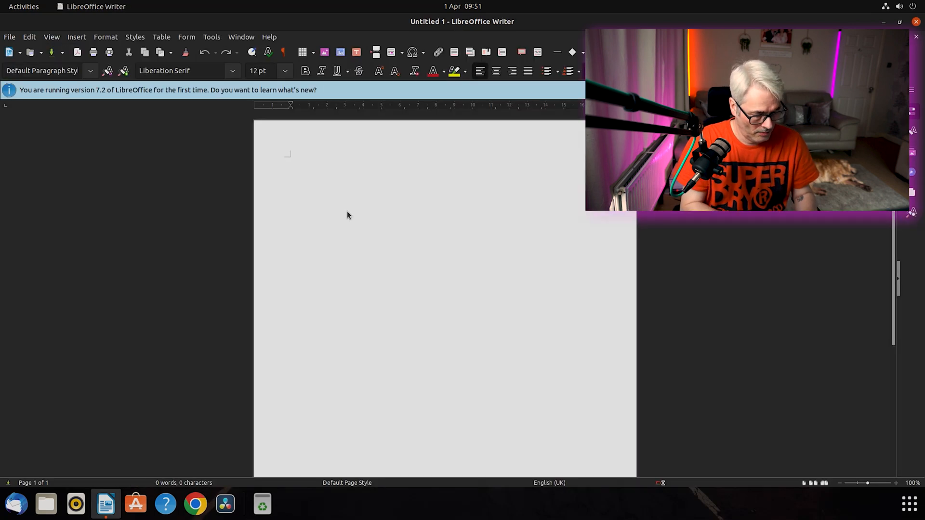
{"action": "type", "text": "Hello"}
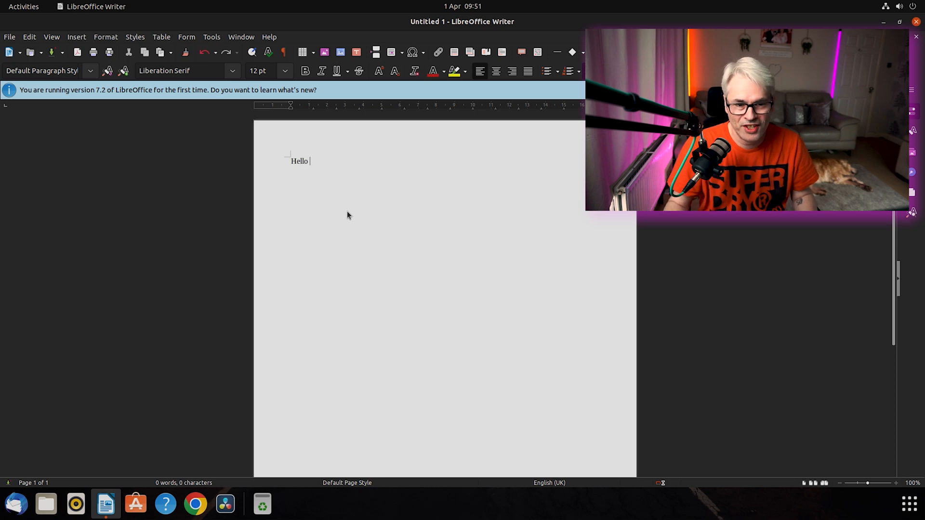
{"action": "type", "text": "World!"}
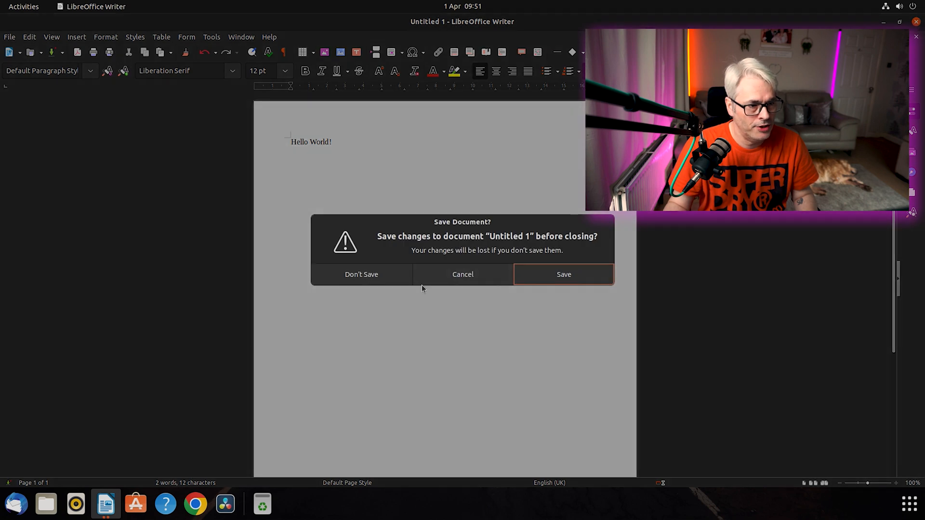
{"action": "left_click", "coordinate": [463, 274]}
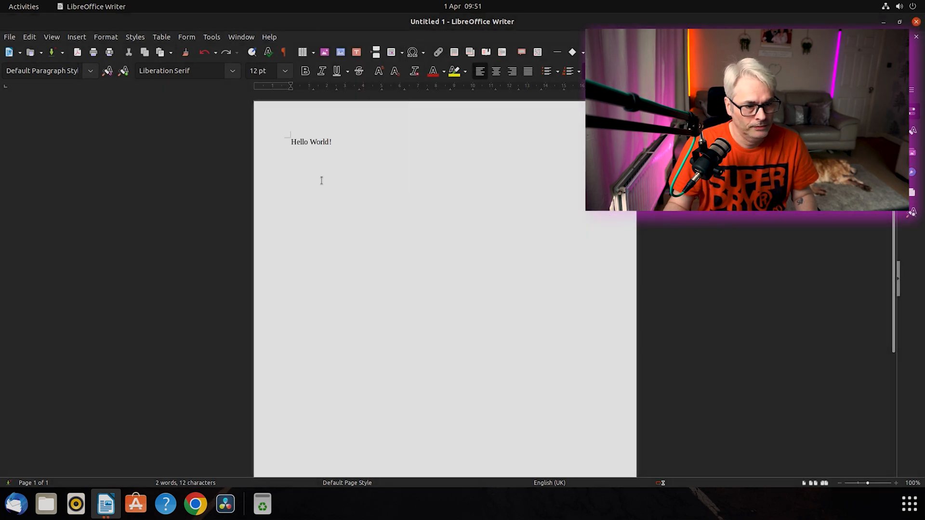
- View LibreOffice version 7.2.6.2 and its website, then close Writer without saving
{"action": "left_click", "coordinate": [269, 36]}
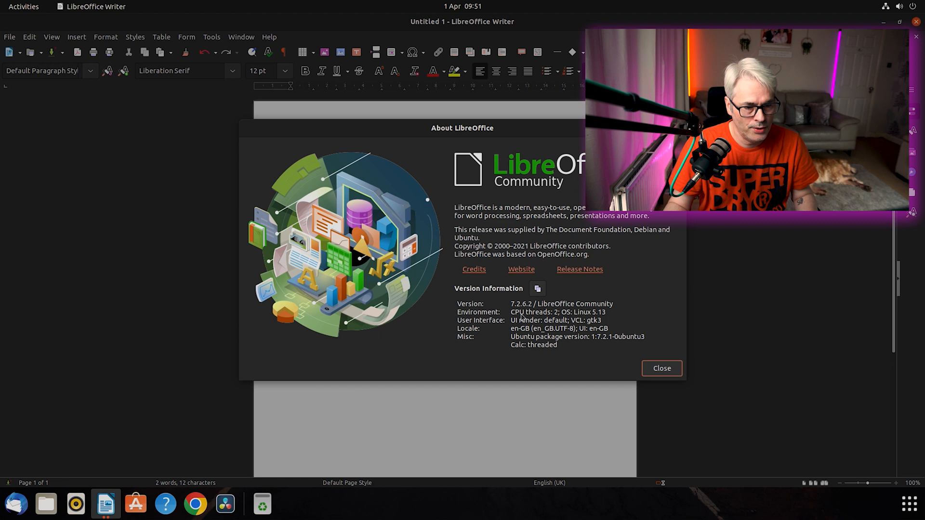
{"action": "mouse_move", "coordinate": [692, 375]}
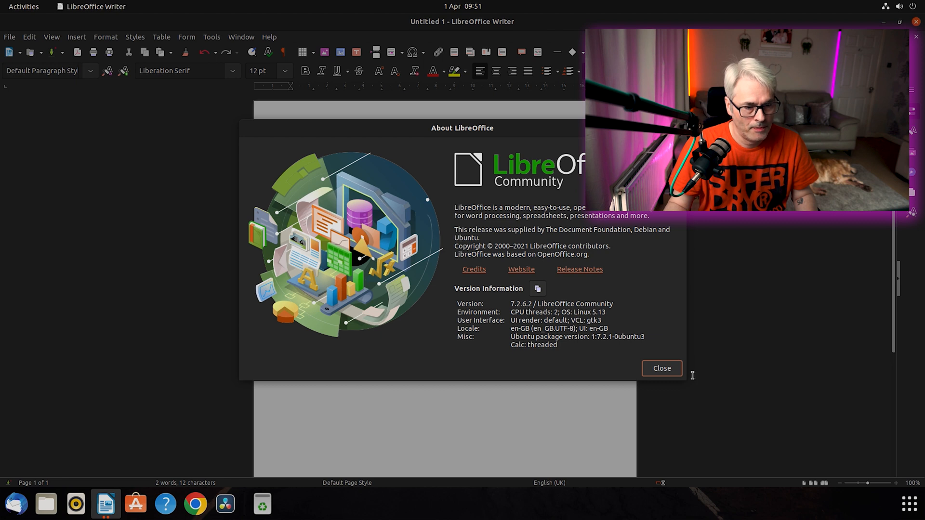
{"action": "mouse_move", "coordinate": [520, 269]}
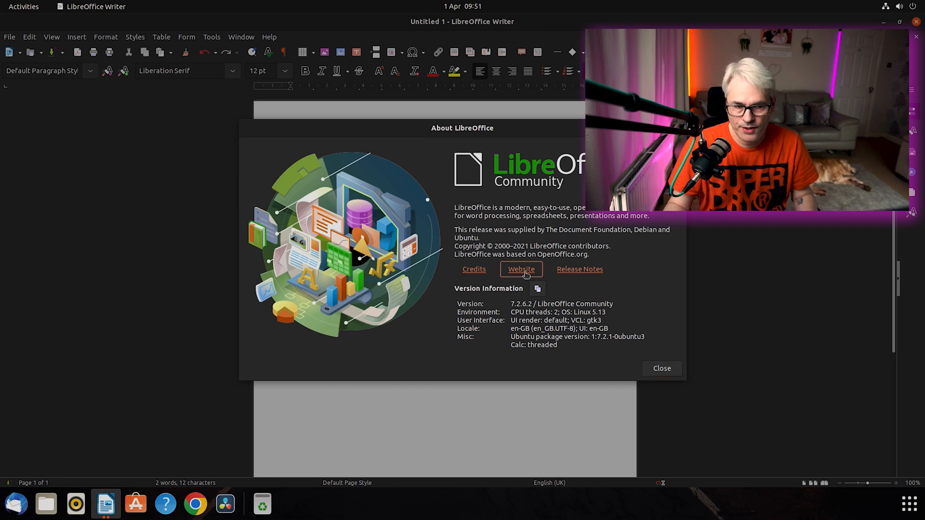
{"action": "left_click", "coordinate": [521, 269]}
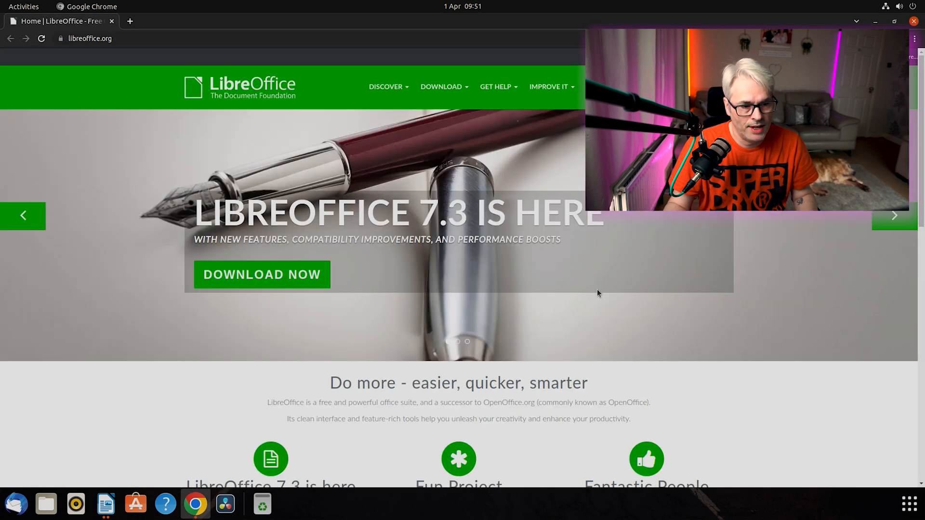
{"action": "mouse_move", "coordinate": [481, 238]}
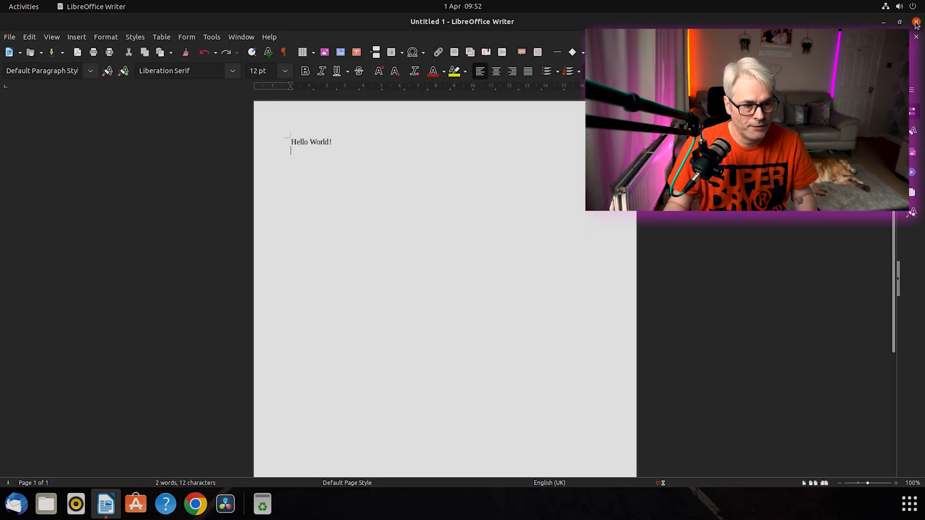
{"action": "left_click", "coordinate": [917, 21]}
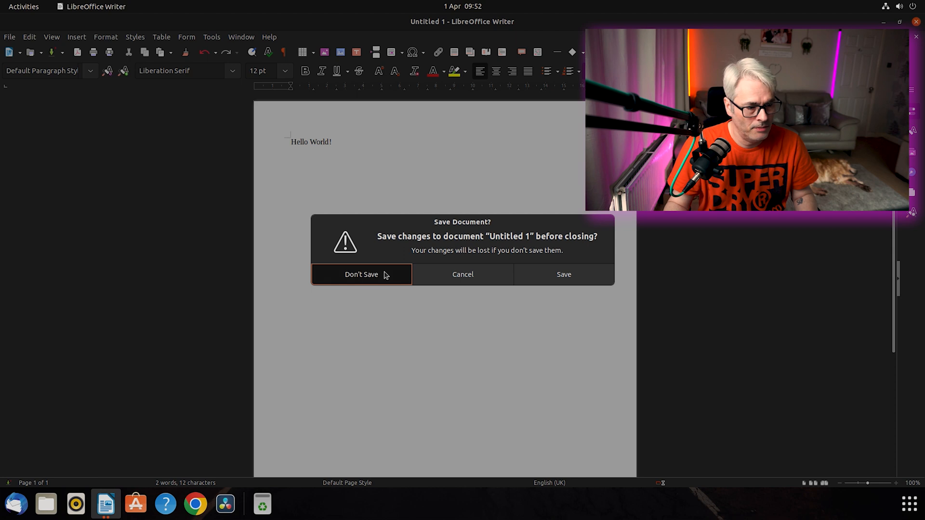
{"action": "left_click", "coordinate": [361, 274]}
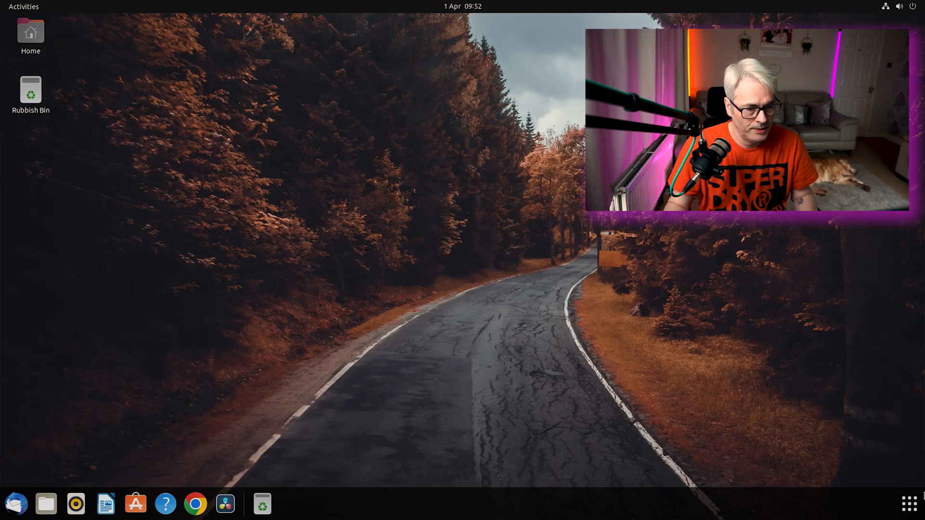
- Switch the Broadcom adapter to the proprietary Broadcom STA wireless driver and authenticate
{"action": "left_click", "coordinate": [910, 504]}
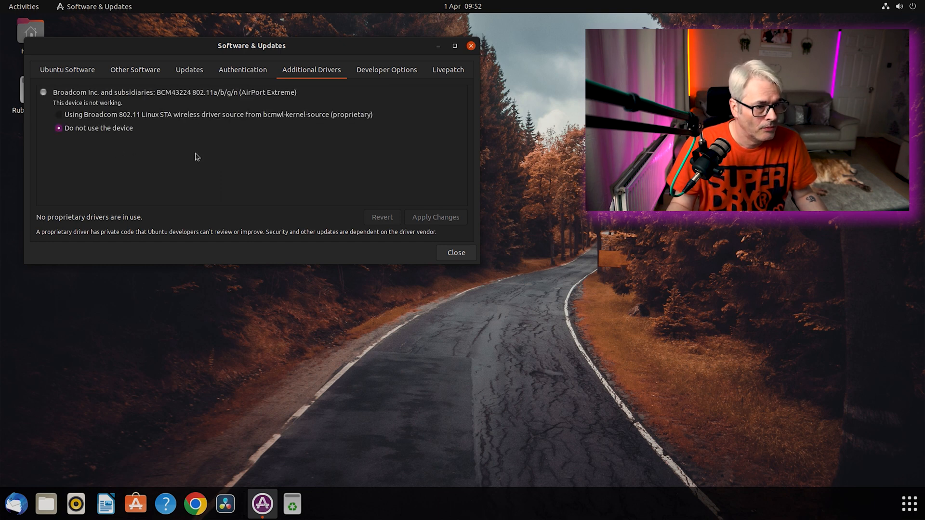
{"action": "left_click", "coordinate": [435, 216]}
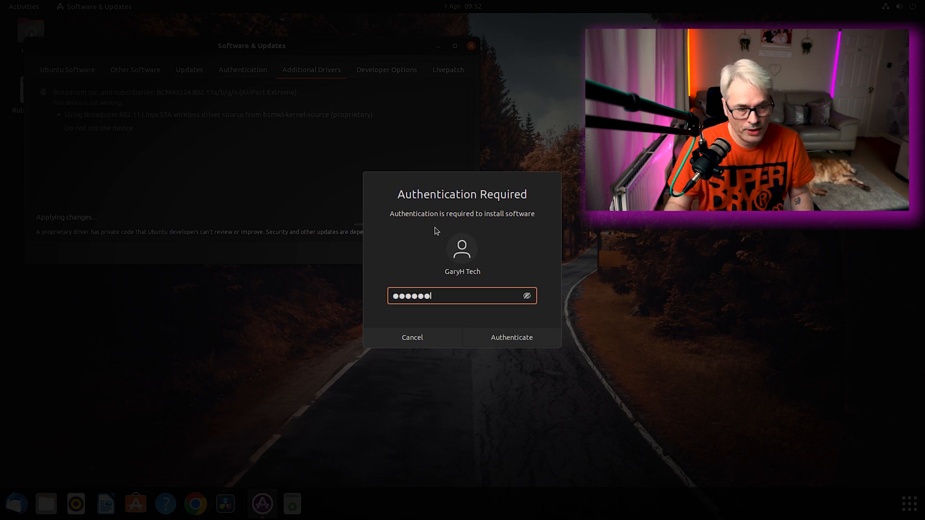
{"action": "left_click", "coordinate": [510, 338]}
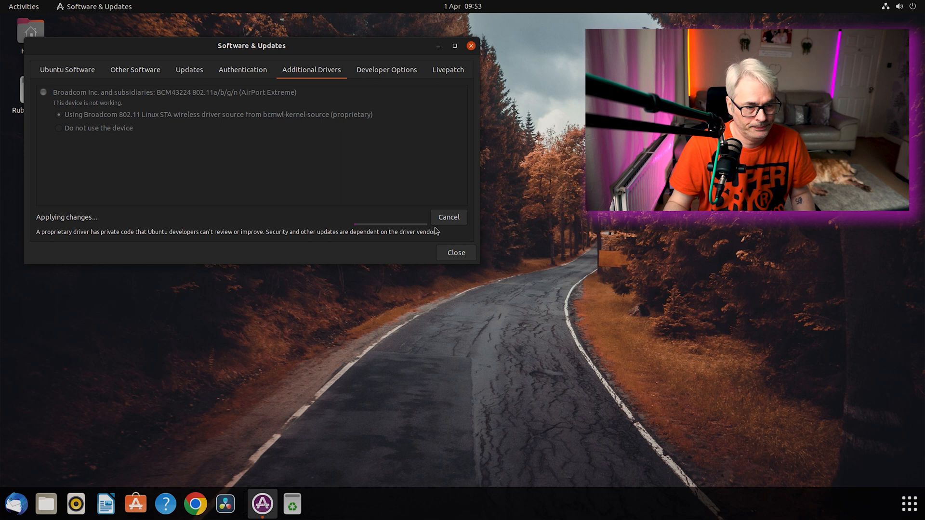
{"action": "left_click", "coordinate": [907, 504]}
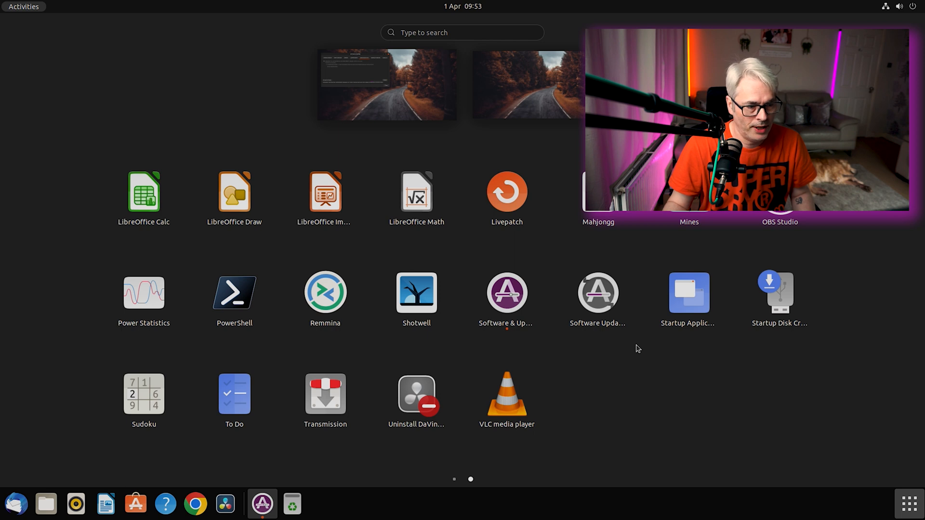
{"action": "mouse_move", "coordinate": [760, 238]}
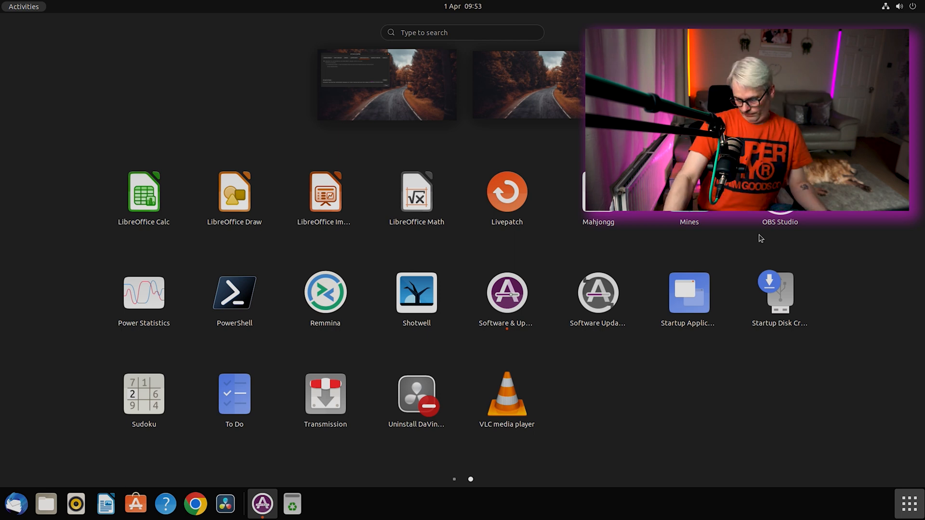
- Launch OBS Studio 27.1.3 from the application grid
{"action": "left_click", "coordinate": [505, 293]}
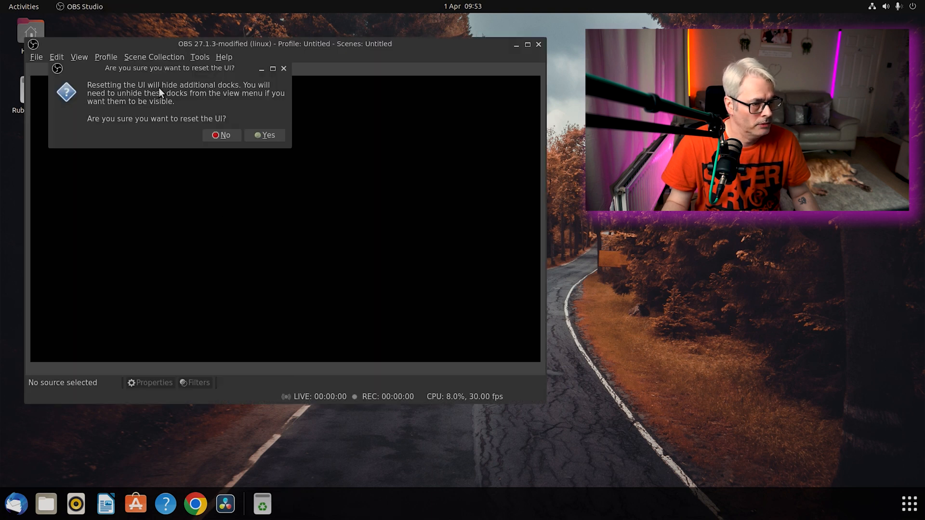
{"action": "mouse_move", "coordinate": [239, 114]}
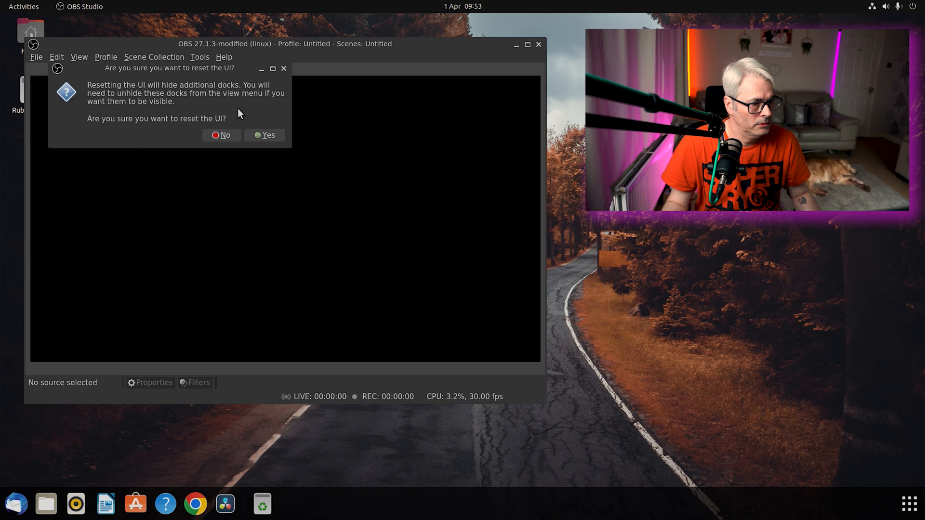
- Answer the reset prompt and start the Auto-Configuration Wizard, optimising just for recording
{"action": "left_click", "coordinate": [265, 135]}
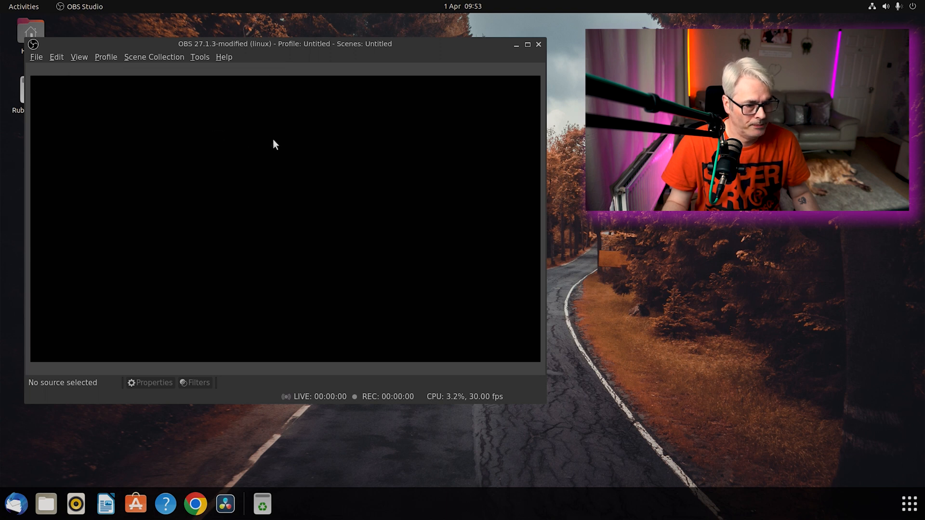
{"action": "left_click", "coordinate": [199, 57]}
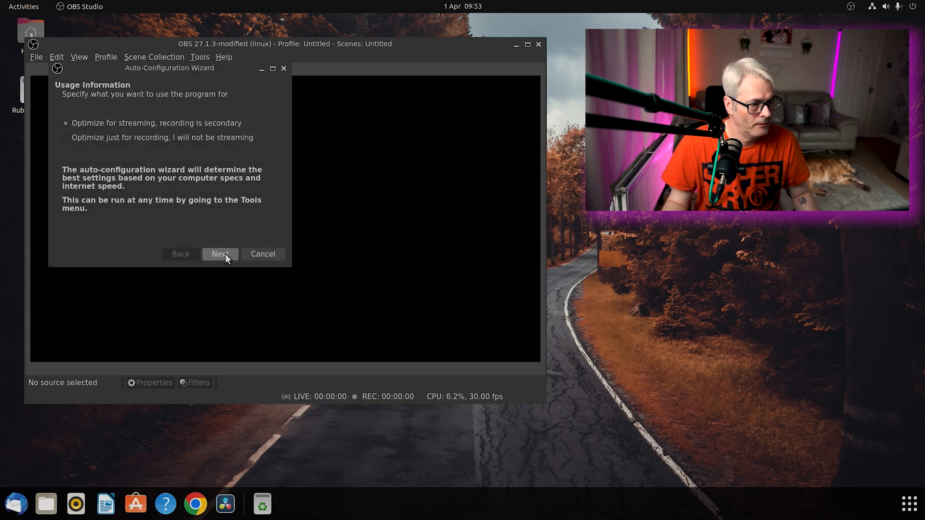
{"action": "left_click", "coordinate": [65, 138]}
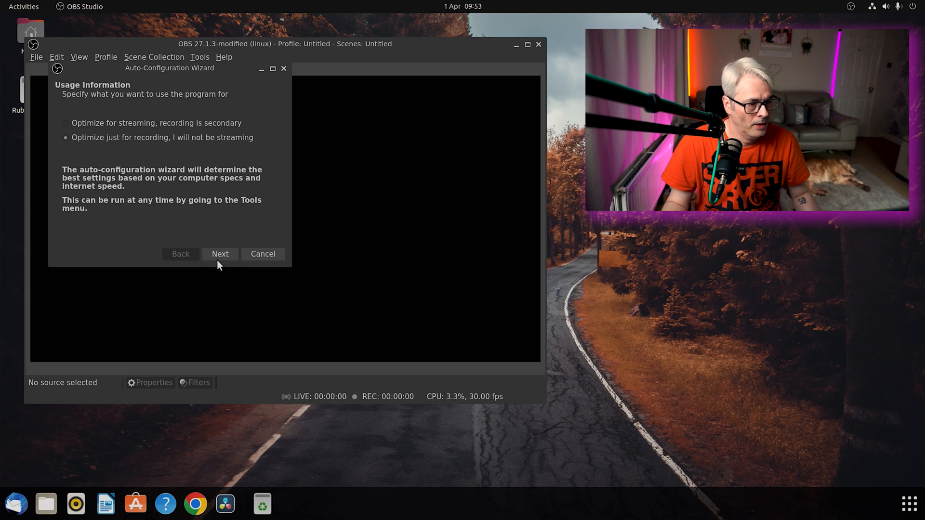
{"action": "left_click", "coordinate": [219, 254]}
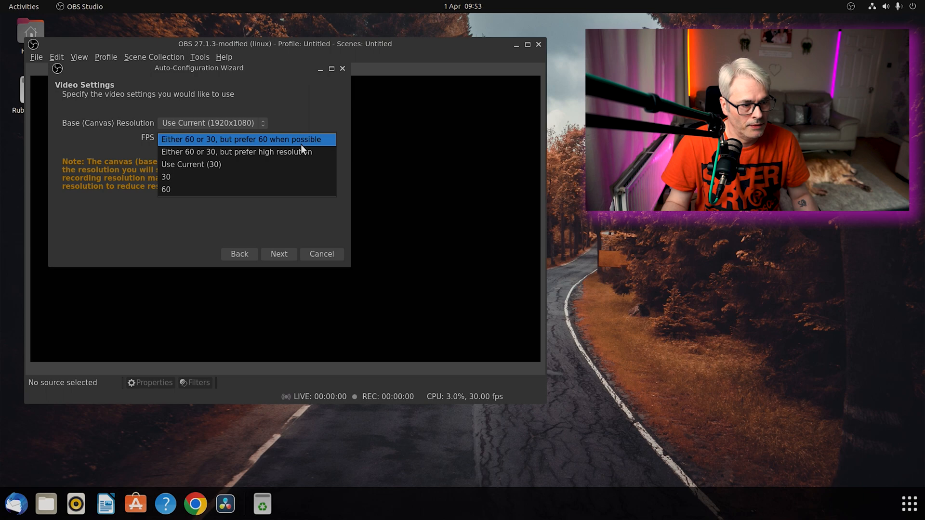
- Prefer high resolution over frame rate, apply the recommended settings, and close OBS
{"action": "left_click", "coordinate": [236, 151]}
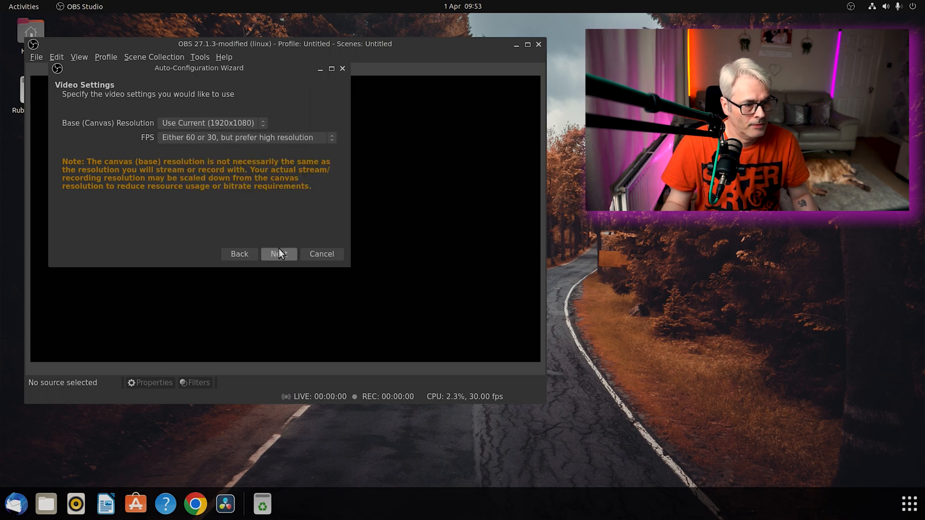
{"action": "left_click", "coordinate": [278, 253]}
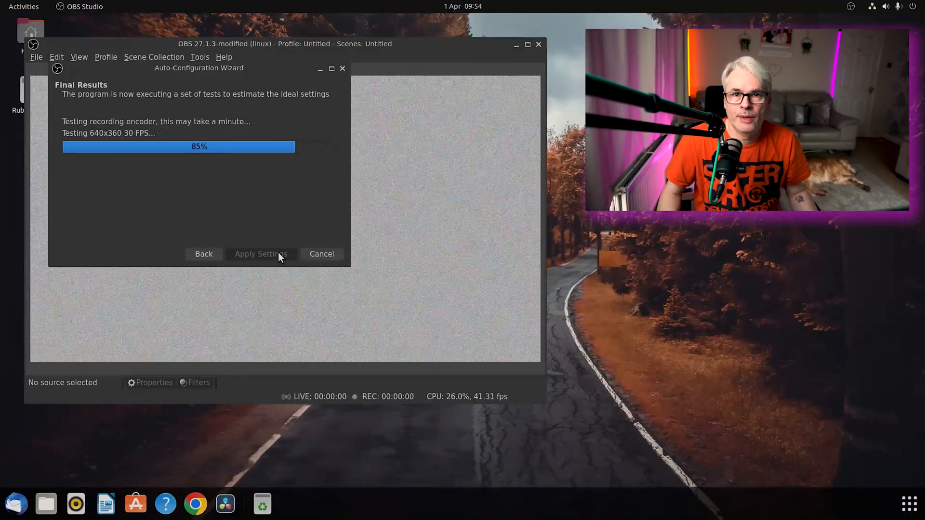
{"action": "left_click", "coordinate": [260, 254]}
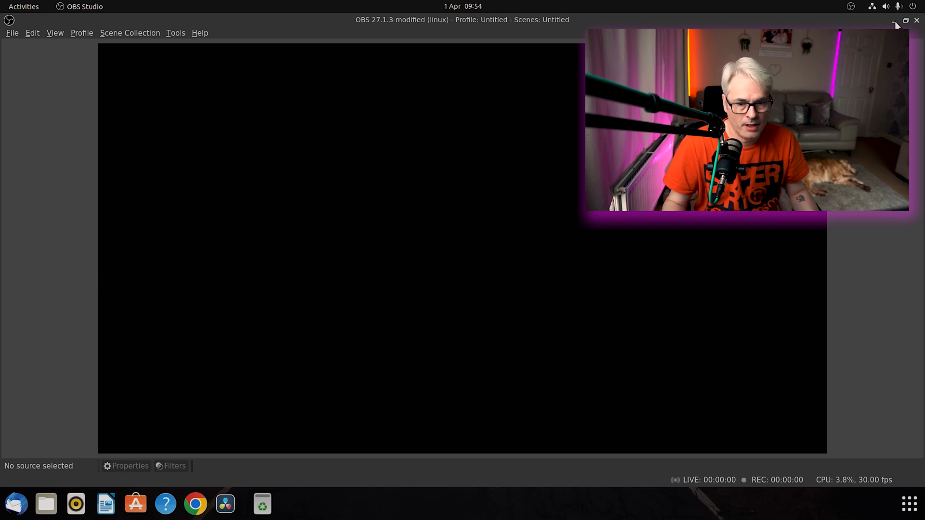
{"action": "left_click", "coordinate": [895, 22]}
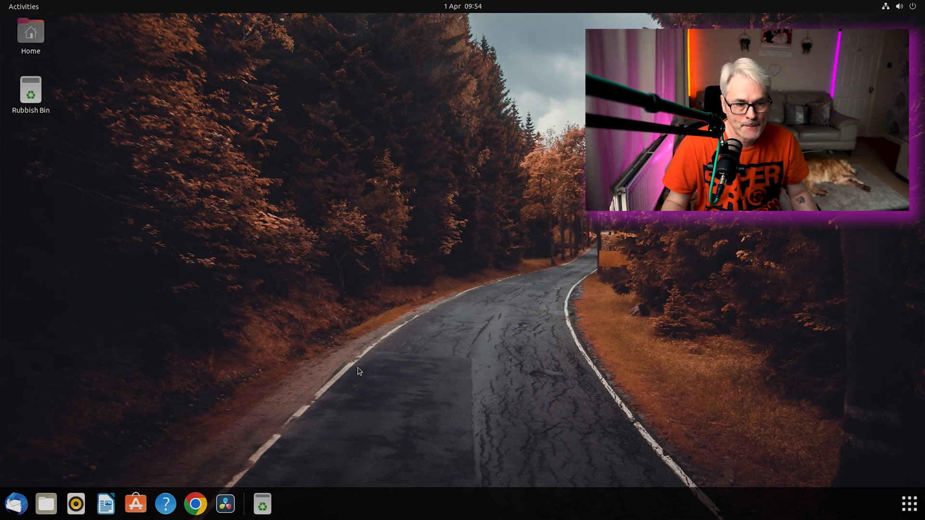
{"action": "mouse_move", "coordinate": [307, 316]}
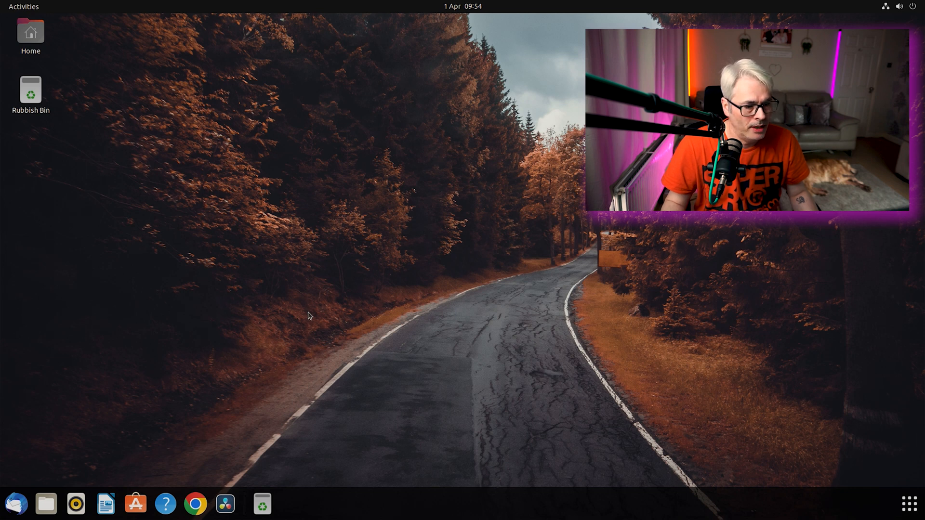
{"action": "mouse_move", "coordinate": [289, 334]}
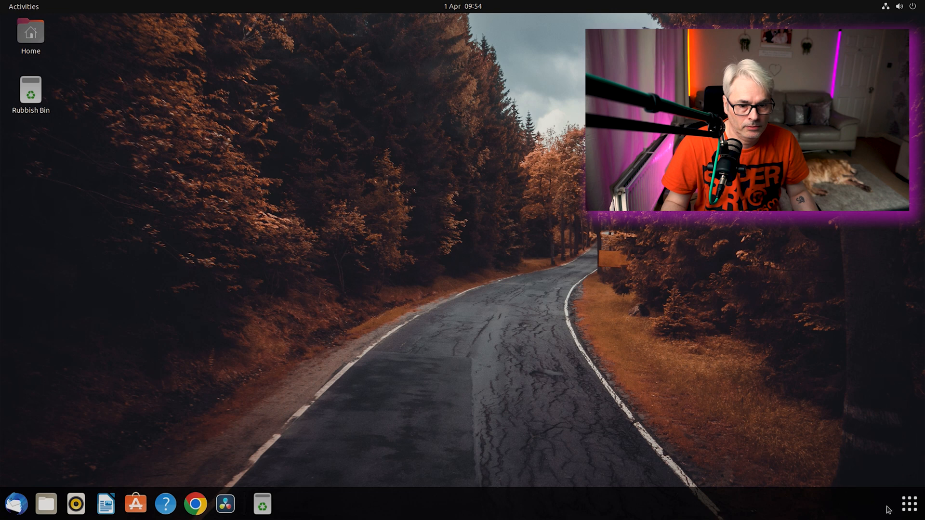
{"action": "left_click", "coordinate": [907, 504]}
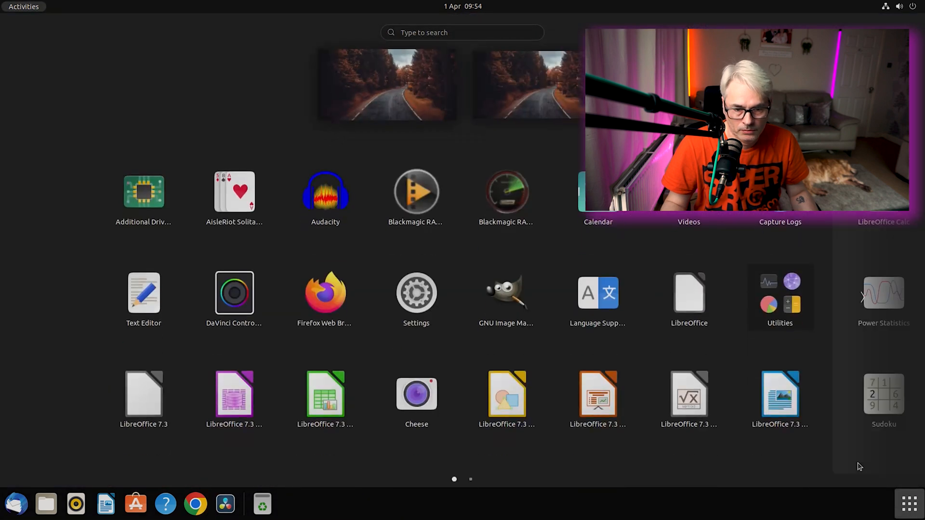
{"action": "mouse_move", "coordinate": [901, 247]}
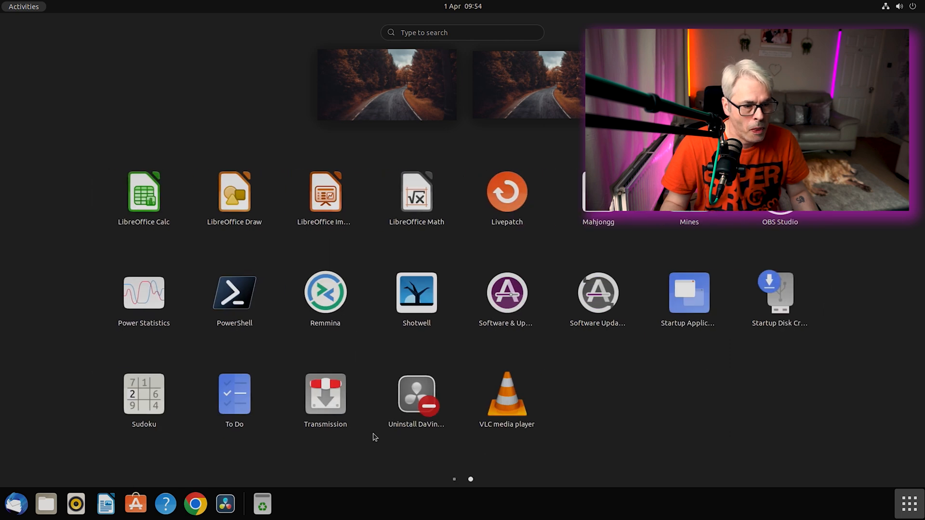
{"action": "mouse_move", "coordinate": [285, 355]}
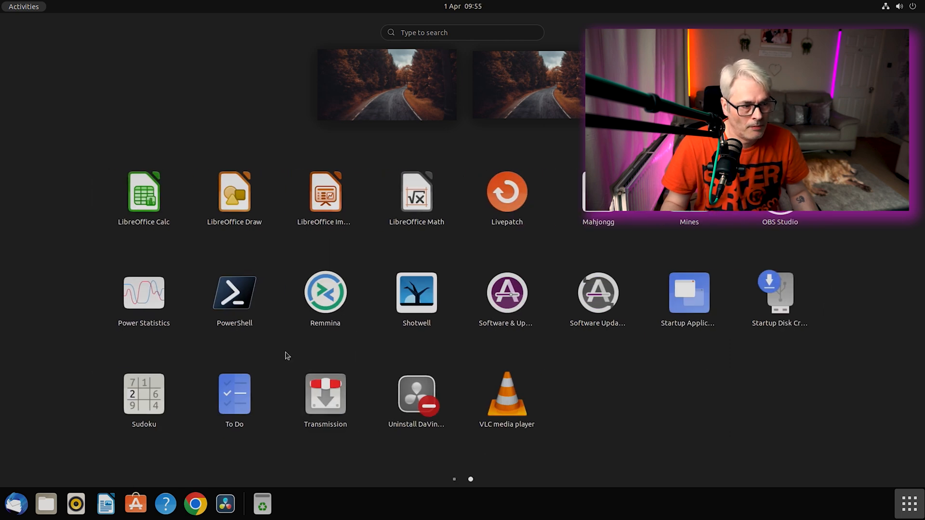
{"action": "mouse_move", "coordinate": [234, 292]}
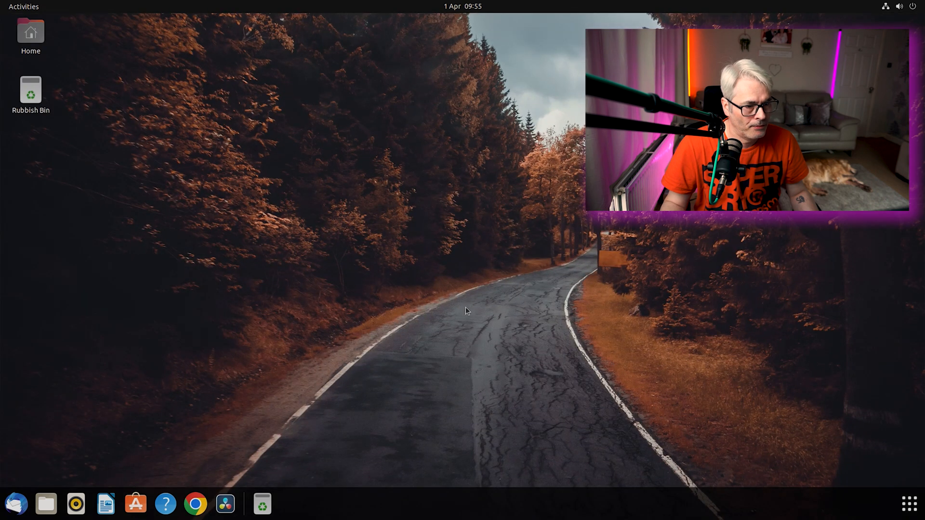
- Open a new Terminal window from the dock
{"action": "left_click", "coordinate": [262, 504]}
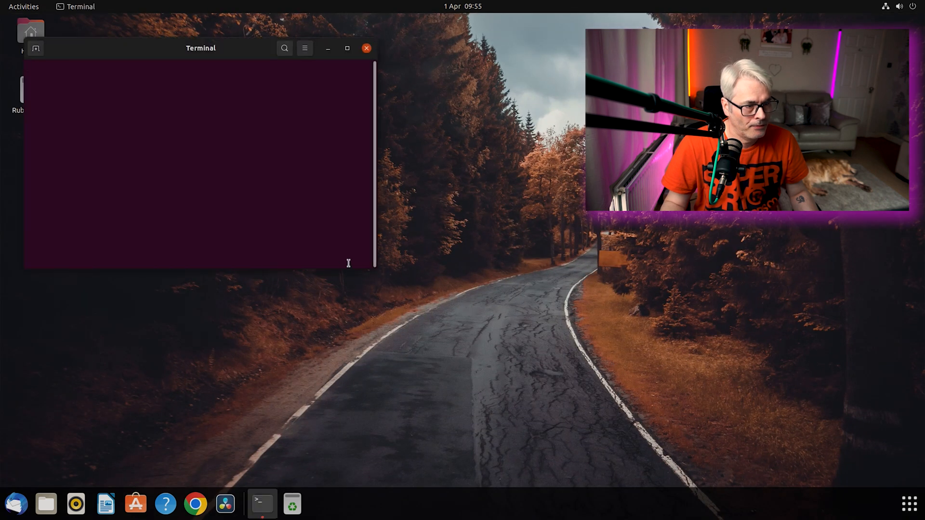
{"action": "mouse_move", "coordinate": [376, 265]}
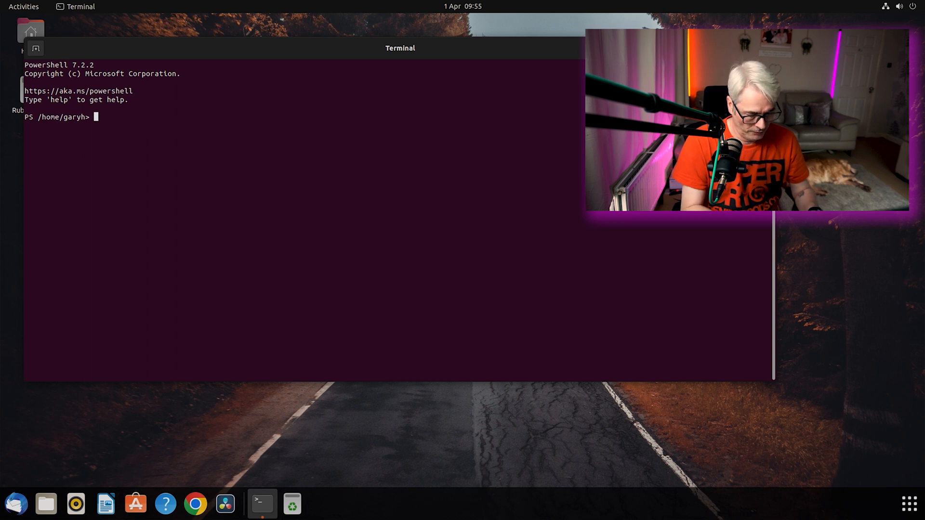
- In PowerShell, list the root folder with ls, clear the screen, and run uname -a
{"action": "key", "text": "Return"}
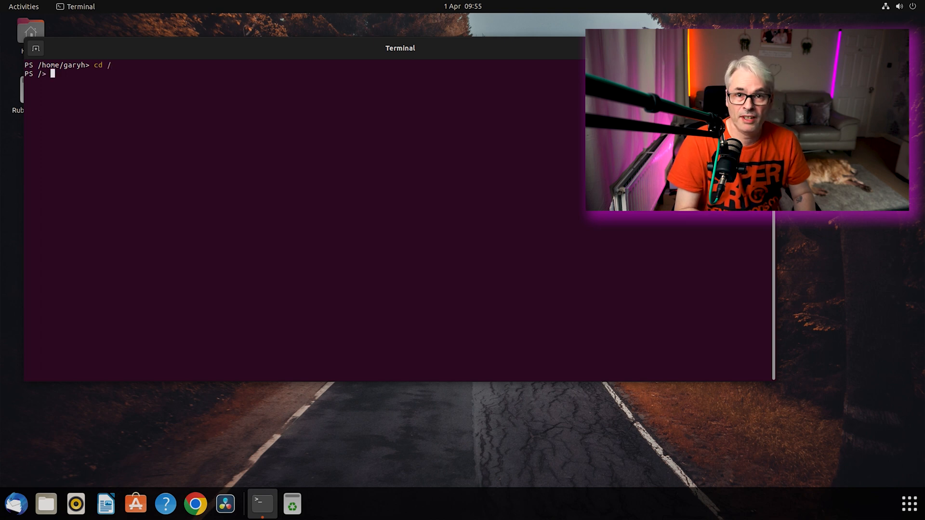
{"action": "type", "text": "ls"}
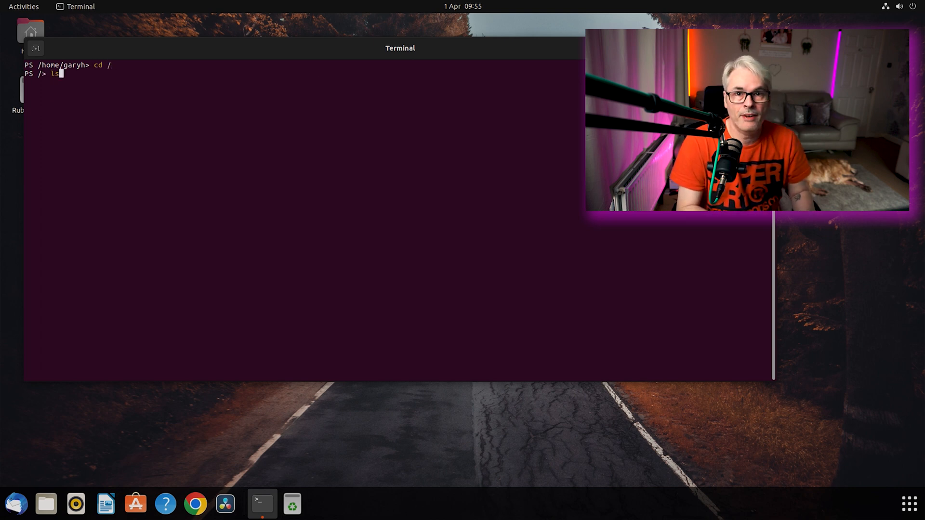
{"action": "key", "text": "Return"}
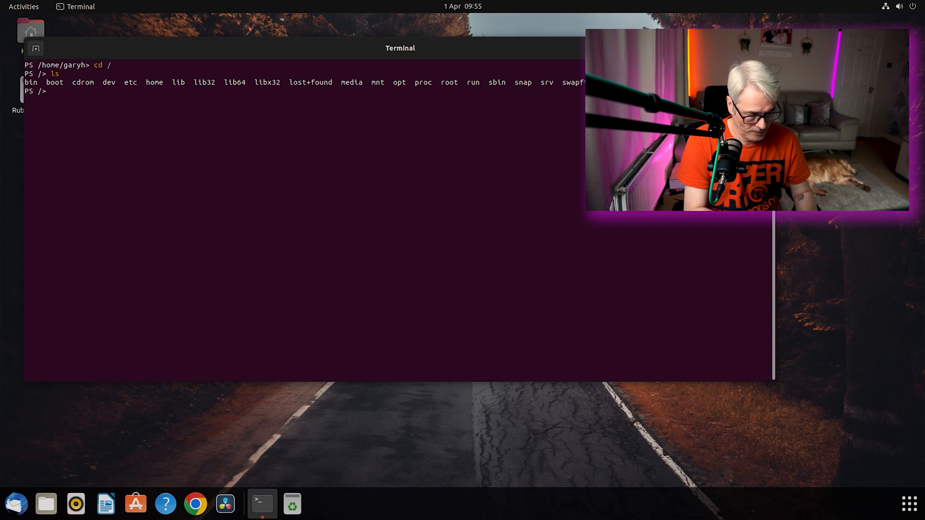
{"action": "type", "text": "cle"}
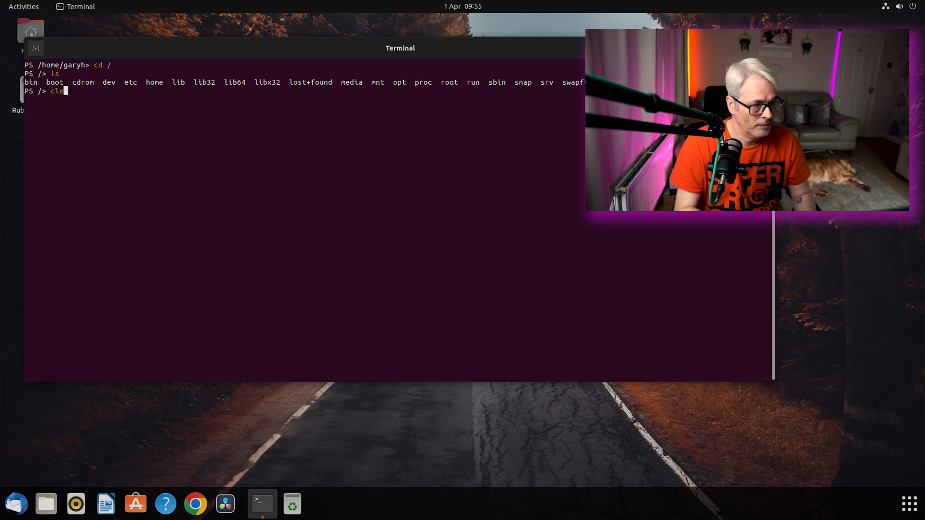
{"action": "key", "text": "Return"}
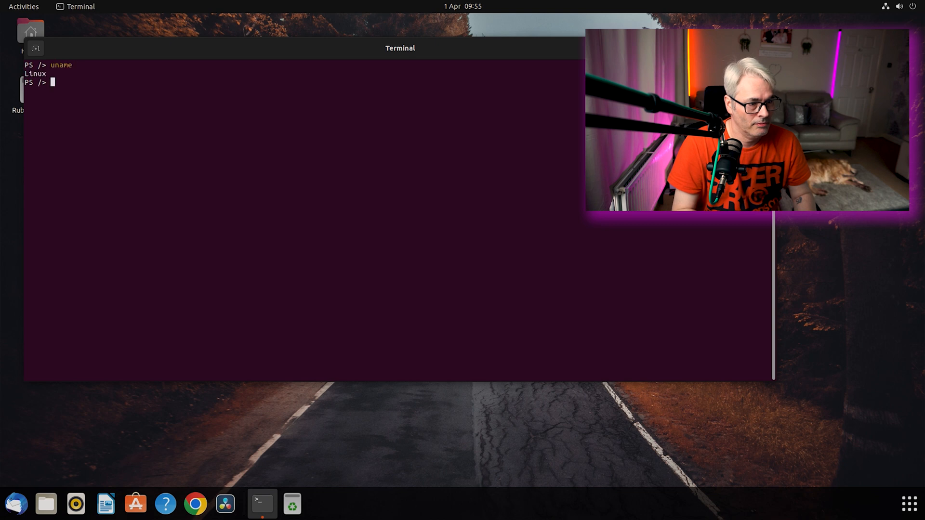
{"action": "type", "text": "uname -a"}
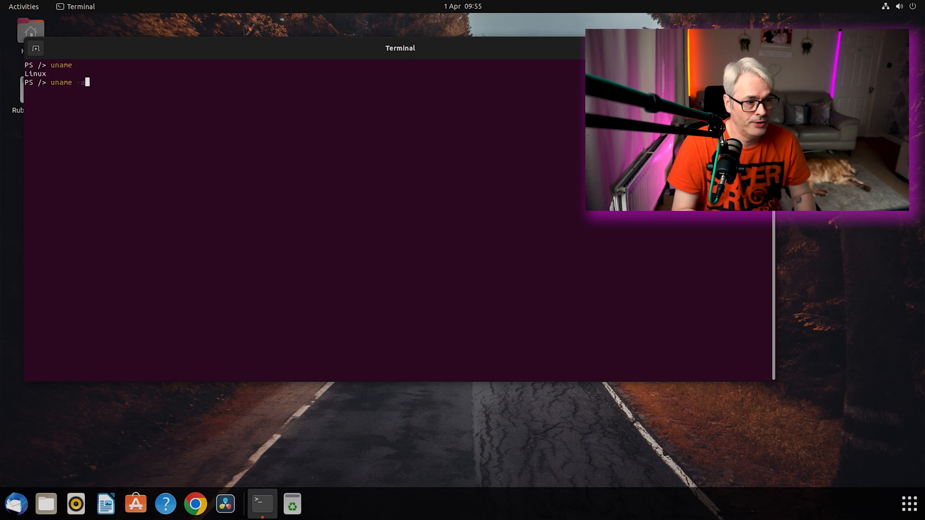
{"action": "key", "text": "Return"}
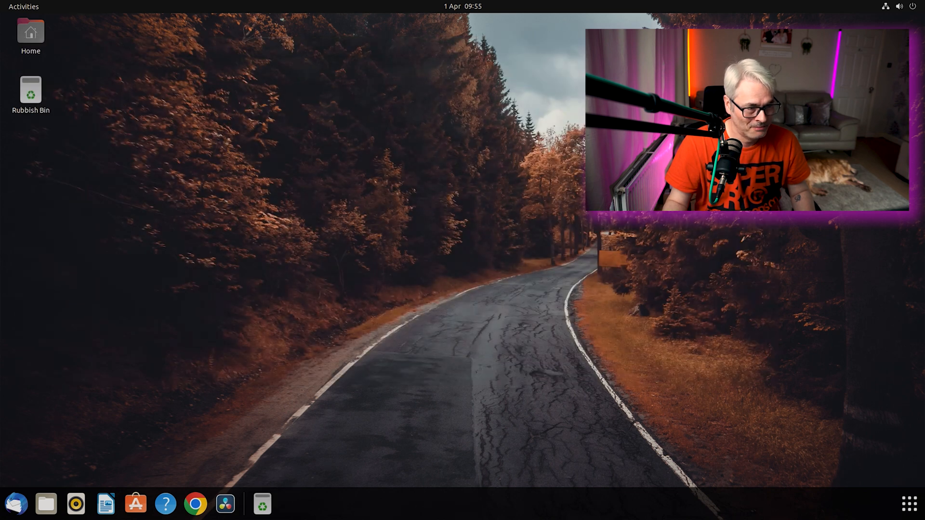
{"action": "mouse_move", "coordinate": [262, 503]}
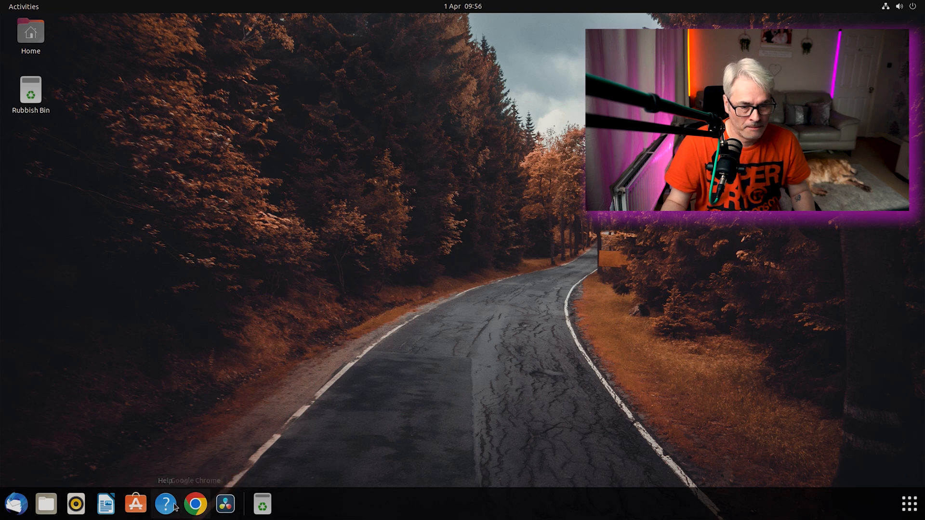
{"action": "mouse_move", "coordinate": [92, 342]}
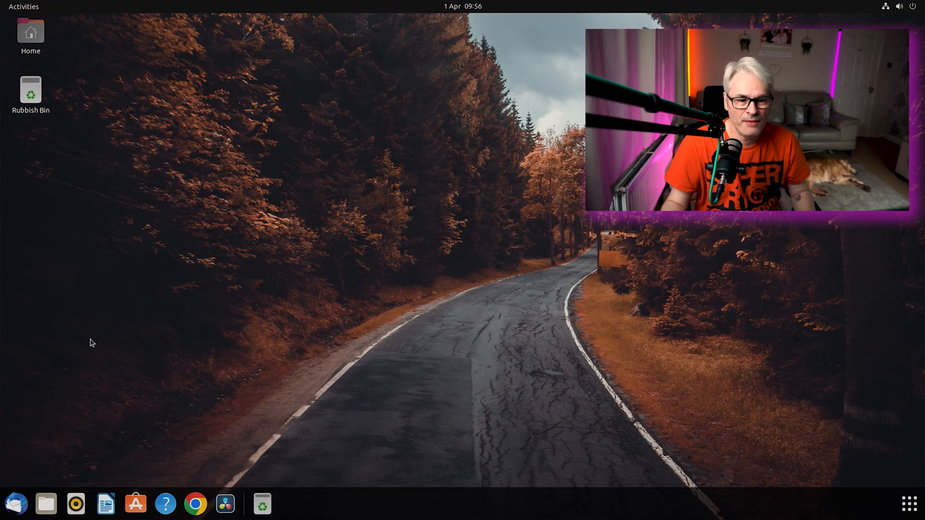
- Open the application grid listing Text Editor, Cheese, Settings and LibreOffice 7.3 apps
{"action": "left_click", "coordinate": [910, 504]}
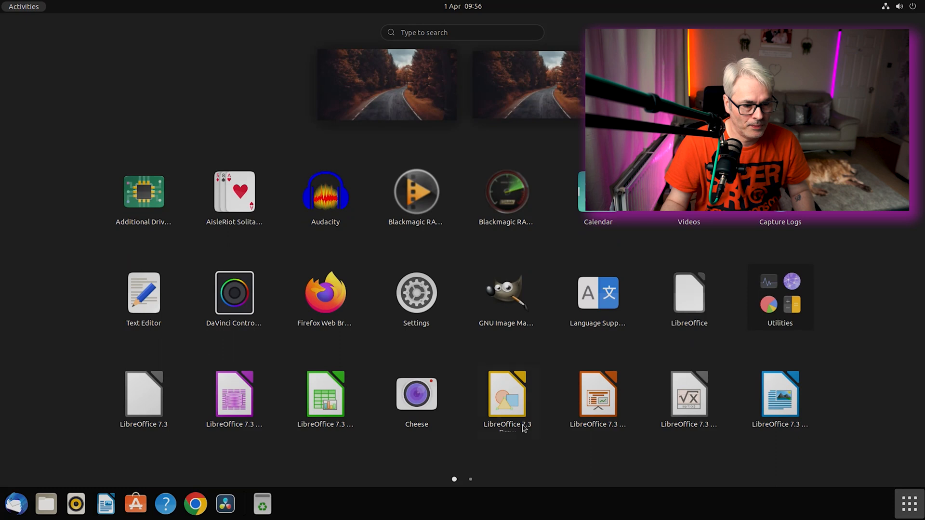
{"action": "mouse_move", "coordinate": [597, 394]}
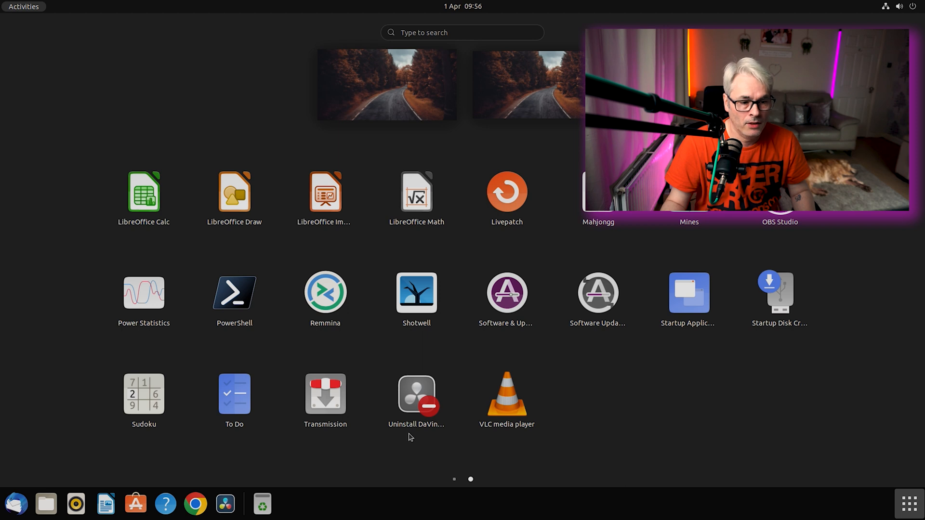
{"action": "mouse_move", "coordinate": [606, 371]}
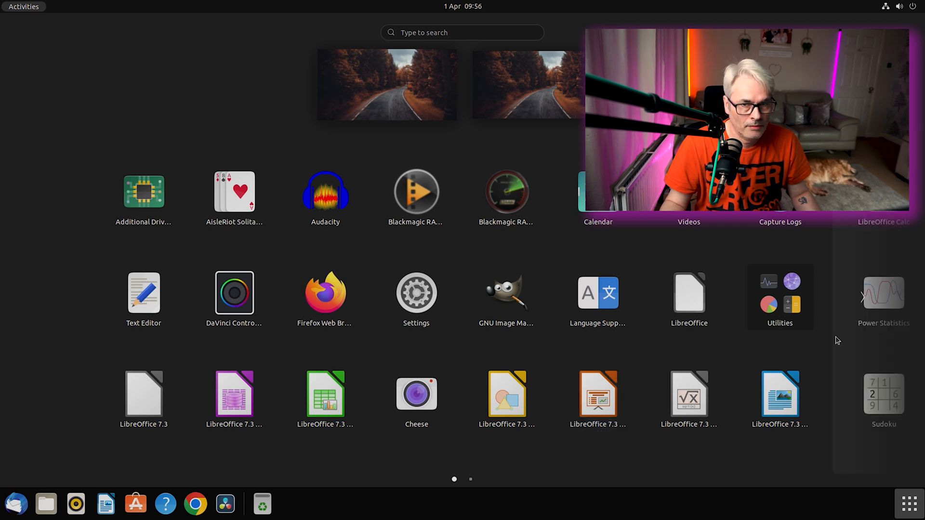
{"action": "mouse_move", "coordinate": [416, 291]}
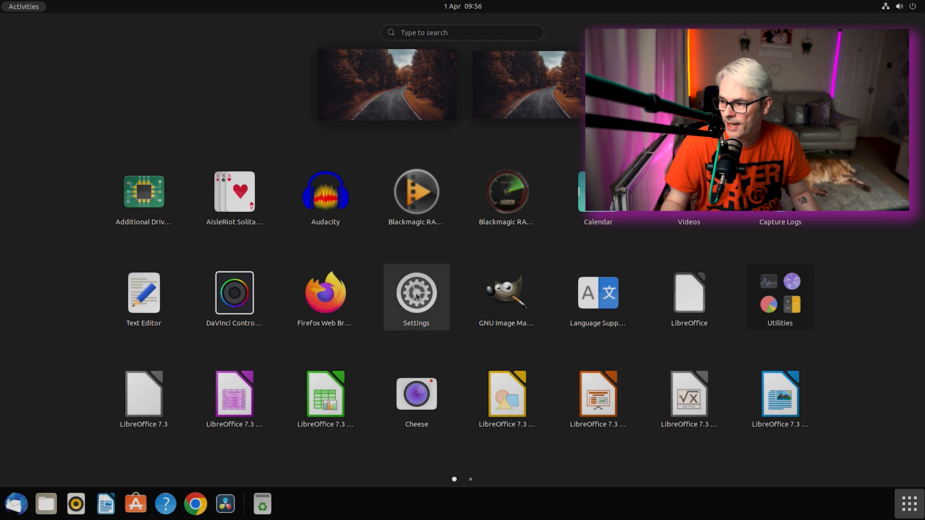
- Launch Settings, view the Background wallpapers, then show the Additional Drivers application page
{"action": "left_click", "coordinate": [415, 292]}
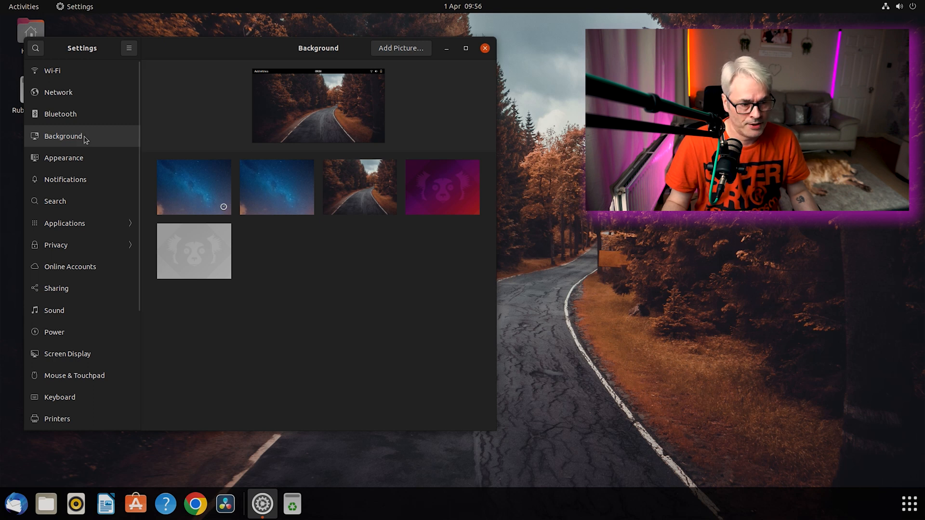
{"action": "mouse_move", "coordinate": [114, 136]}
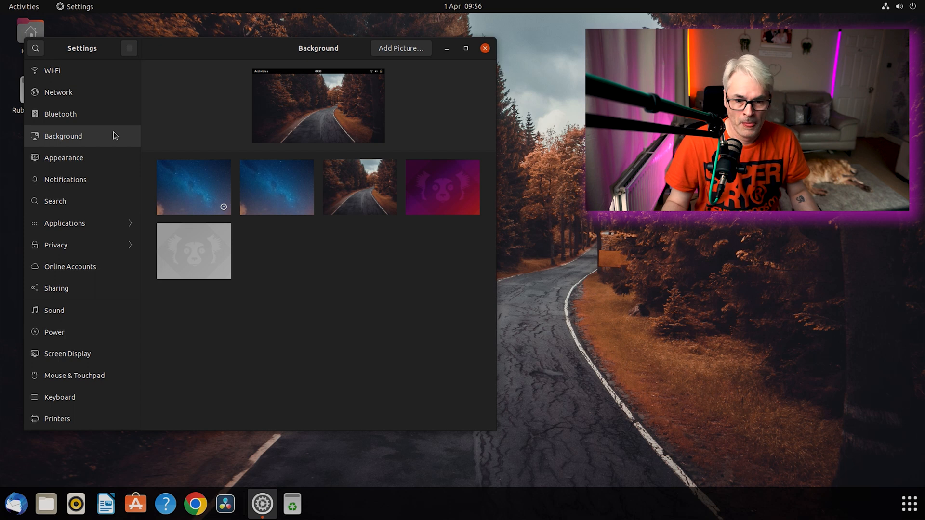
{"action": "mouse_move", "coordinate": [413, 108]}
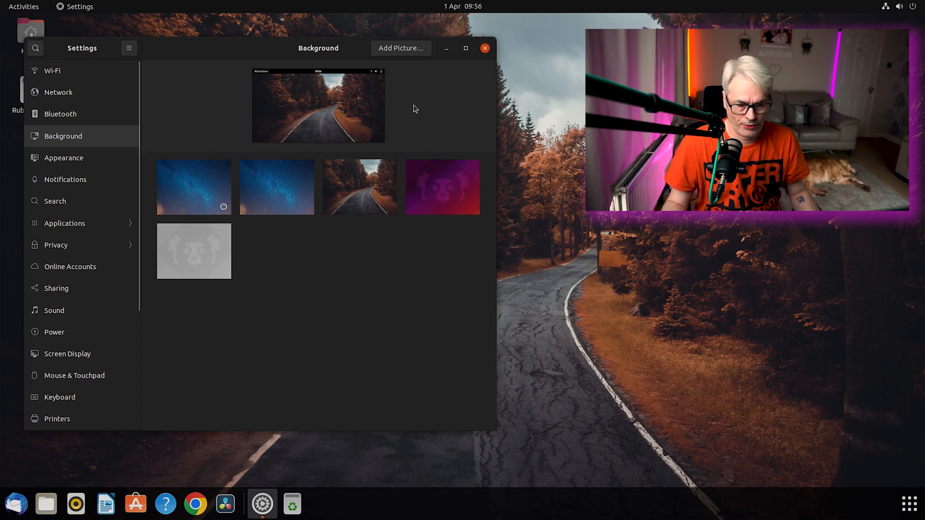
{"action": "mouse_move", "coordinate": [529, 336]}
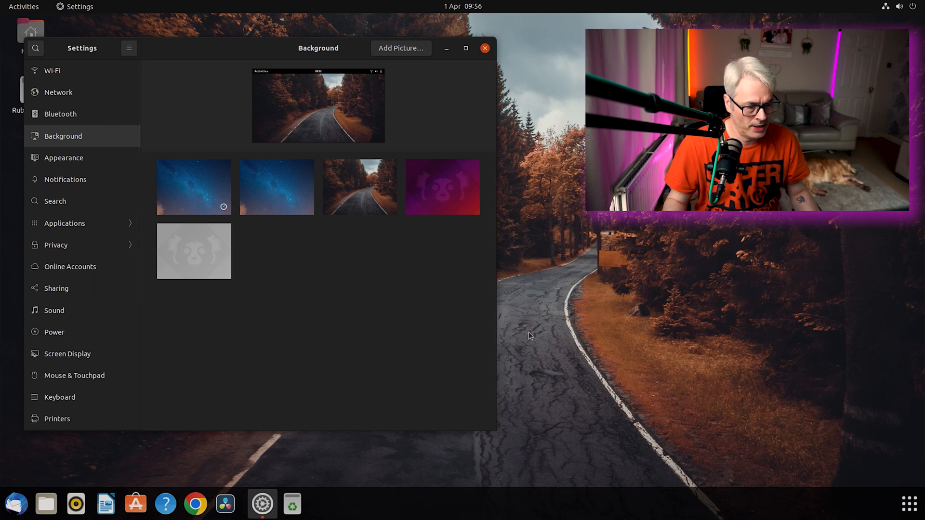
{"action": "mouse_move", "coordinate": [536, 338]}
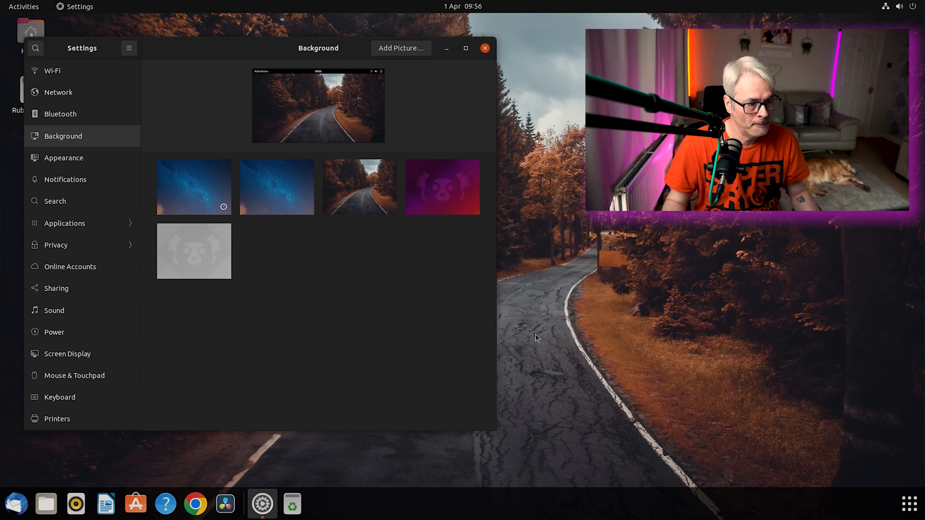
{"action": "mouse_move", "coordinate": [252, 387]}
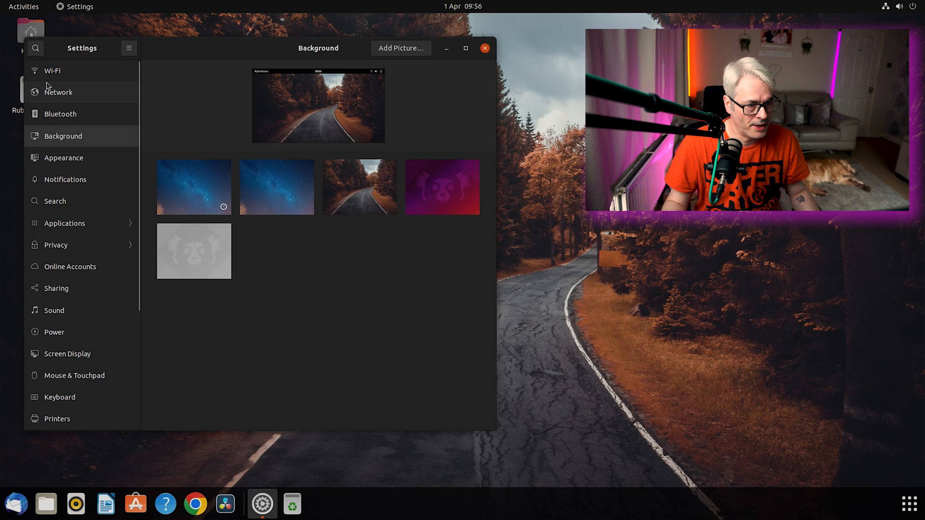
{"action": "left_click", "coordinate": [58, 92]}
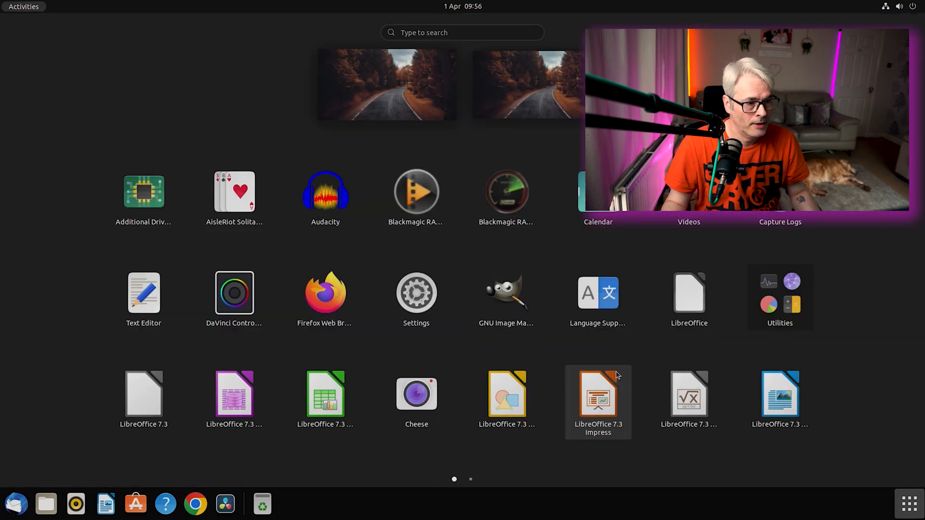
{"action": "left_click", "coordinate": [416, 292]}
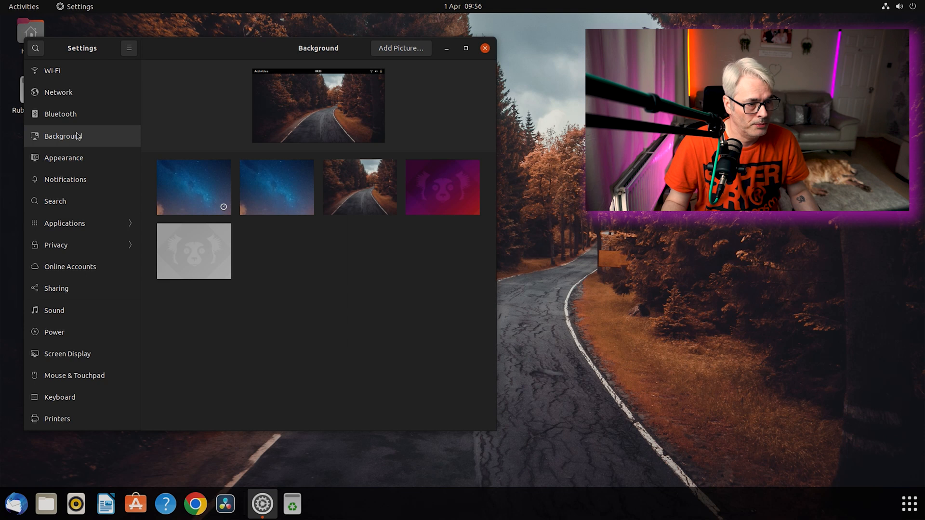
{"action": "left_click", "coordinate": [57, 92]}
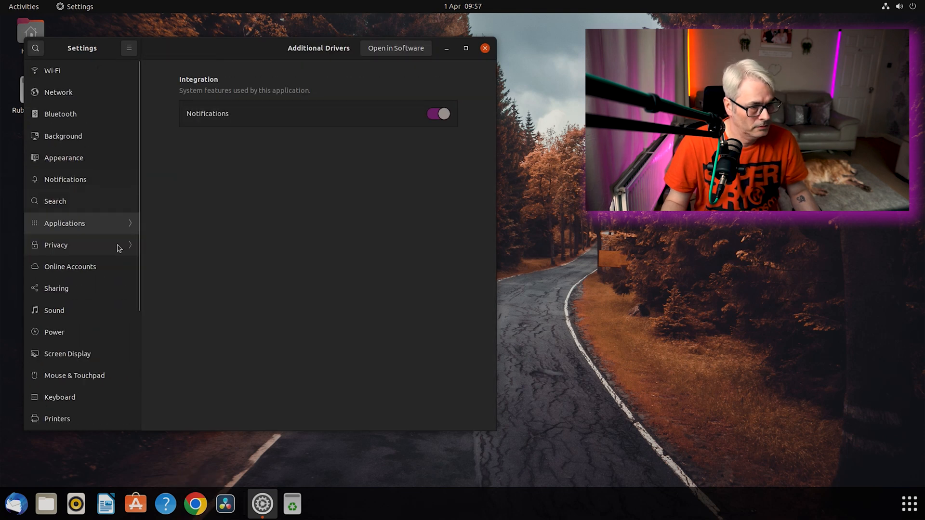
- Browse the Wi-Fi, Screen Display, Mouse & Touchpad, Printers, Colour Profiles, Language and Accessibility pages
{"action": "left_click", "coordinate": [53, 71]}
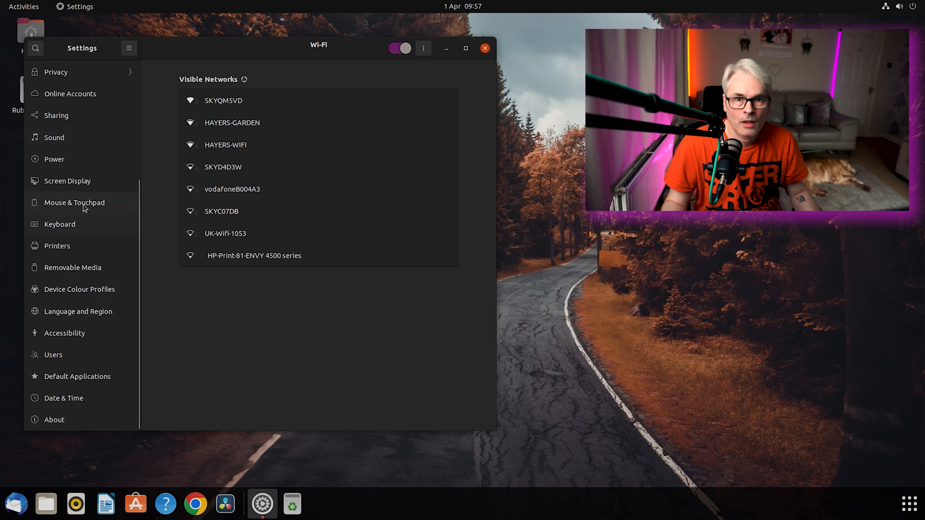
{"action": "left_click", "coordinate": [68, 180]}
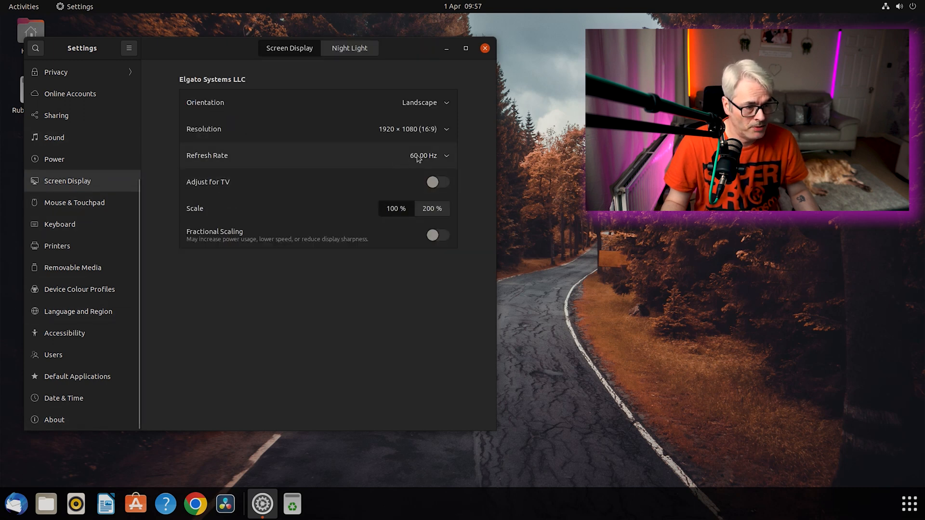
{"action": "mouse_move", "coordinate": [279, 163]}
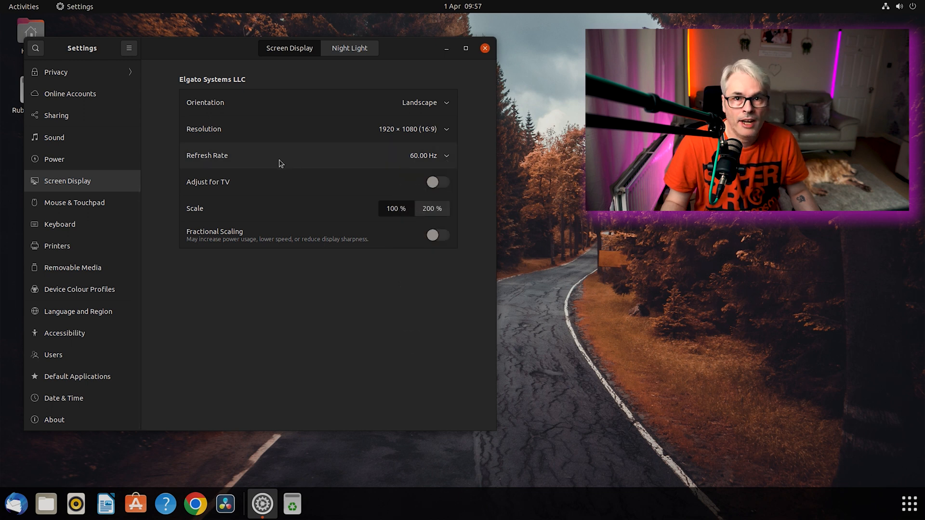
{"action": "mouse_move", "coordinate": [57, 232]}
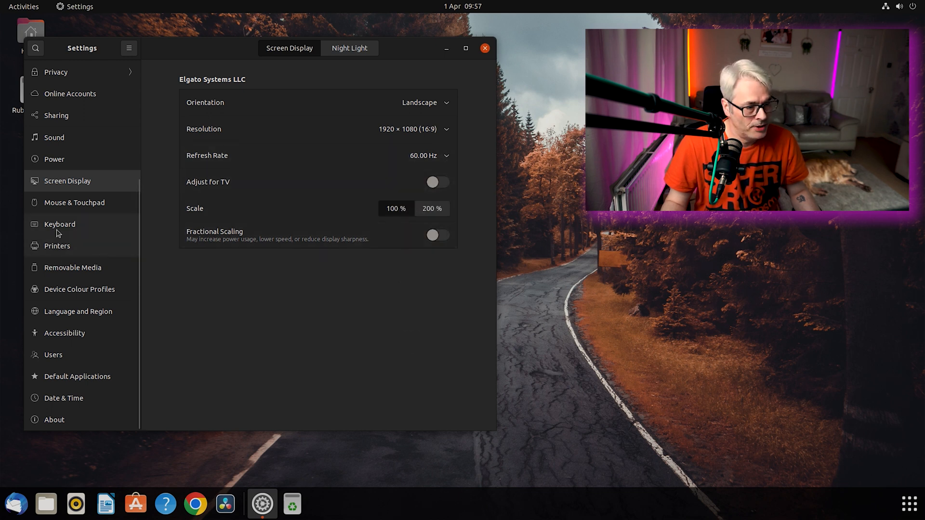
{"action": "left_click", "coordinate": [75, 202]}
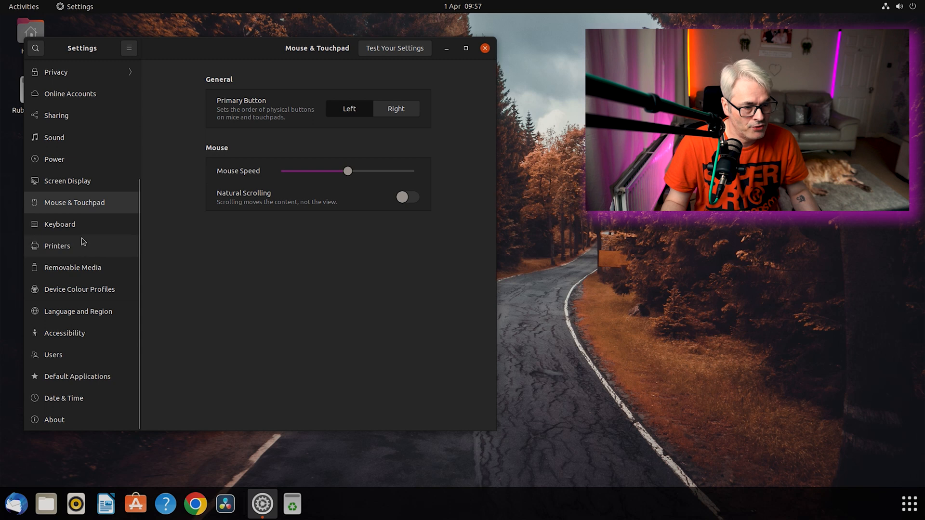
{"action": "left_click", "coordinate": [57, 245]}
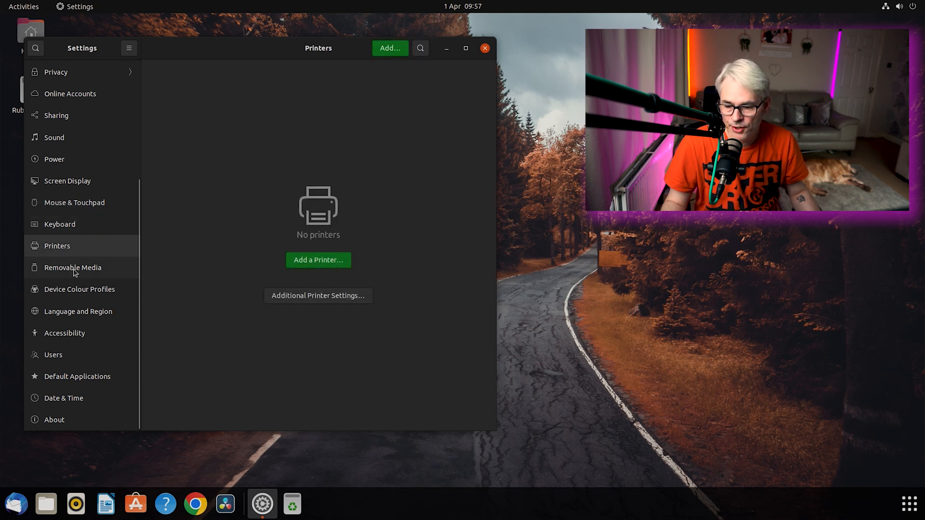
{"action": "left_click", "coordinate": [79, 290]}
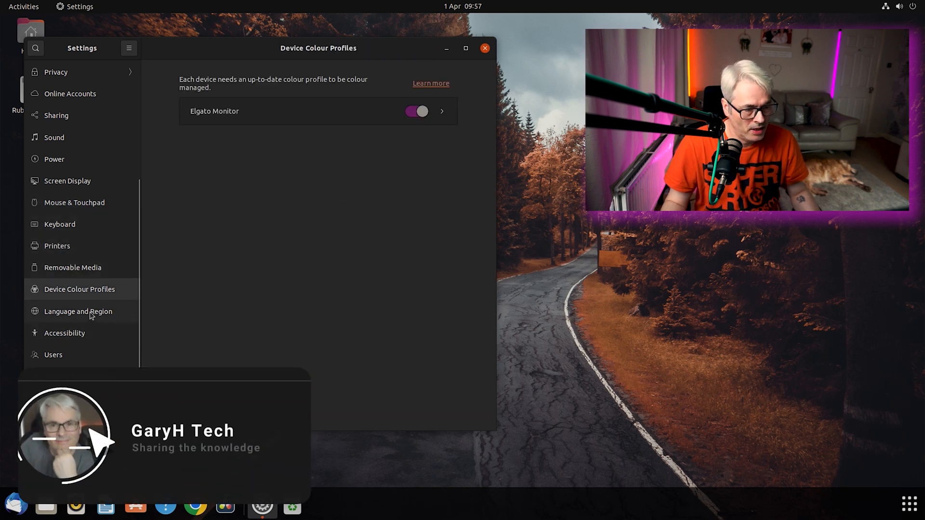
{"action": "left_click", "coordinate": [78, 312]}
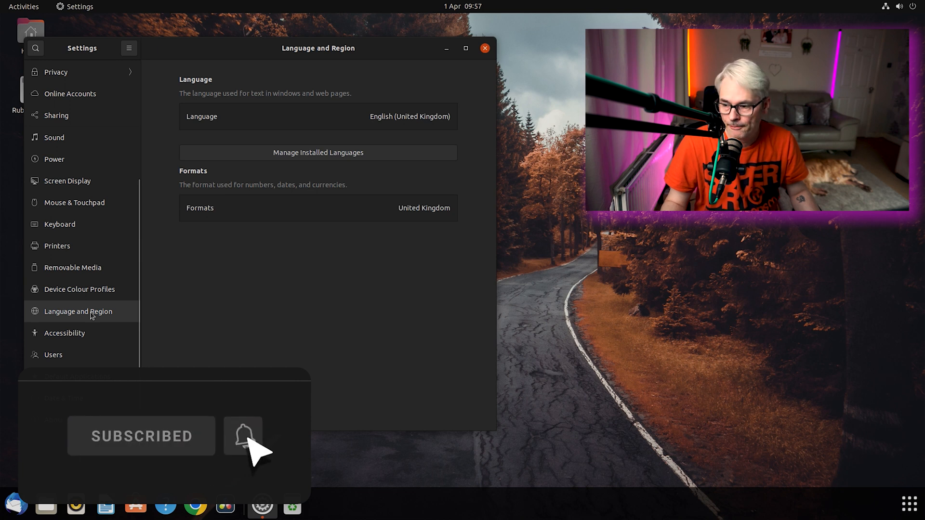
{"action": "left_click", "coordinate": [65, 333]}
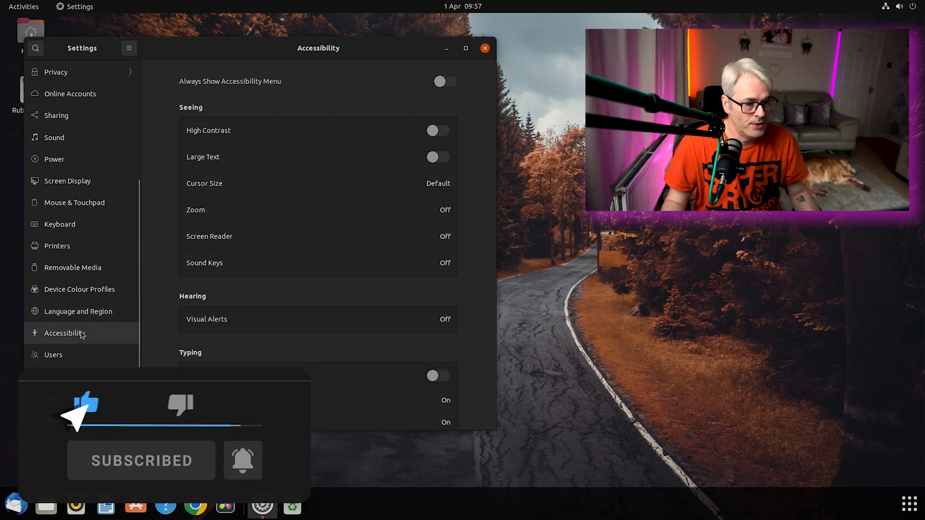